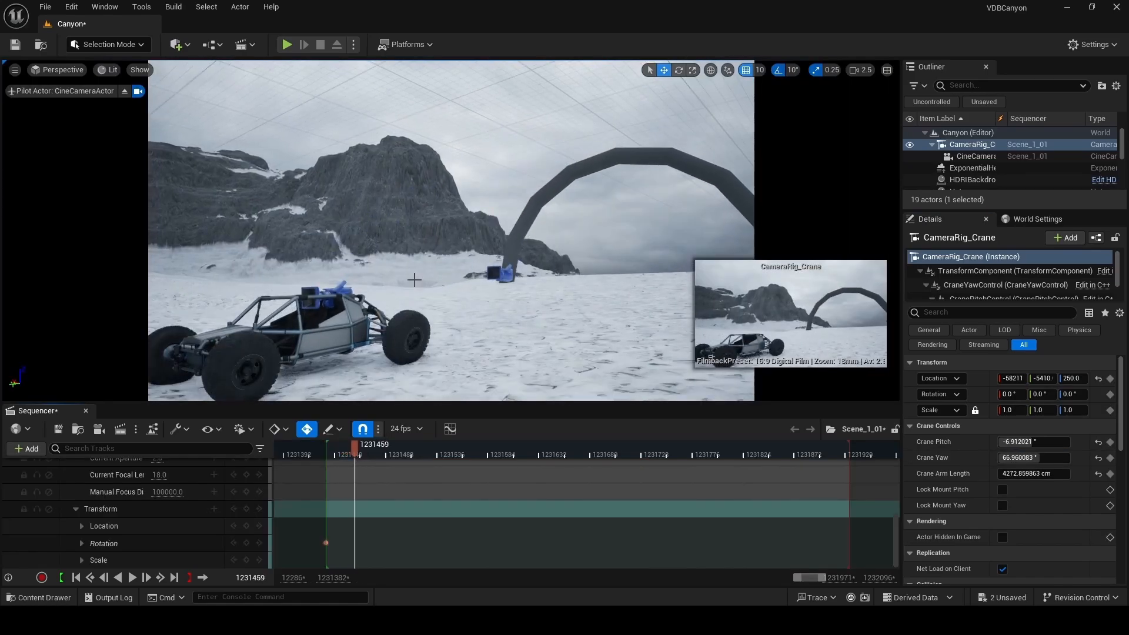
# Step: Leave the Canyon level and load VehicleExampleMap with Open Level
pyautogui.click(286, 45)
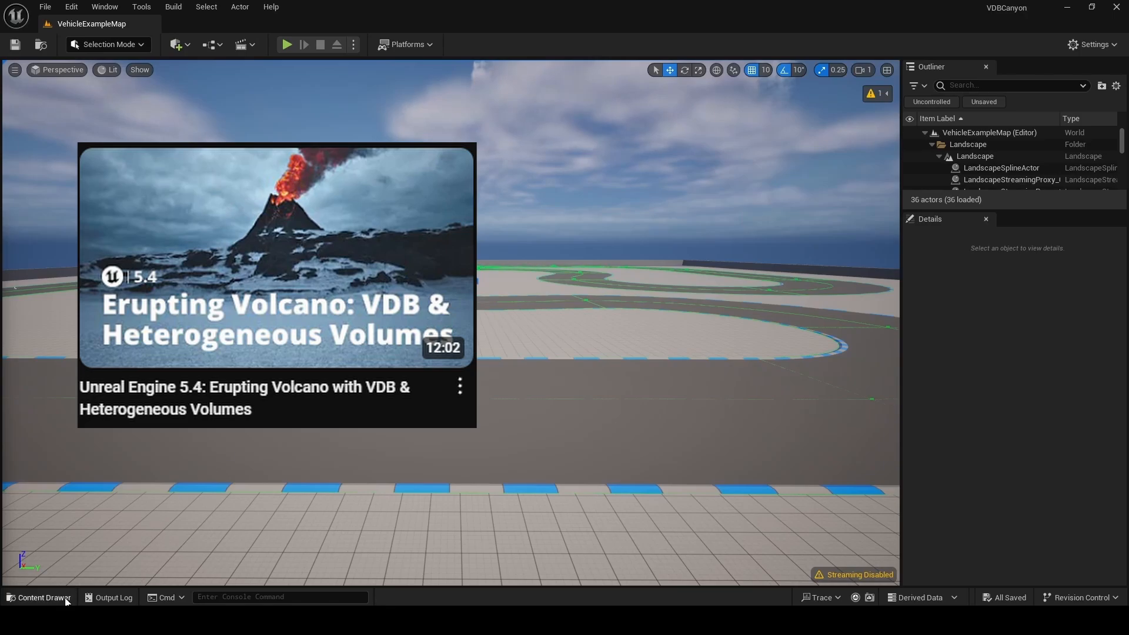
# Step: Open the Canyon level from the Content/Maps folder in the Content Drawer
pyautogui.click(41, 600)
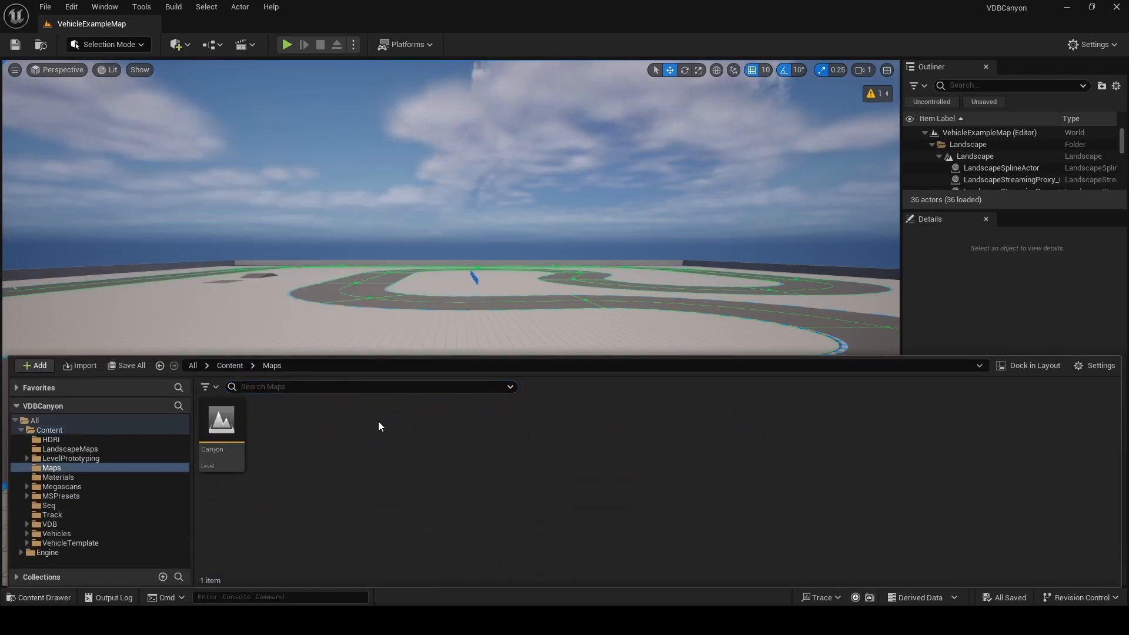
pyautogui.doubleClick(221, 420)
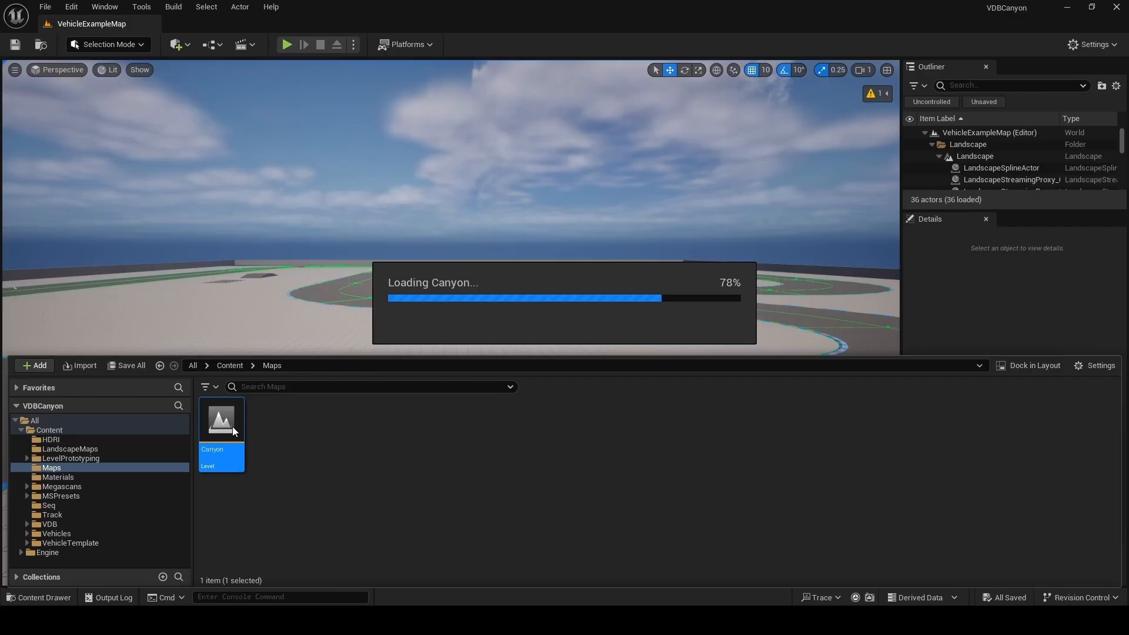
pyautogui.doubleClick(222, 420)
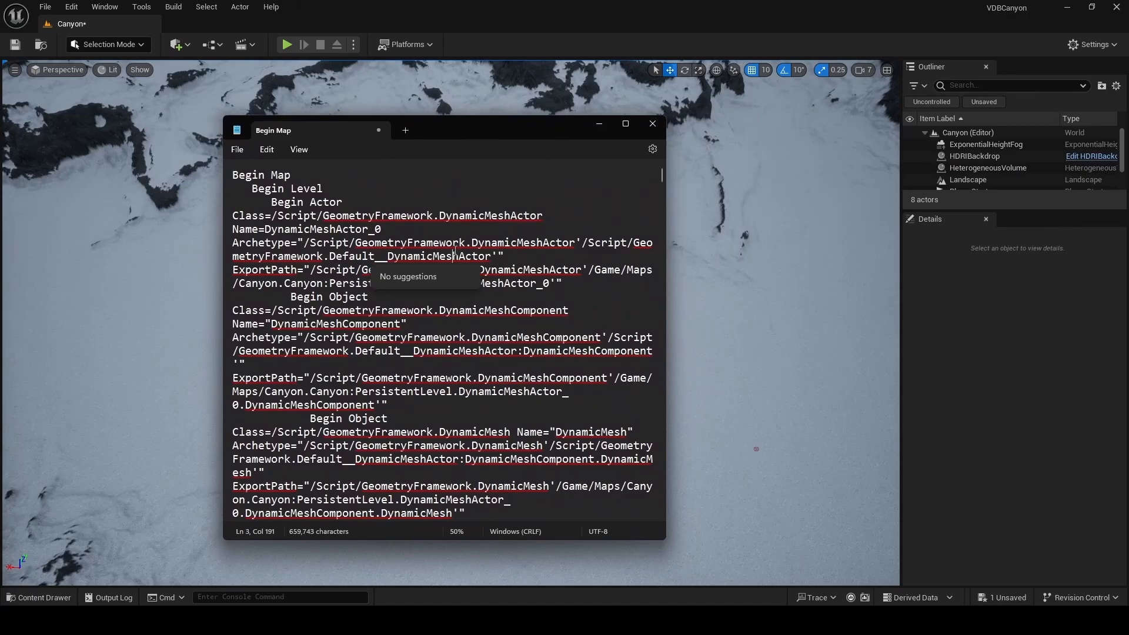
# Step: Select all the exported map text in Notepad, then minimize Notepad
pyautogui.press('ctrl+a')
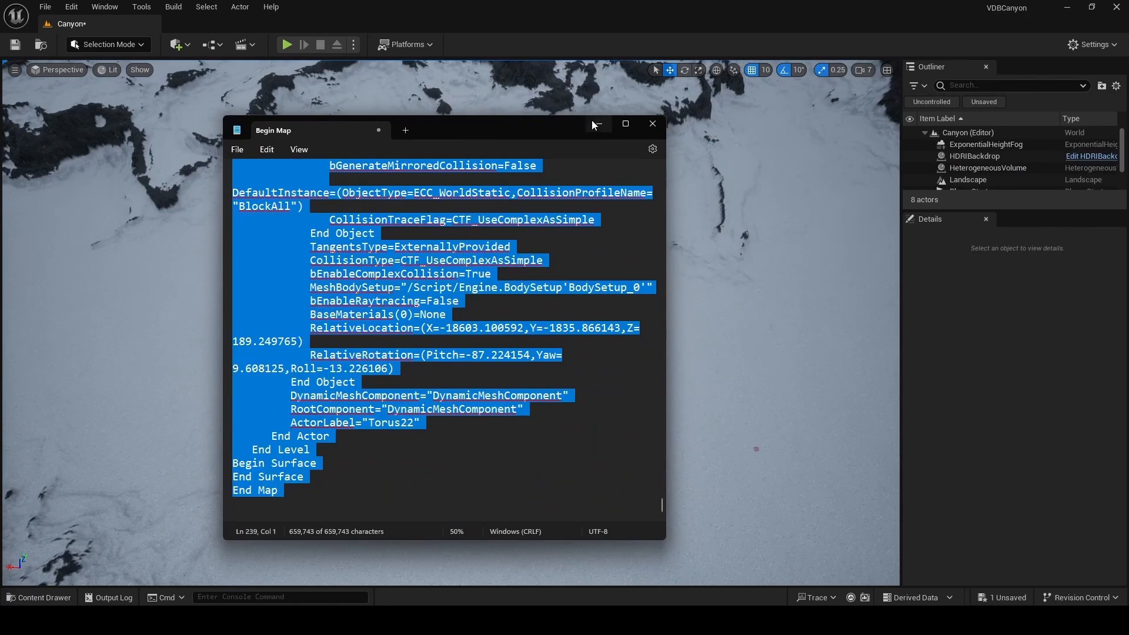
pyautogui.click(652, 123)
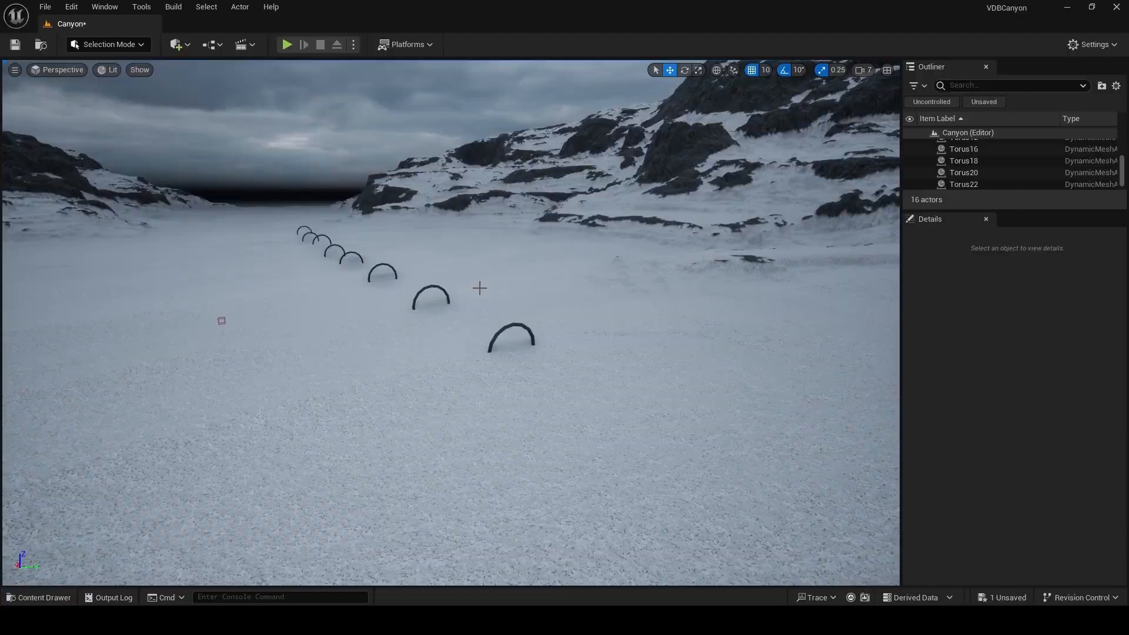
# Step: Set the Canyon World Settings GameMode Override to OffroadGameMode
pyautogui.click(1091, 44)
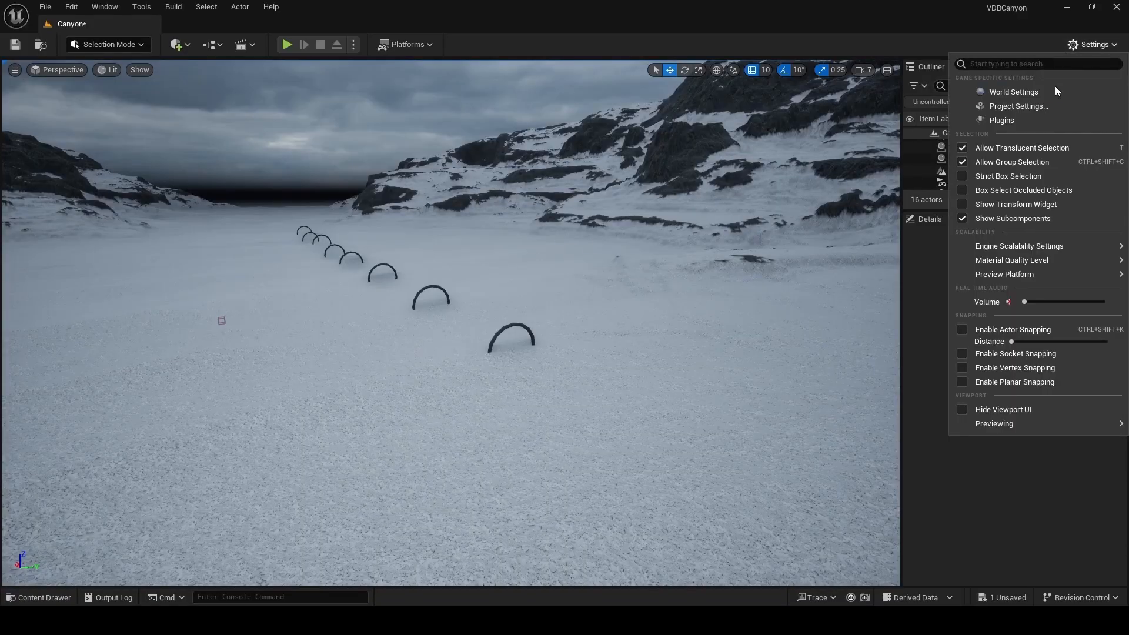
pyautogui.click(1013, 92)
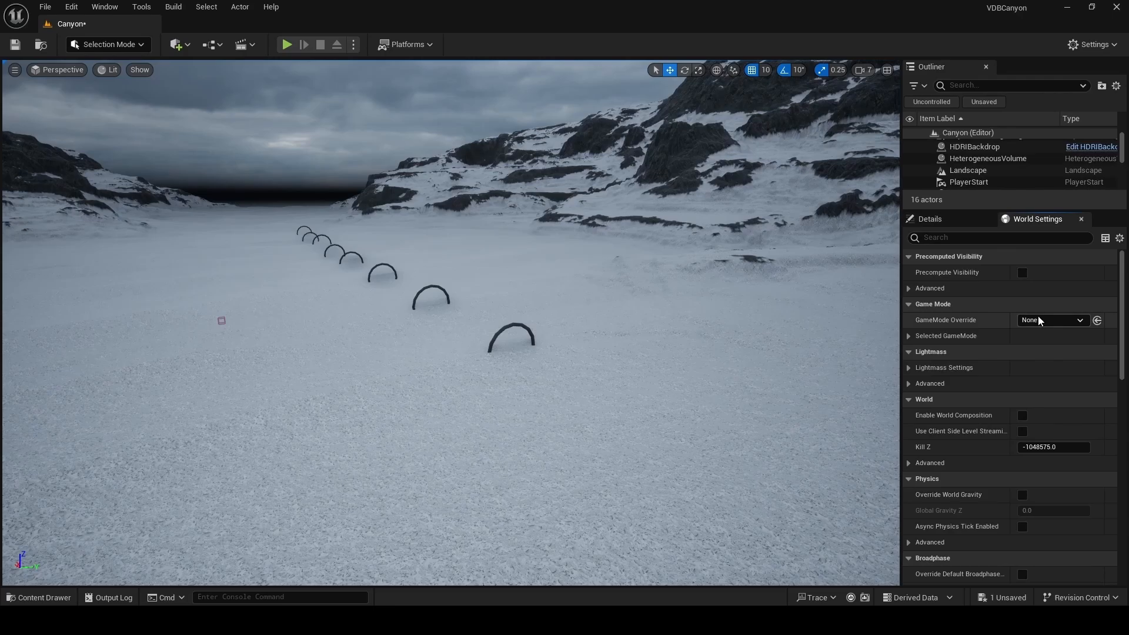
pyautogui.click(1051, 320)
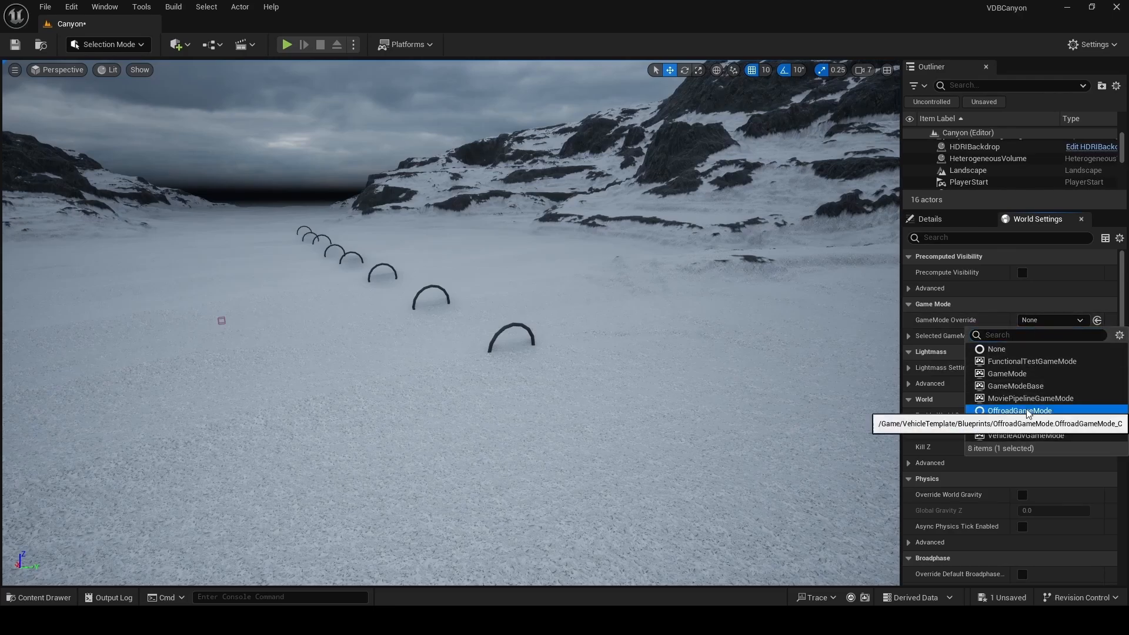
pyautogui.click(1020, 410)
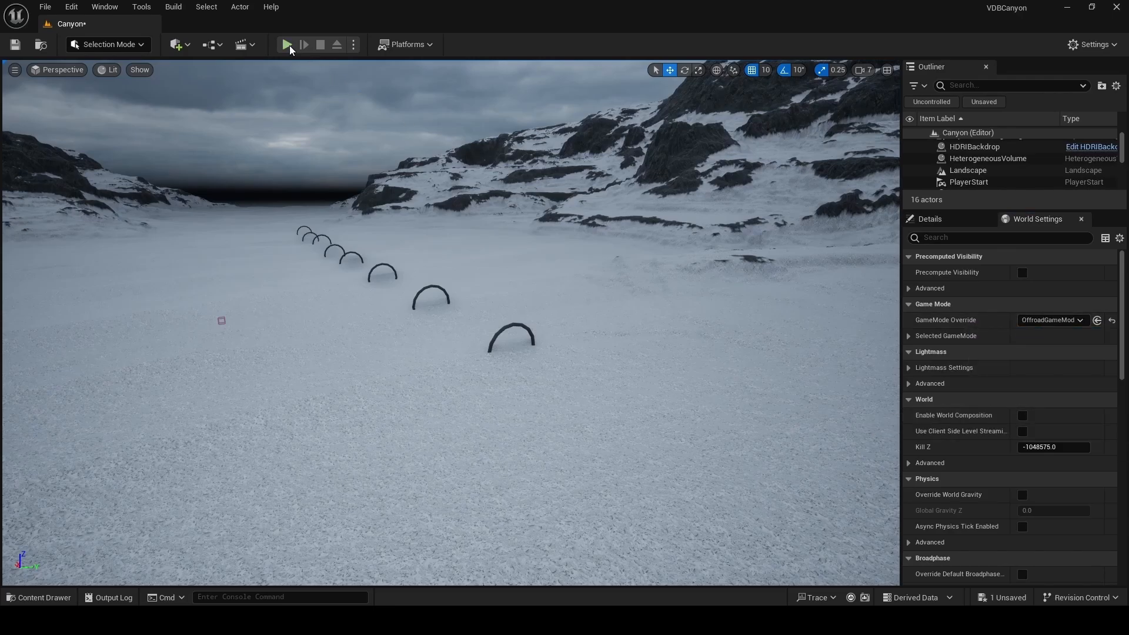
pyautogui.click(288, 44)
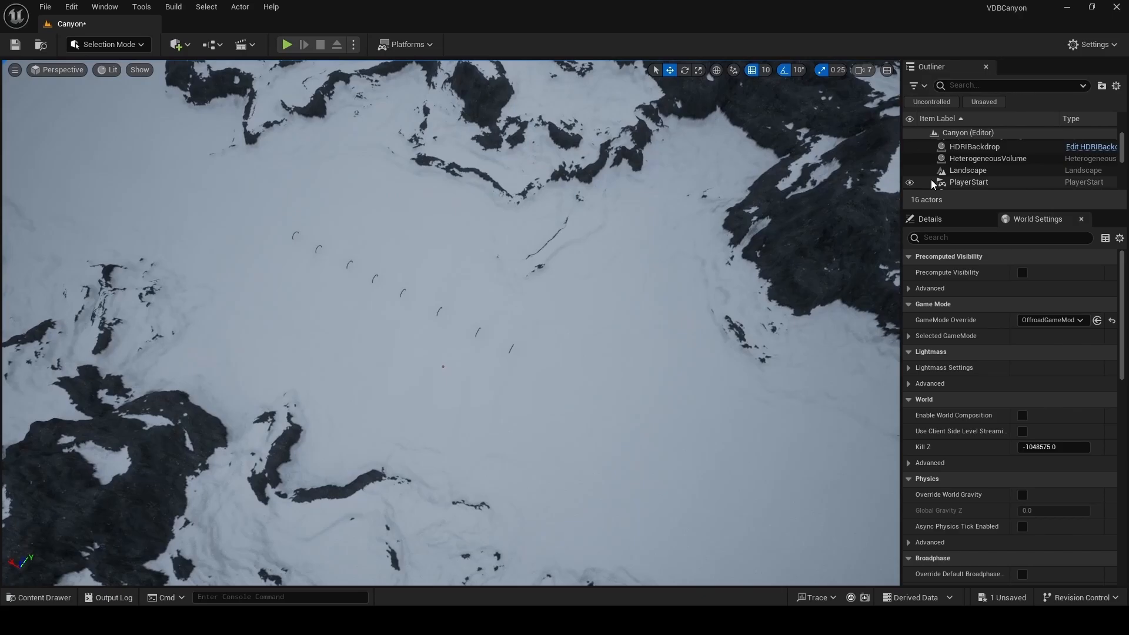
# Step: Move PlayerStart onto the snow just below the last arch, then deselect it
pyautogui.click(968, 182)
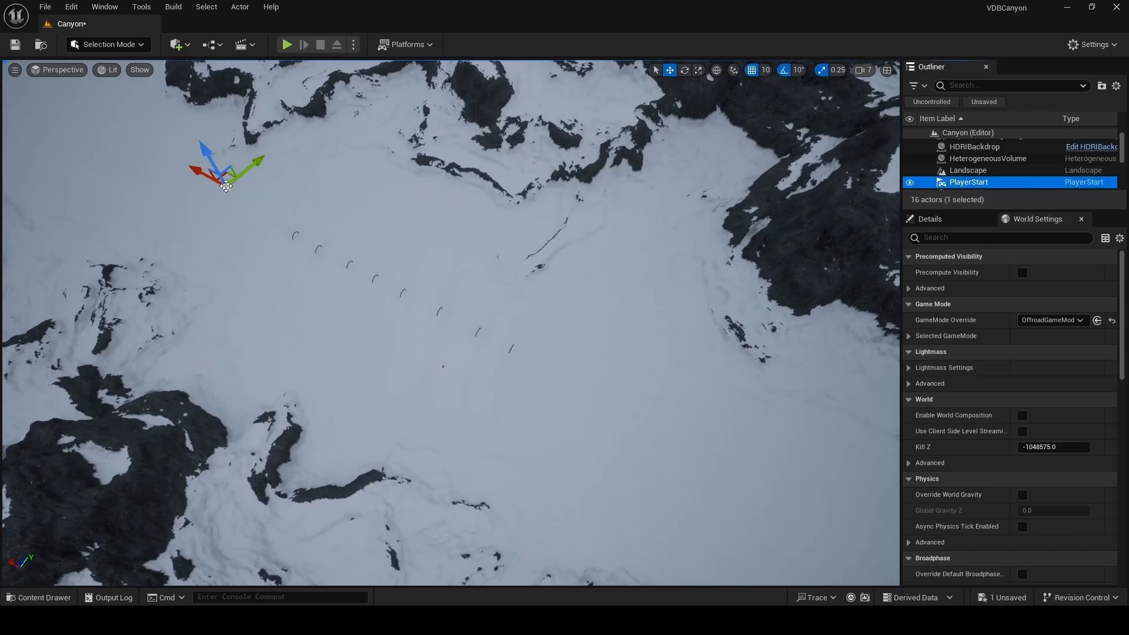
pyautogui.moveTo(227, 183); pyautogui.dragTo(523, 349)
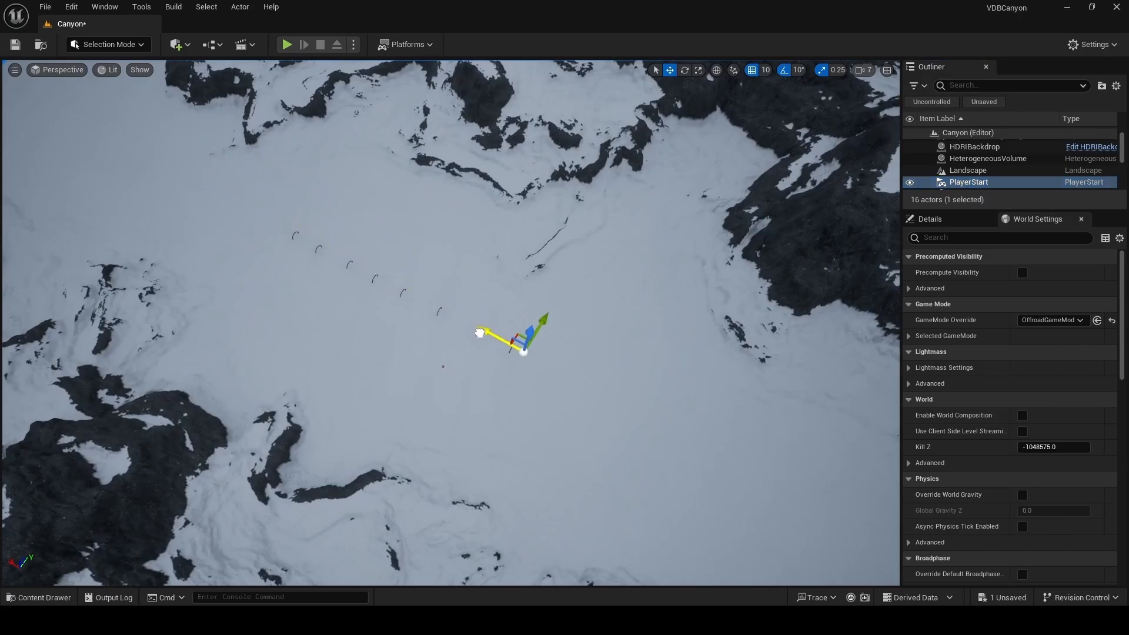
pyautogui.moveTo(519, 335); pyautogui.dragTo(569, 360)
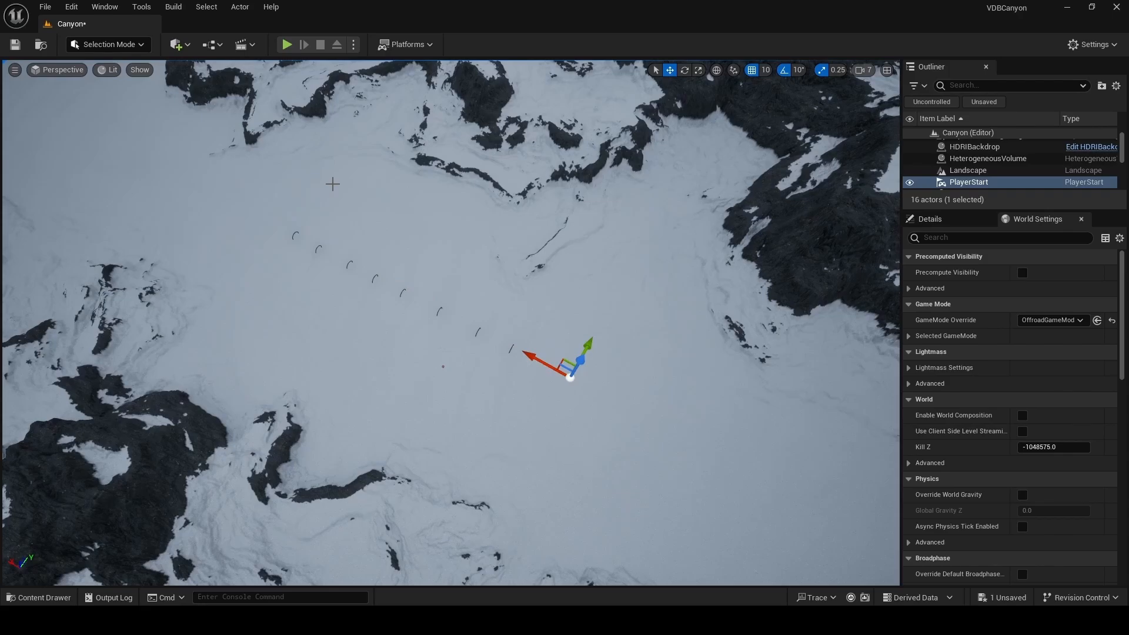
pyautogui.click(474, 287)
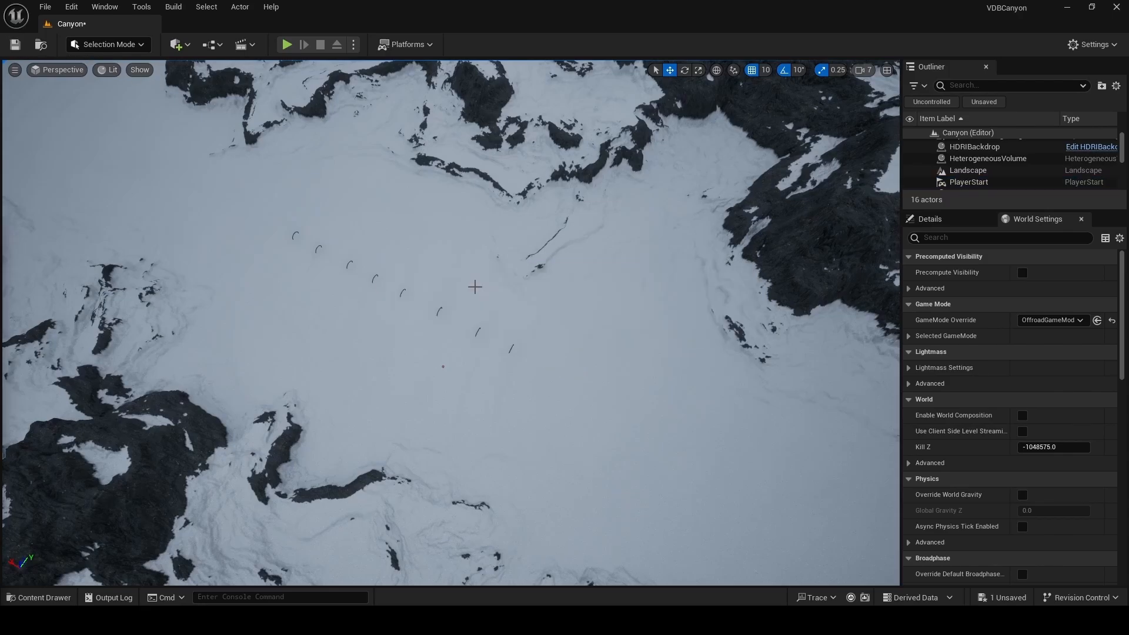
pyautogui.click(105, 6)
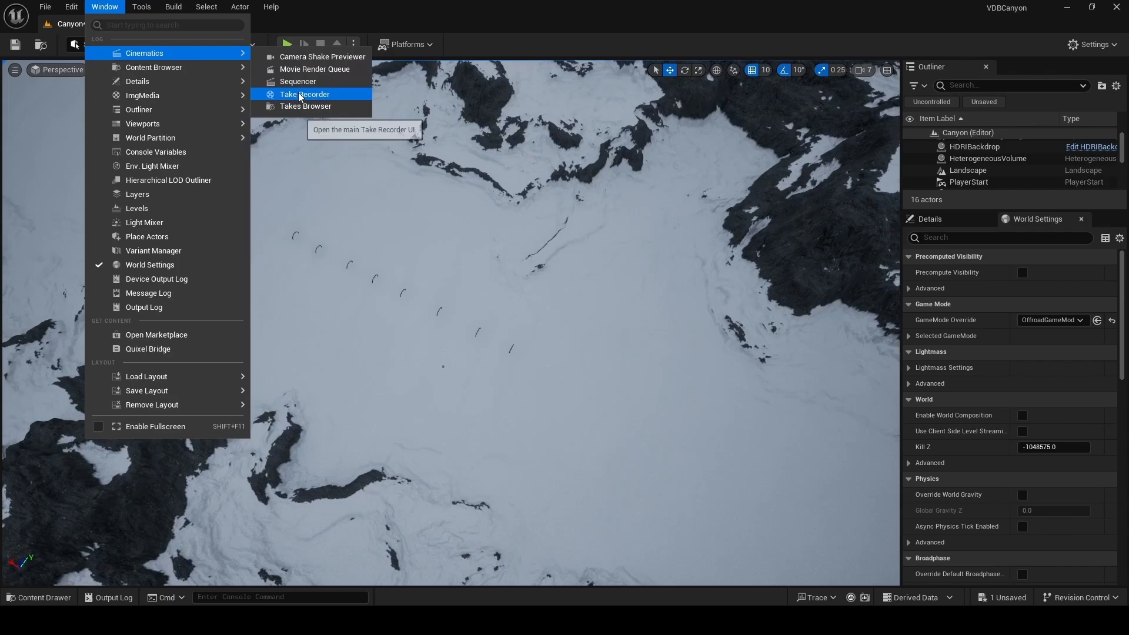
# Step: Open Take Recorder, start Play, and add OffroadCar_Pawn0 as an actor source
pyautogui.click(304, 94)
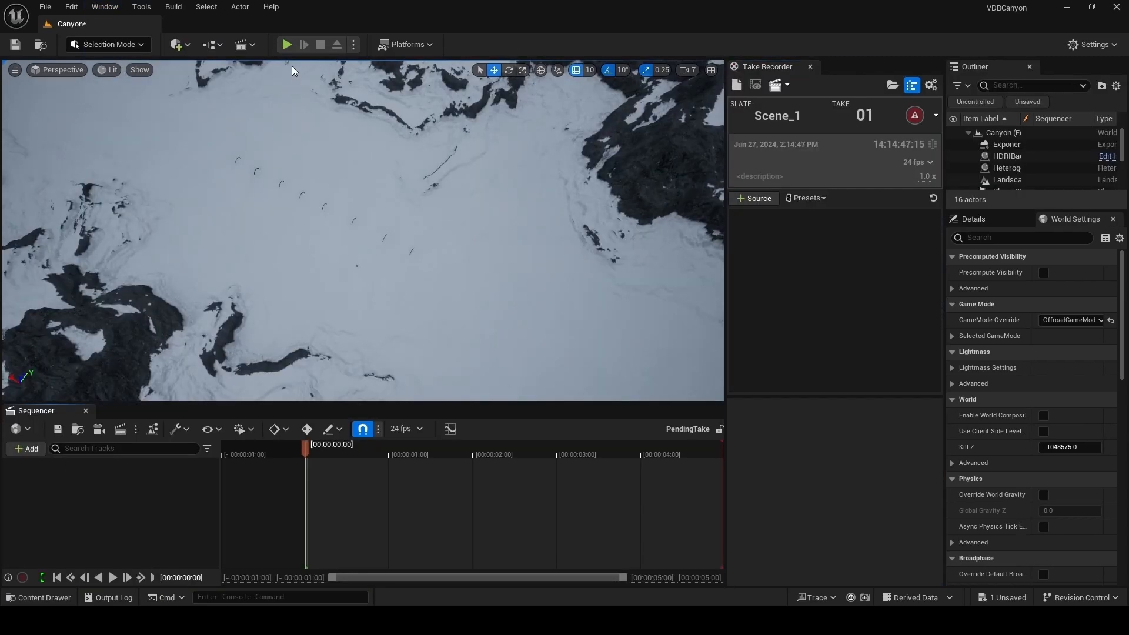
pyautogui.moveTo(287, 45)
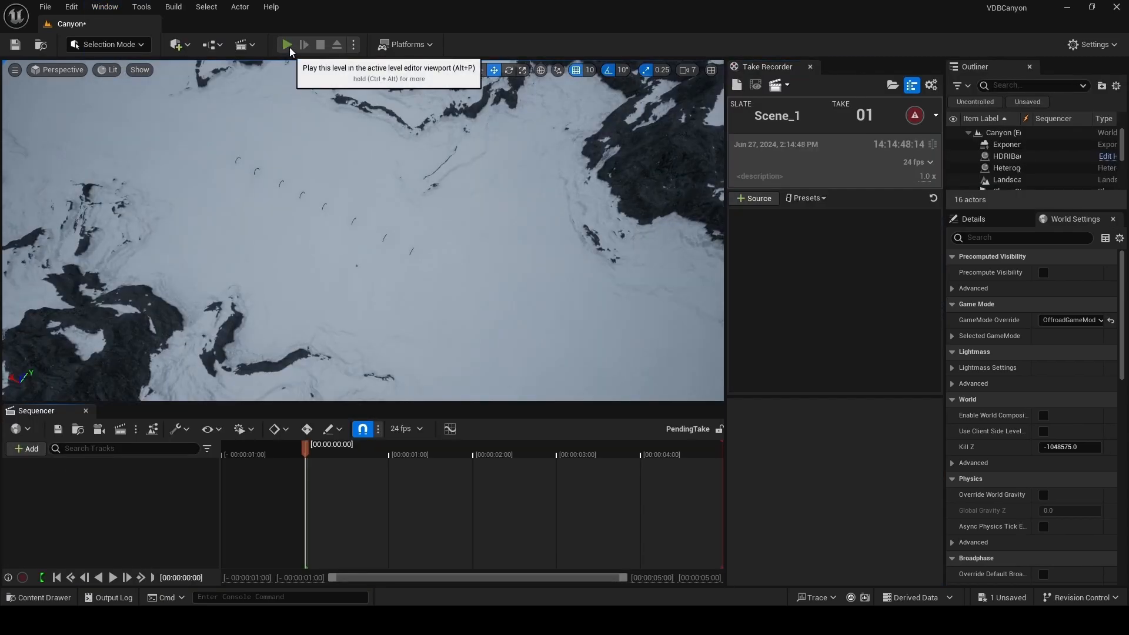
pyautogui.click(288, 44)
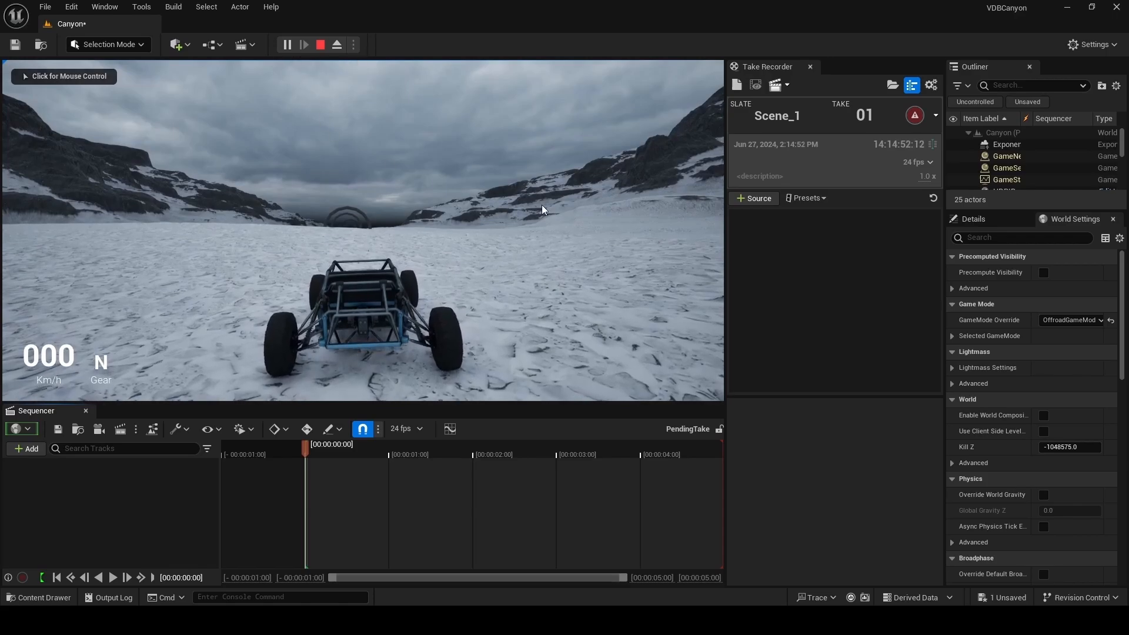
pyautogui.click(753, 198)
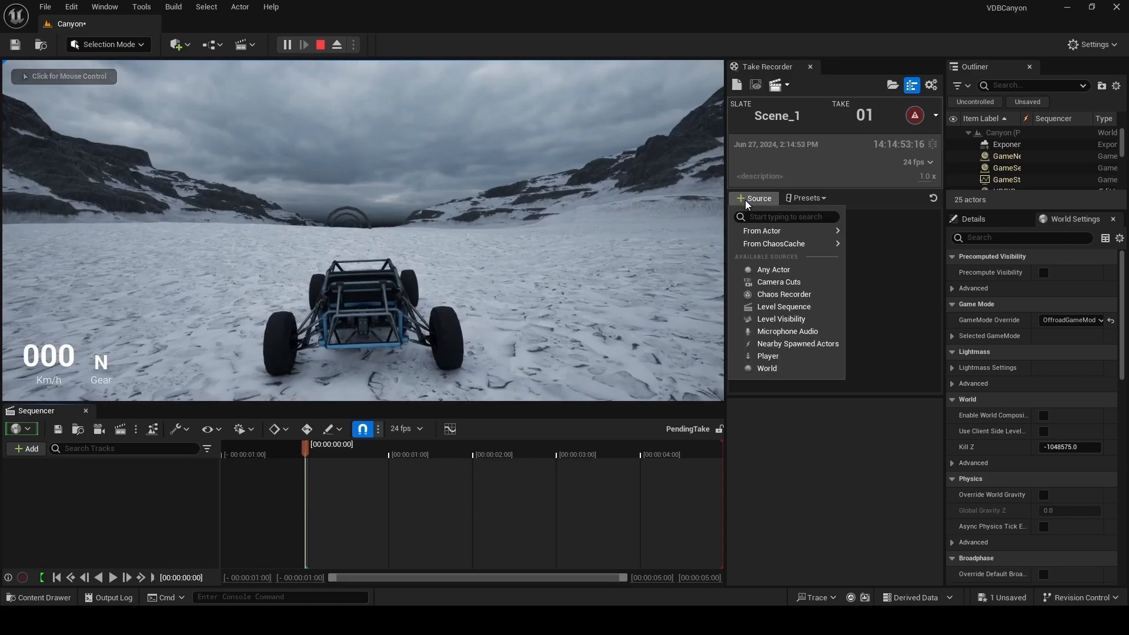
pyautogui.click(762, 230)
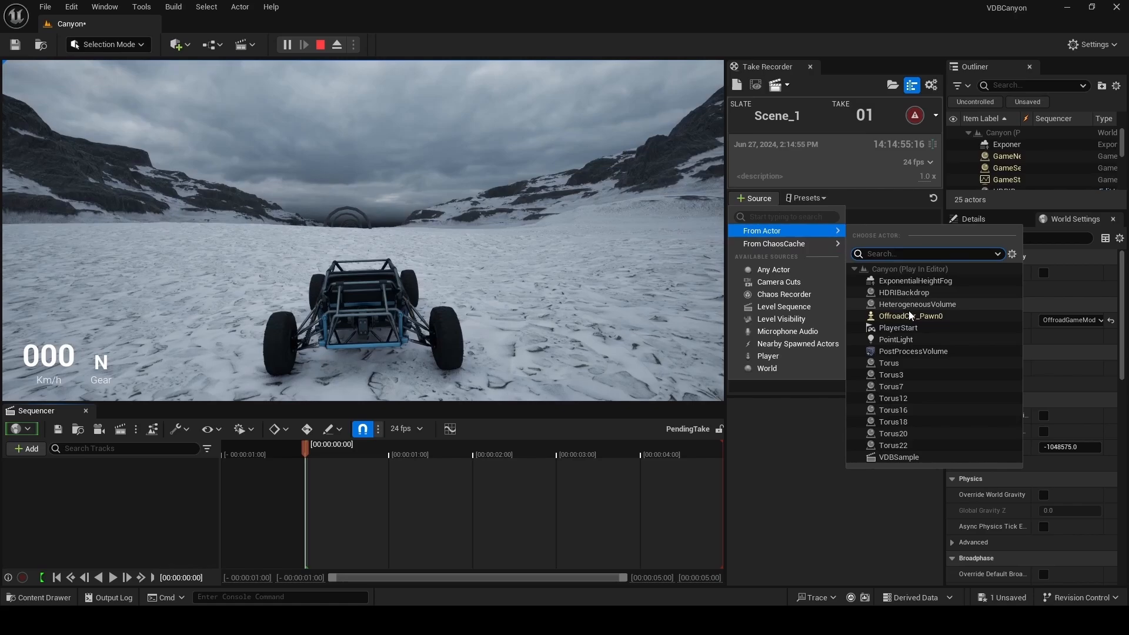
pyautogui.click(911, 315)
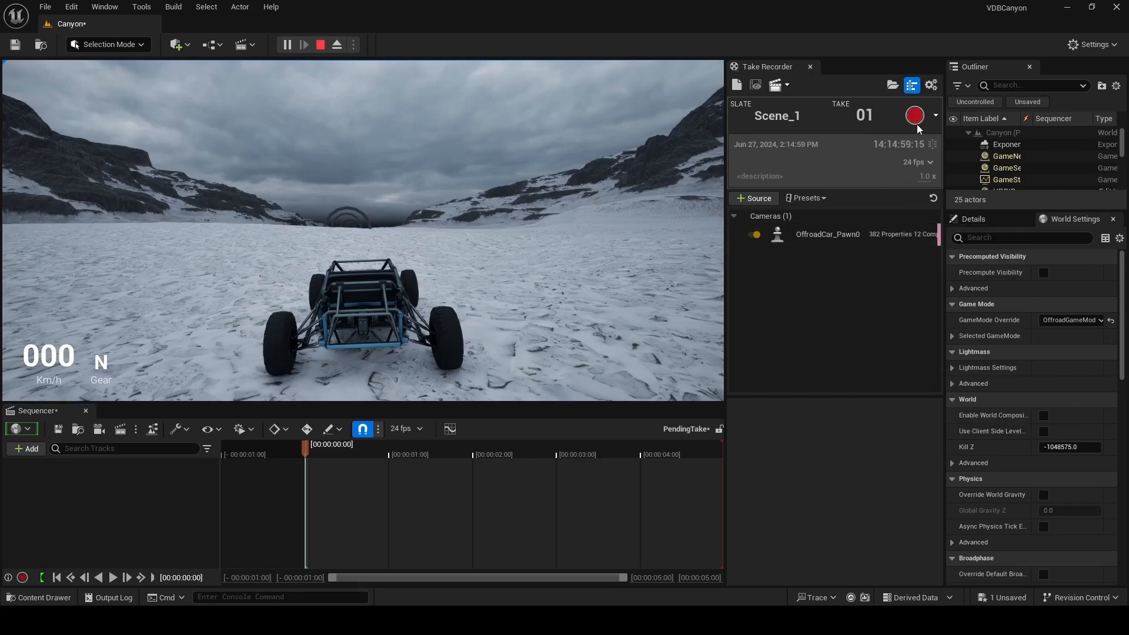
# Step: Record take 1 of Scene_1 while driving the off-road car, then stop recording
pyautogui.click(914, 115)
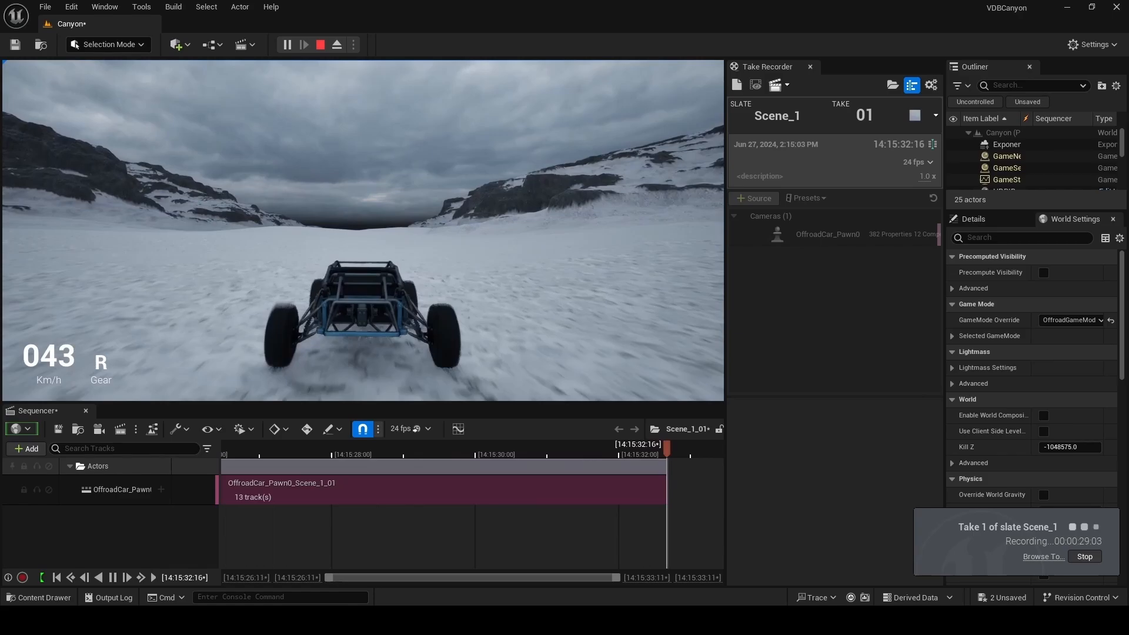
pyautogui.click(1084, 556)
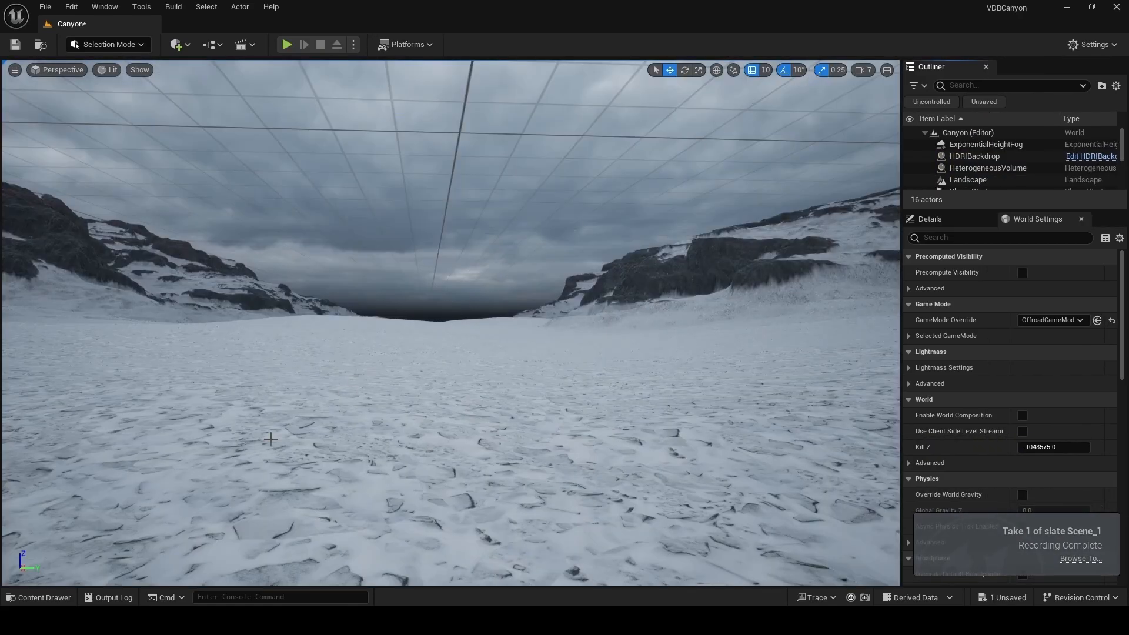
# Step: Open Scene_1_01 from Cinematics/Takes/2024-06-27, play it in Sequencer, then pause
pyautogui.click(39, 597)
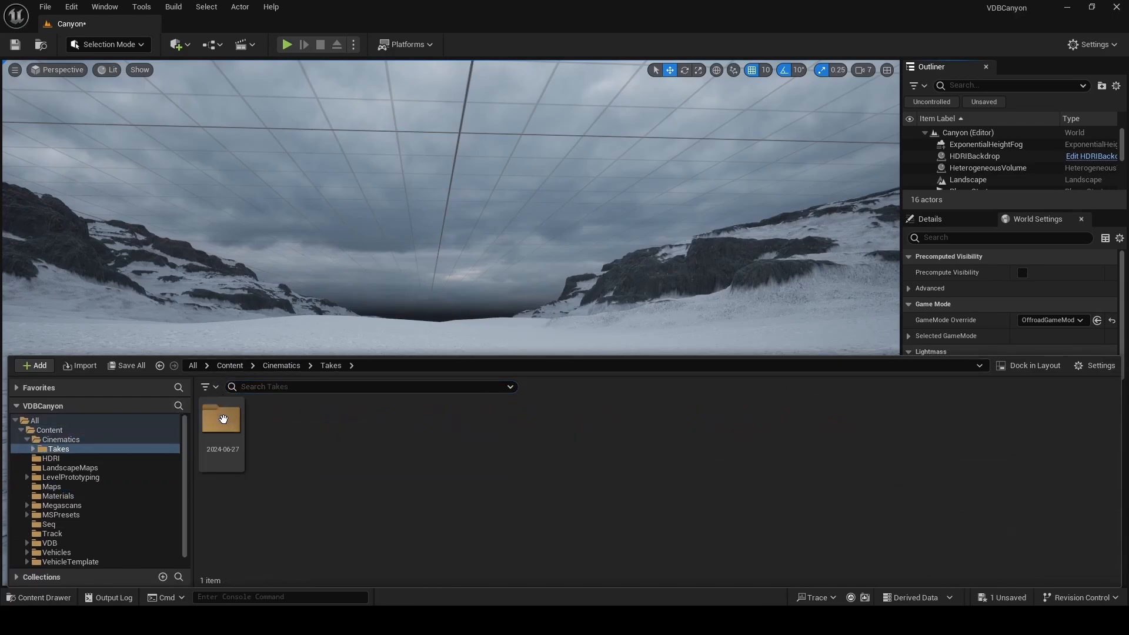
pyautogui.doubleClick(222, 420)
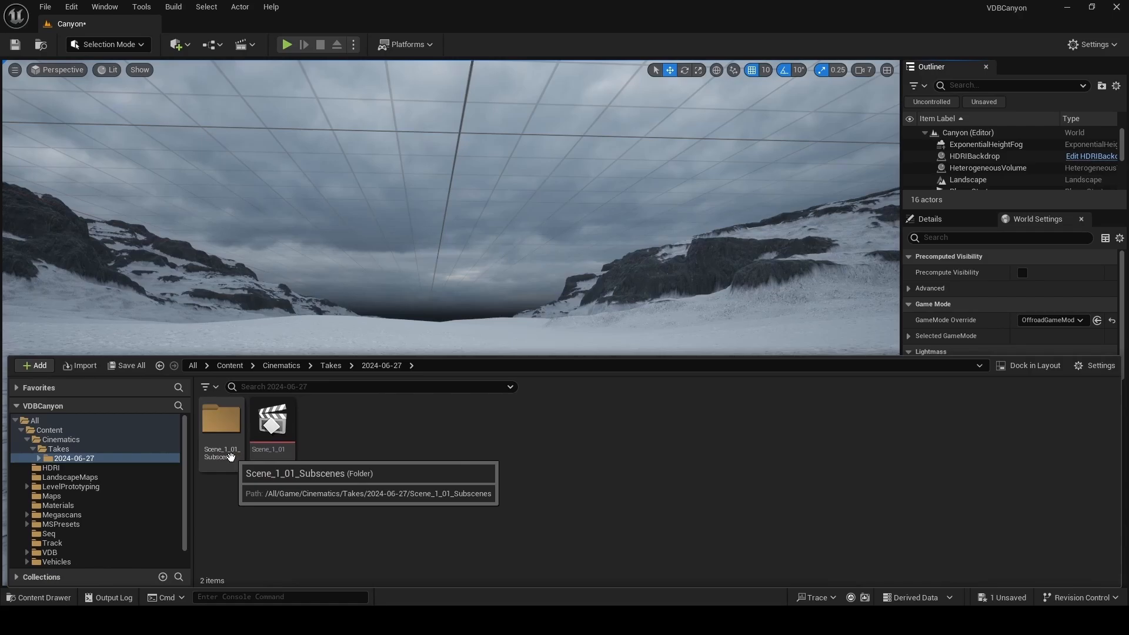
pyautogui.doubleClick(272, 421)
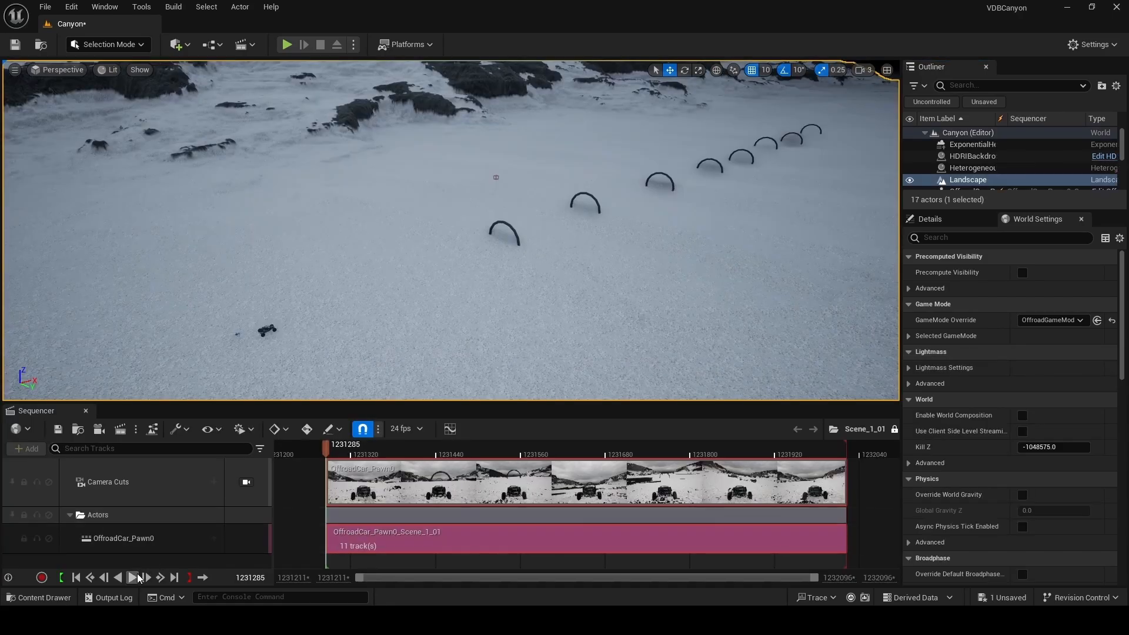
pyautogui.click(131, 578)
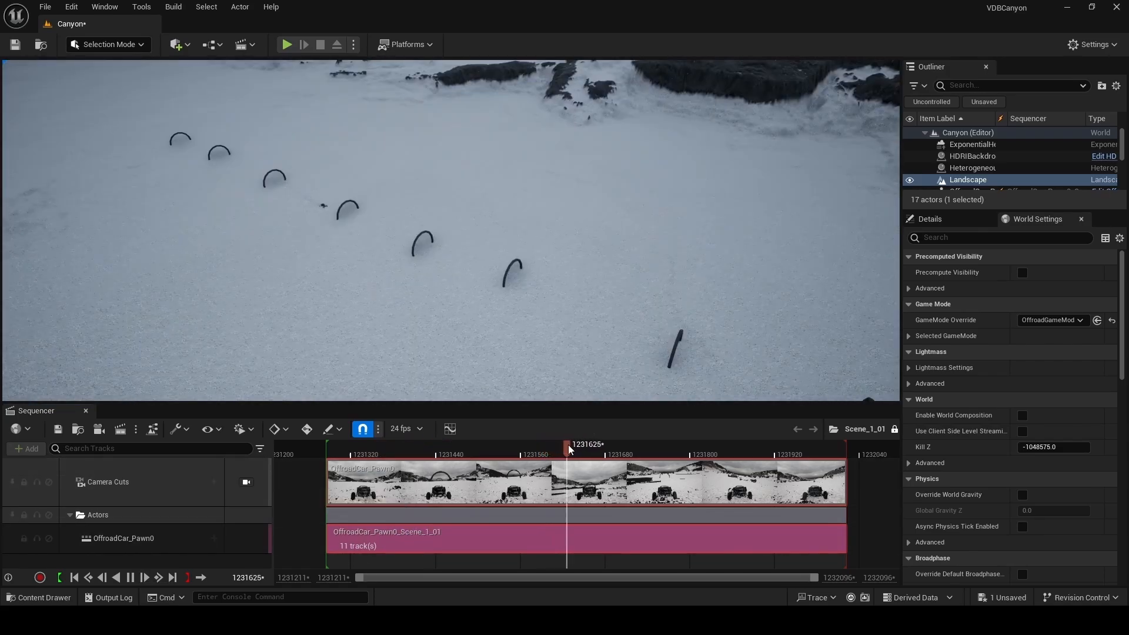
pyautogui.click(498, 445)
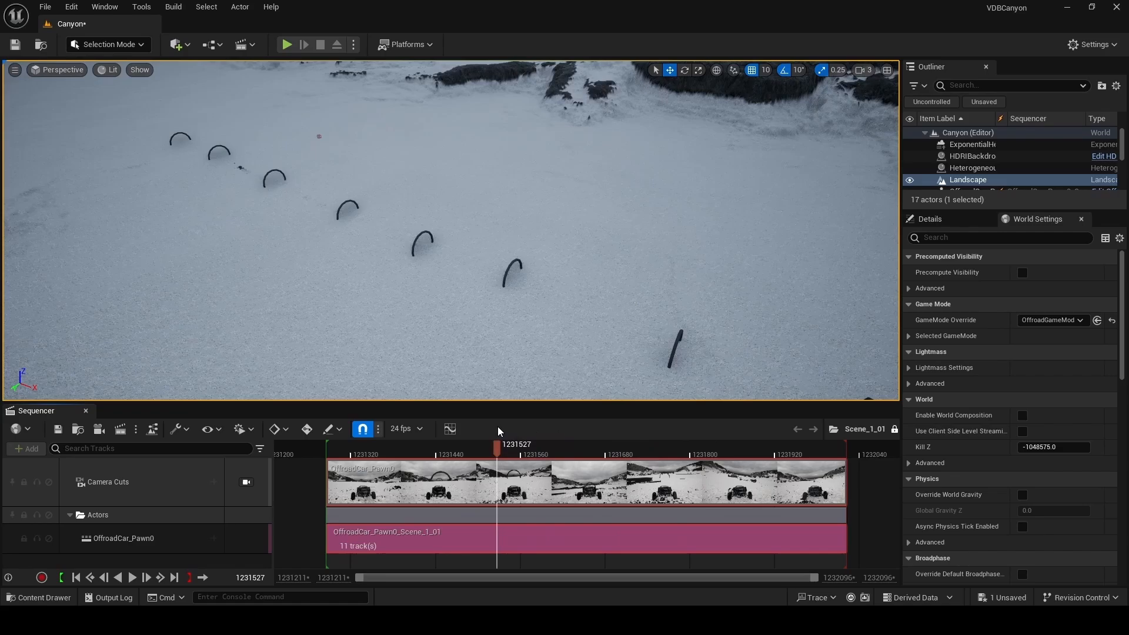
pyautogui.click(176, 44)
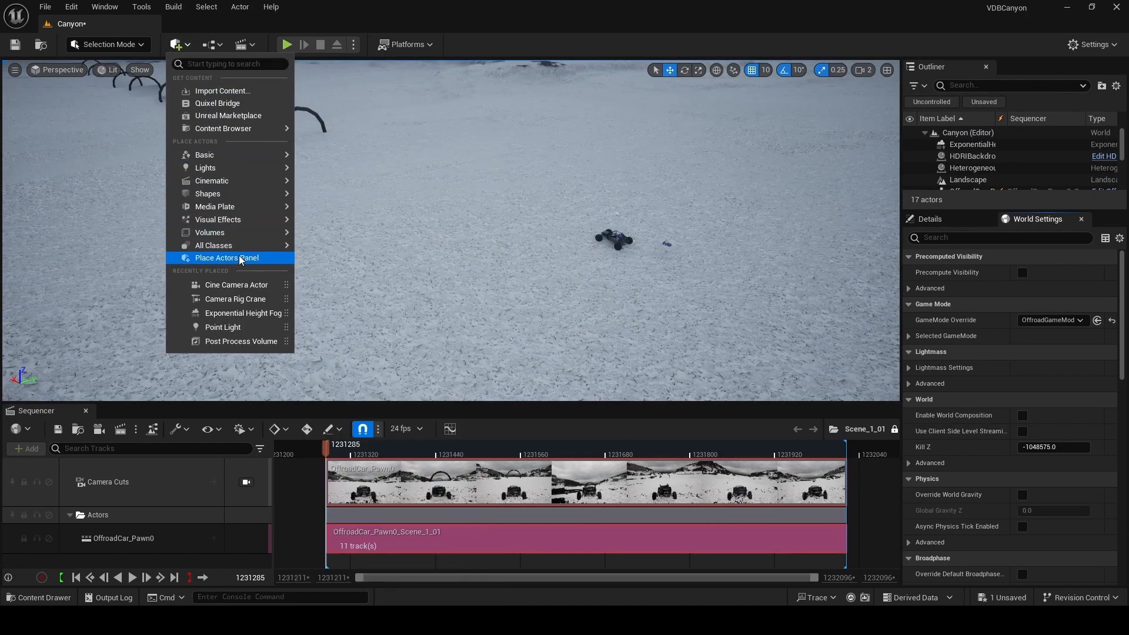
# Step: Search Place Actors for 'camera', add a Camera Rig Crane, and select the crane rig
pyautogui.click(227, 257)
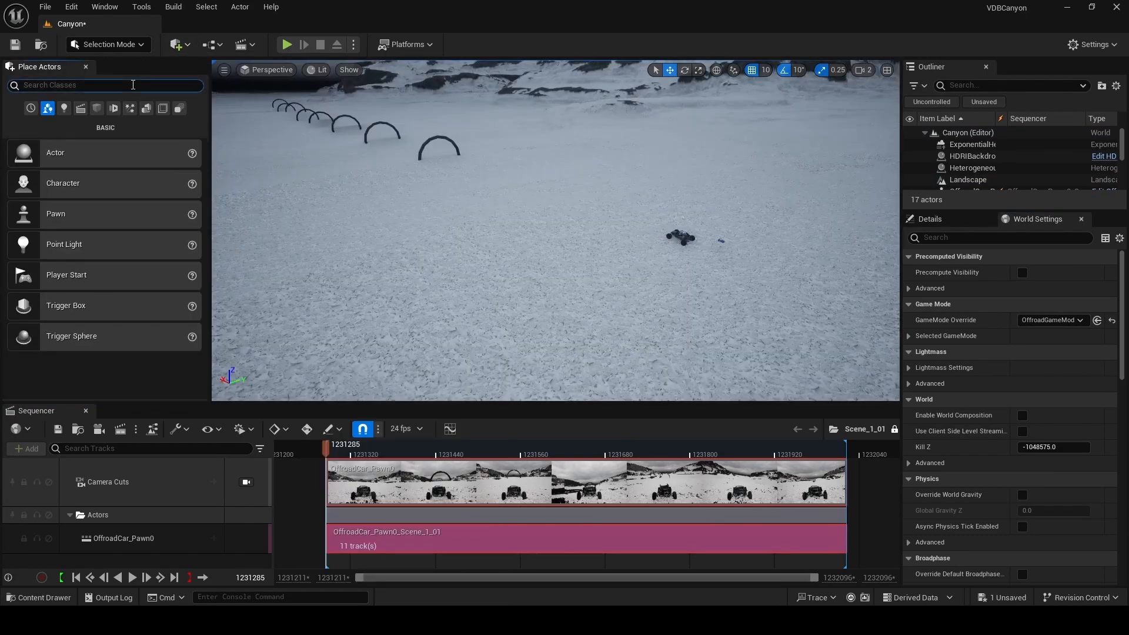
pyautogui.write('camera')
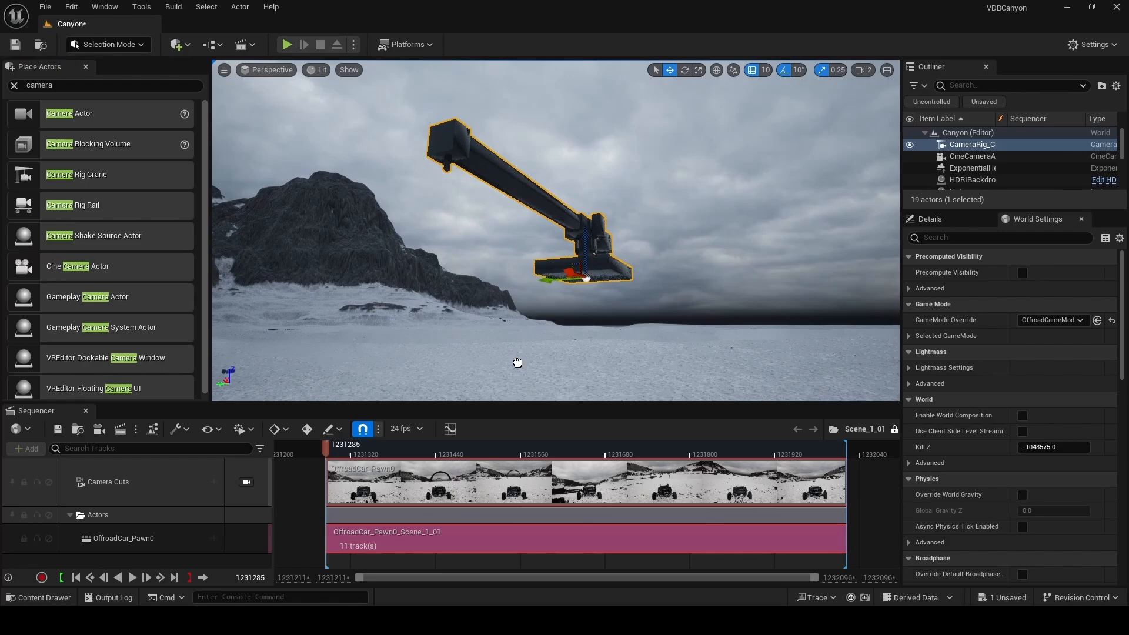
pyautogui.click(971, 156)
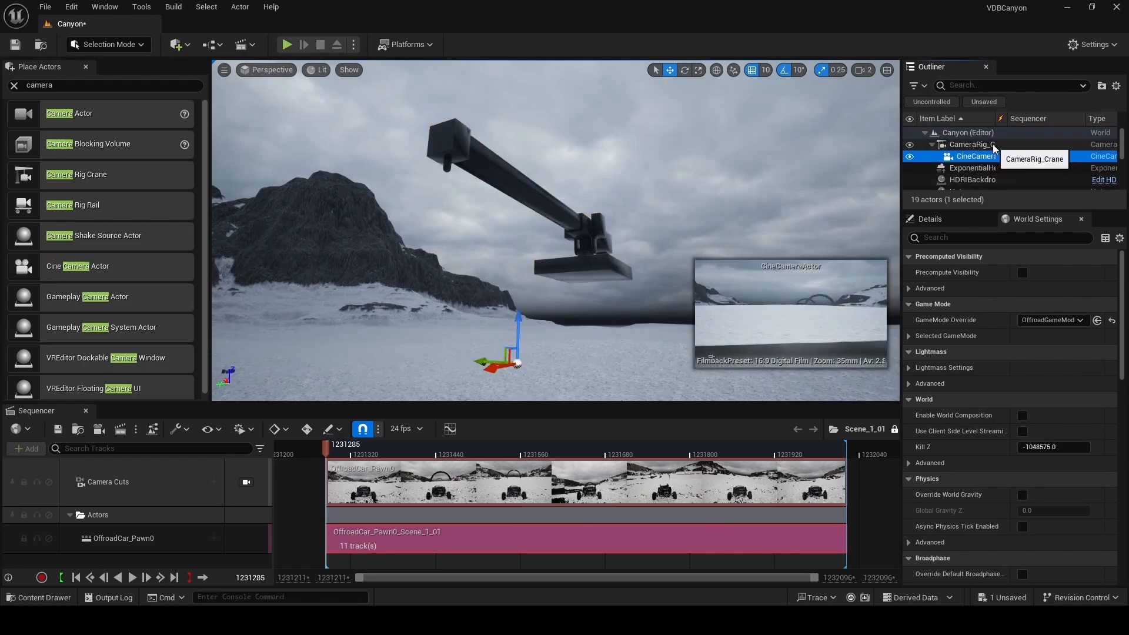
pyautogui.click(976, 157)
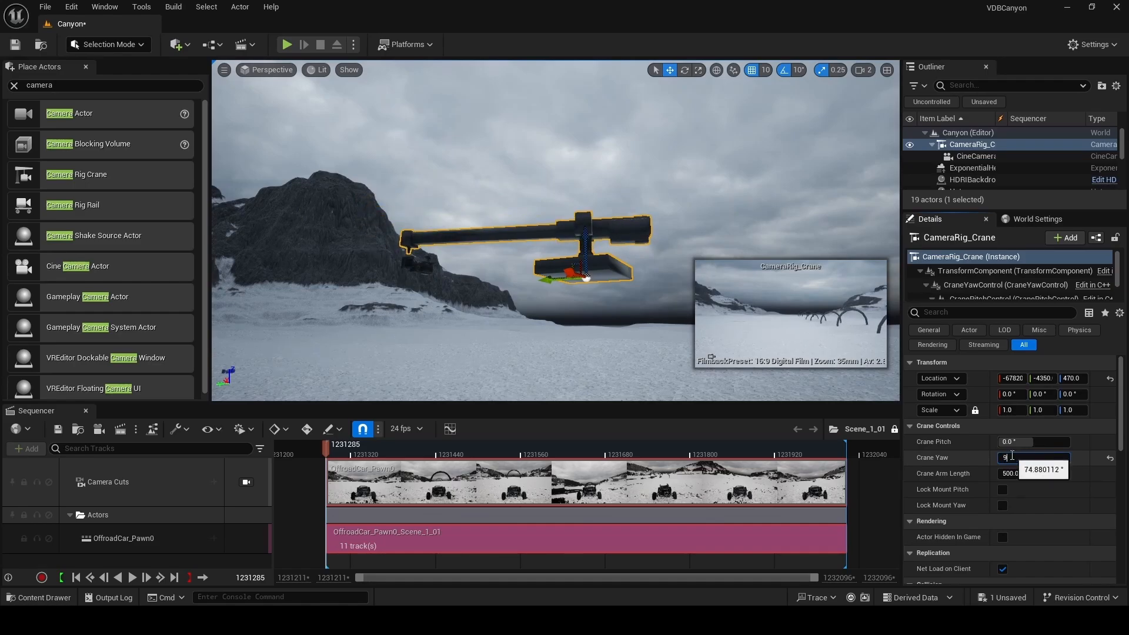
# Step: Set the crane rig's yaw to 90, lower it near the snow, and select its cine camera
pyautogui.click(978, 156)
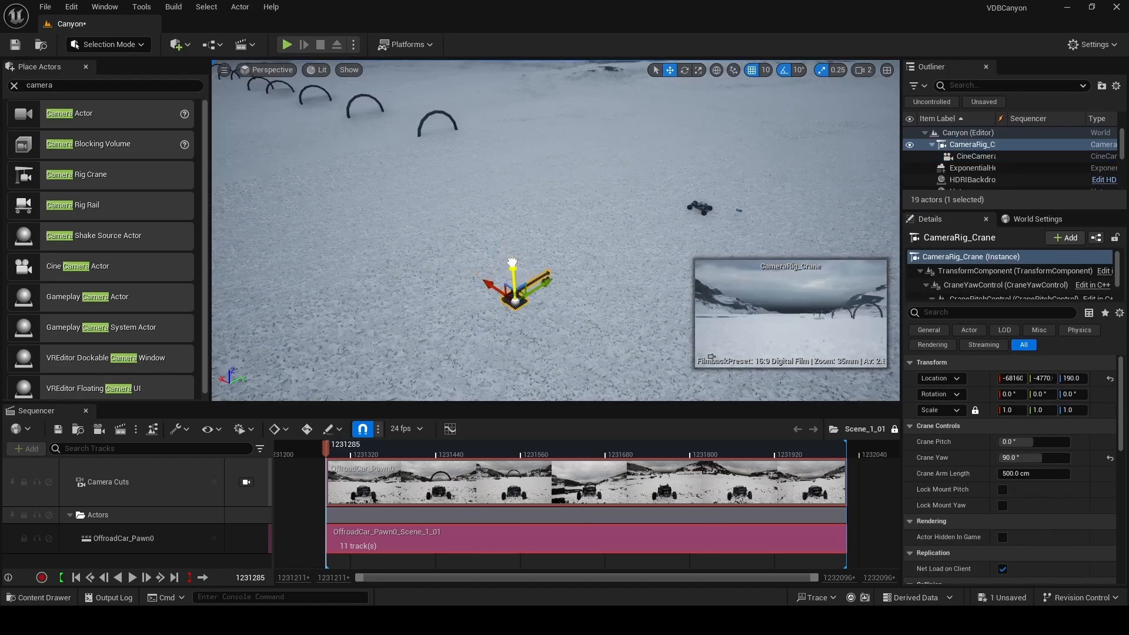
pyautogui.click(270, 70)
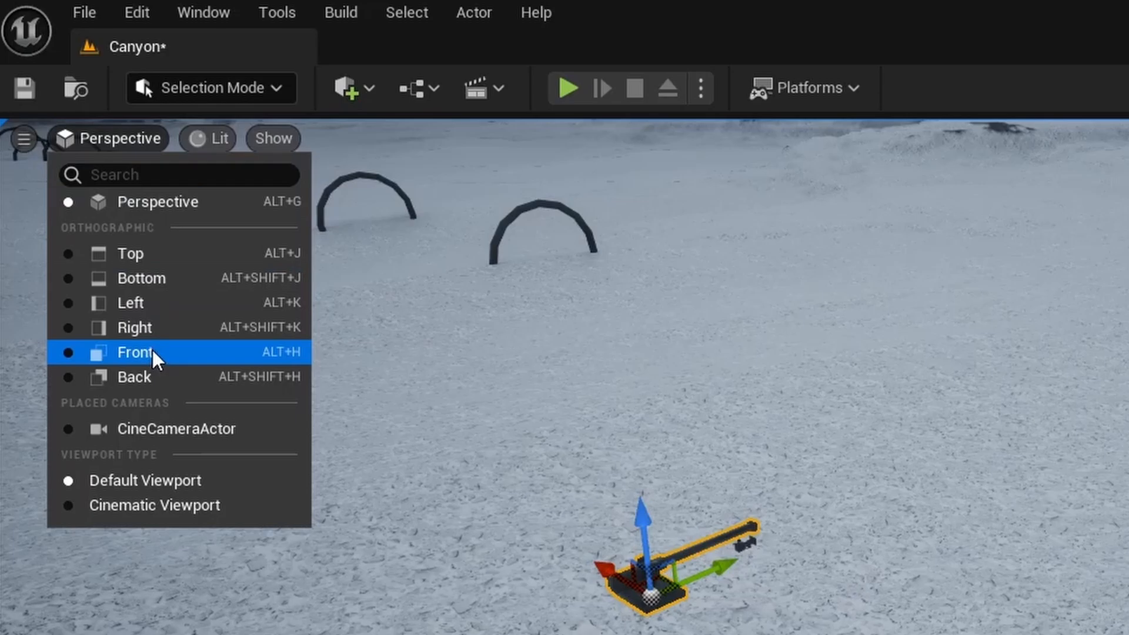
pyautogui.click(135, 352)
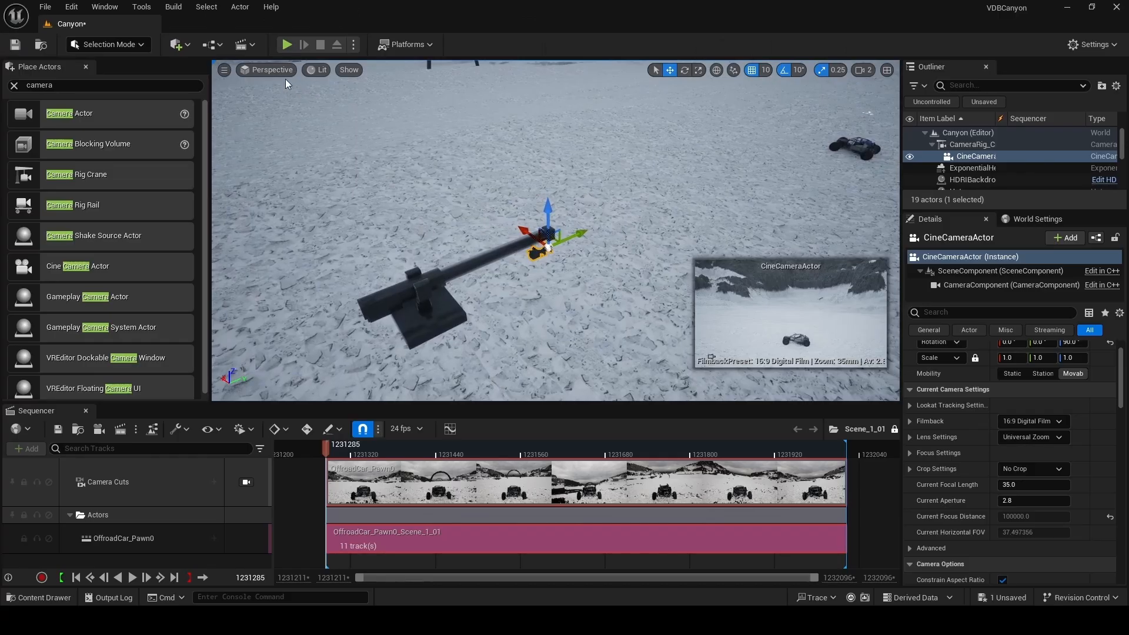
pyautogui.click(270, 70)
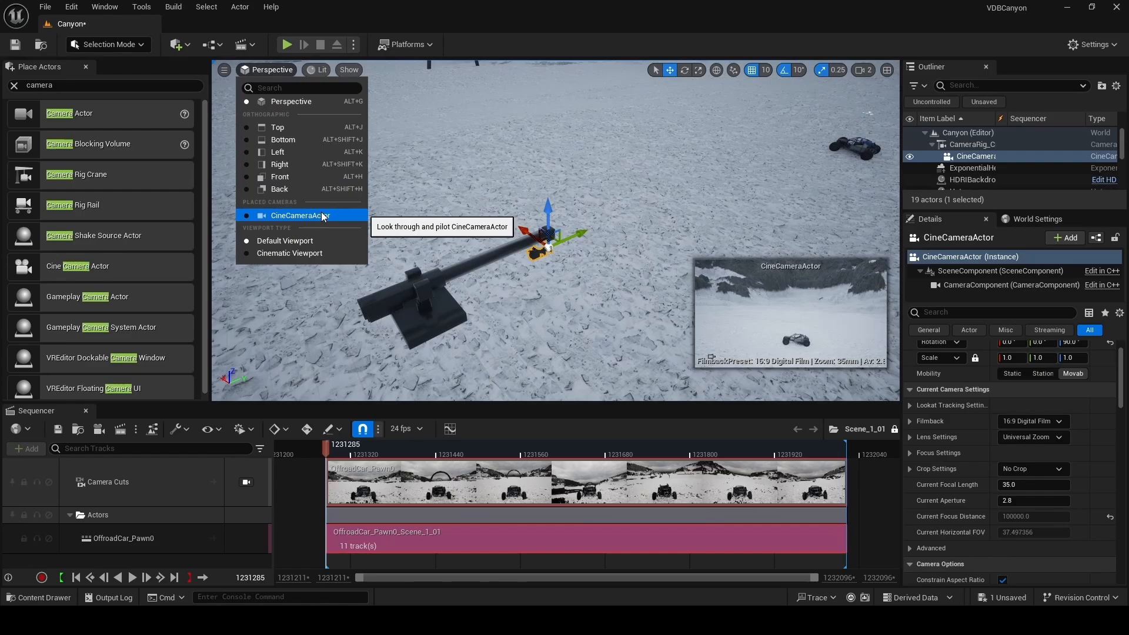
# Step: Pilot the crane's CineCameraActor from Placed Cameras to frame the off-road car on the snow
pyautogui.click(301, 215)
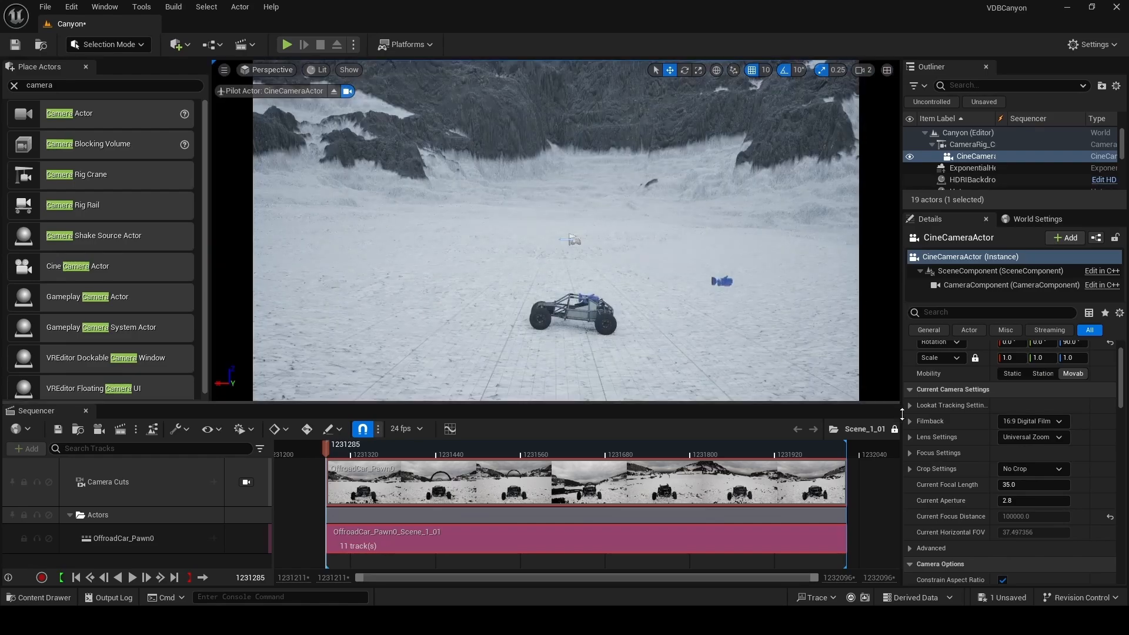
pyautogui.click(1033, 485)
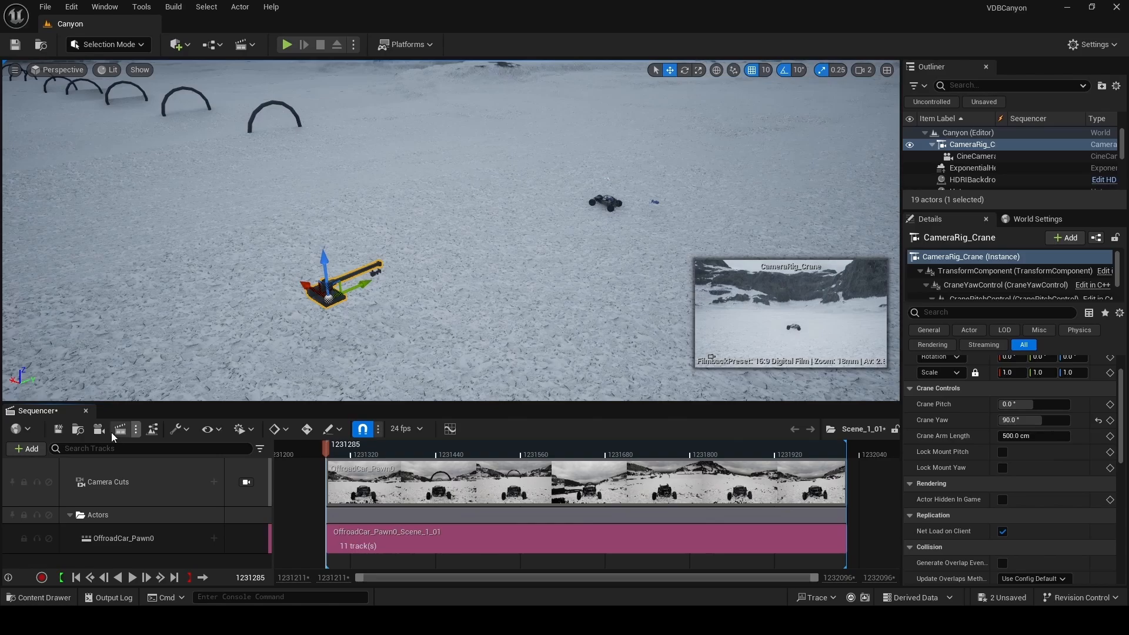
# Step: Add CameraRig_Crane to the Scene_1_01 sequence as its own actor track
pyautogui.click(24, 449)
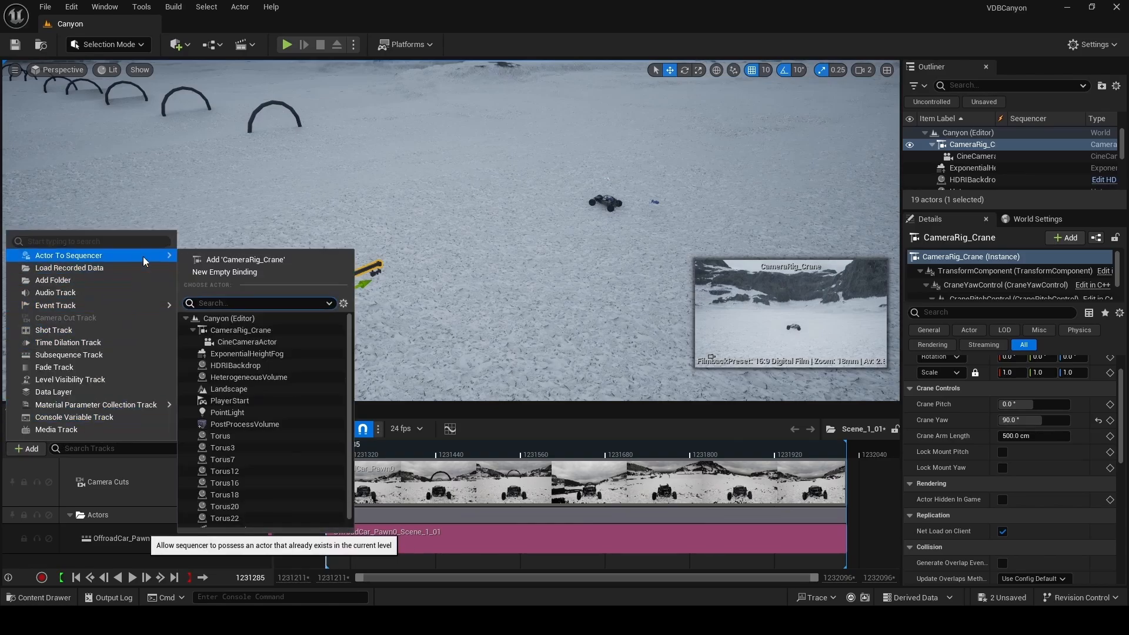
pyautogui.click(244, 260)
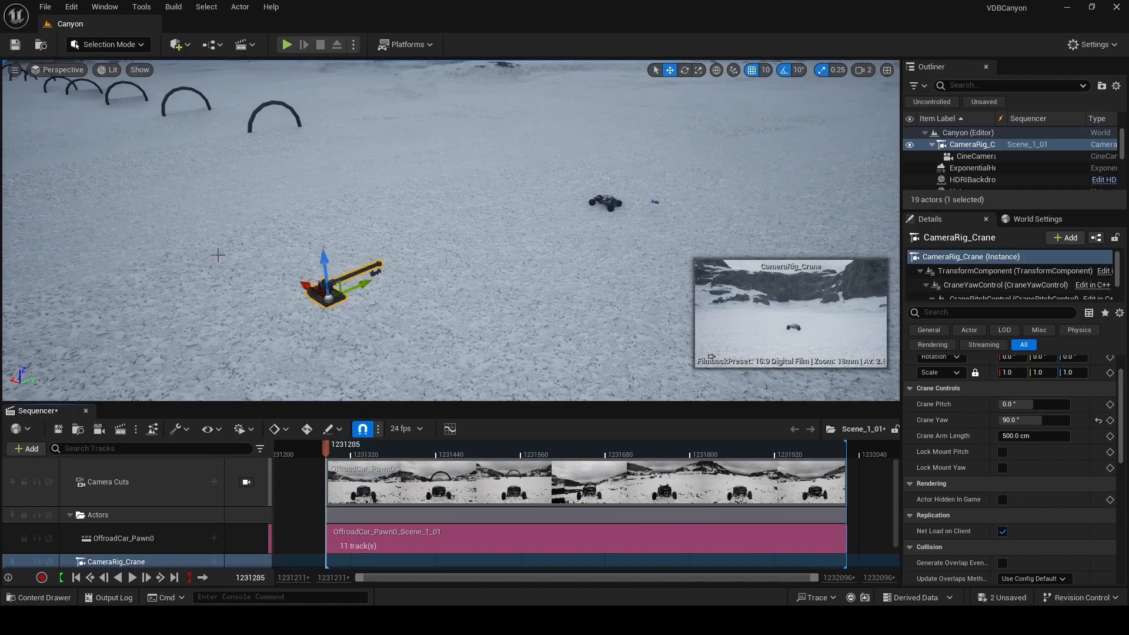
pyautogui.click(213, 560)
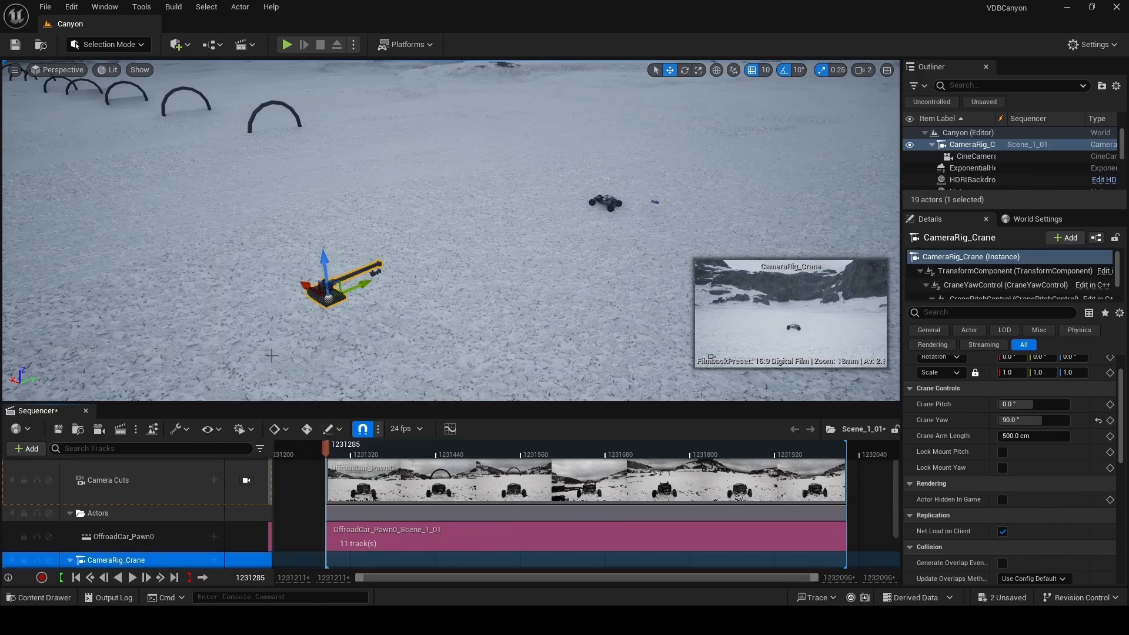
pyautogui.click(75, 561)
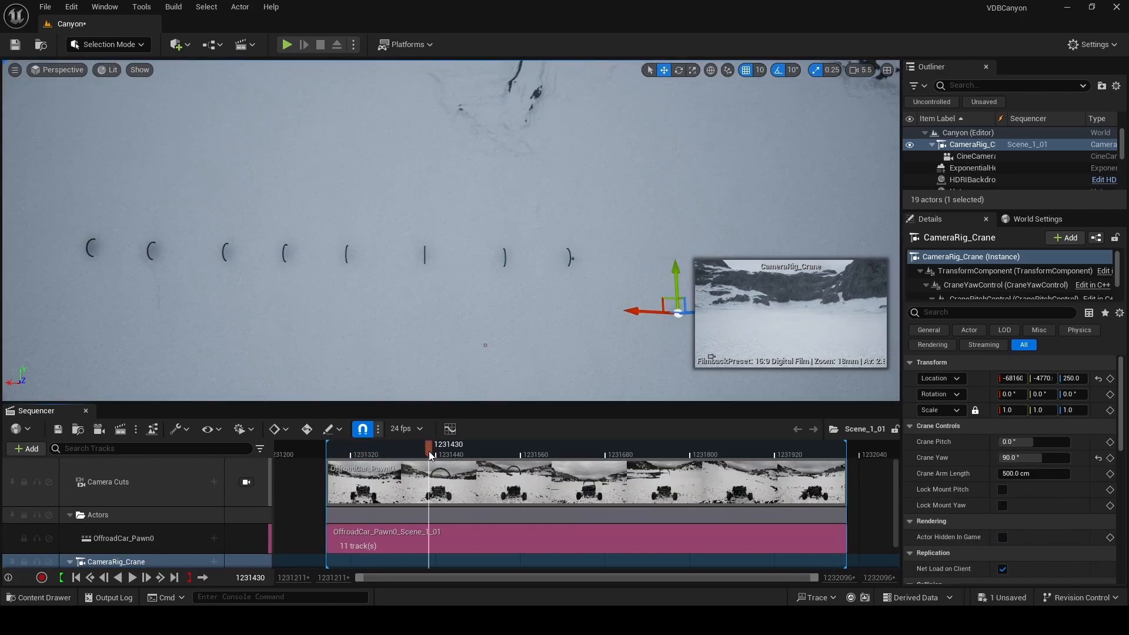
# Step: Set the sequence start and end times to frames inside the car clip
pyautogui.rightClick(431, 455)
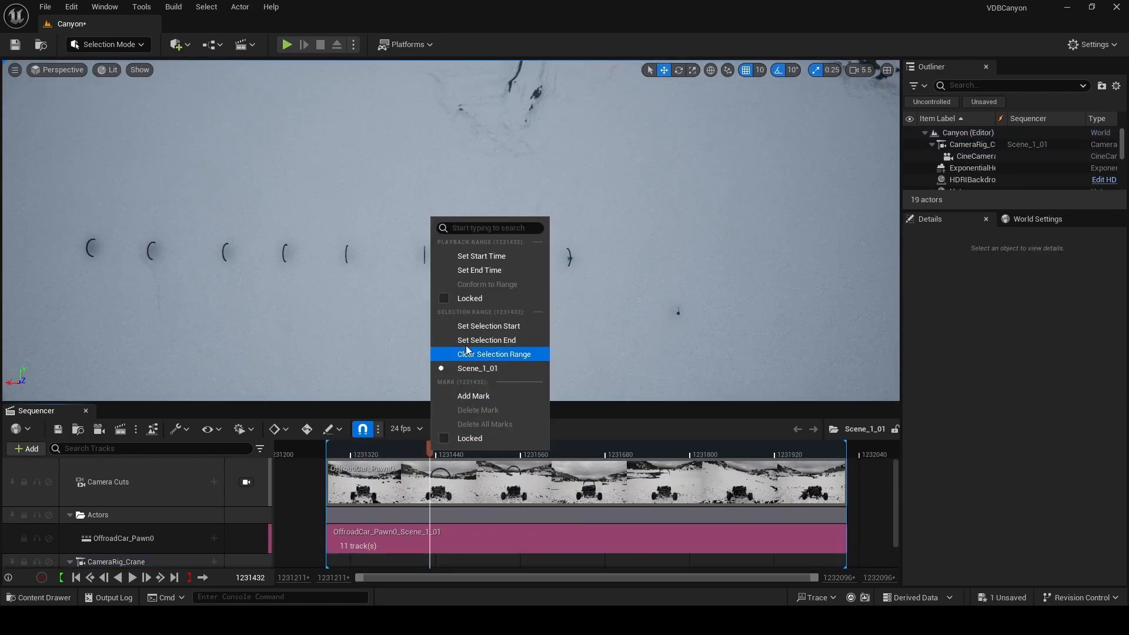
pyautogui.click(493, 353)
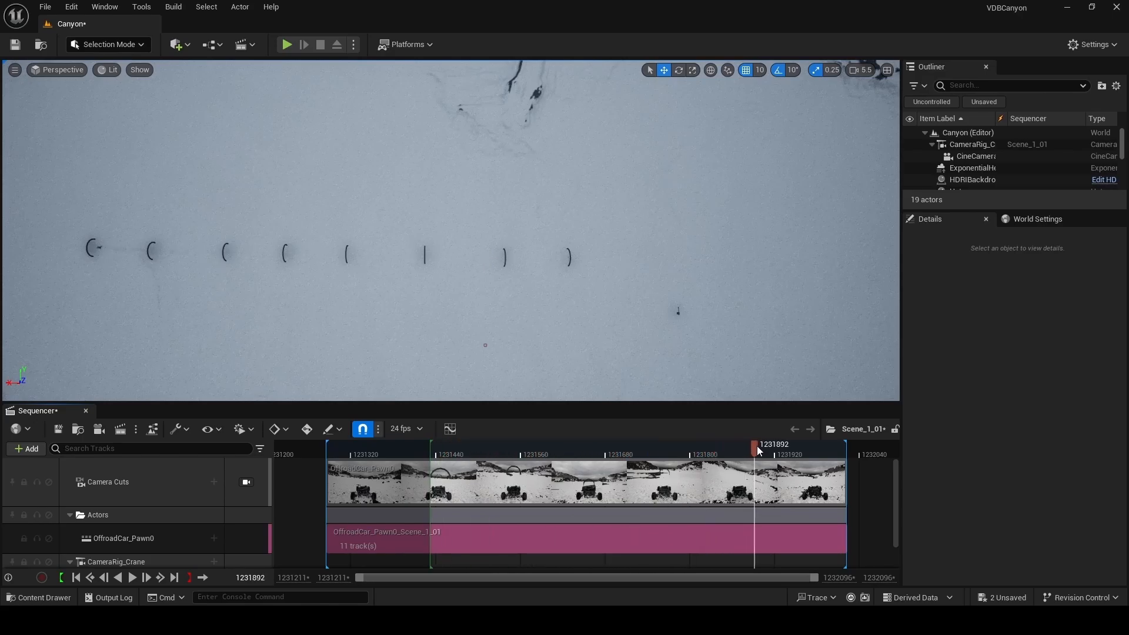
pyautogui.rightClick(757, 446)
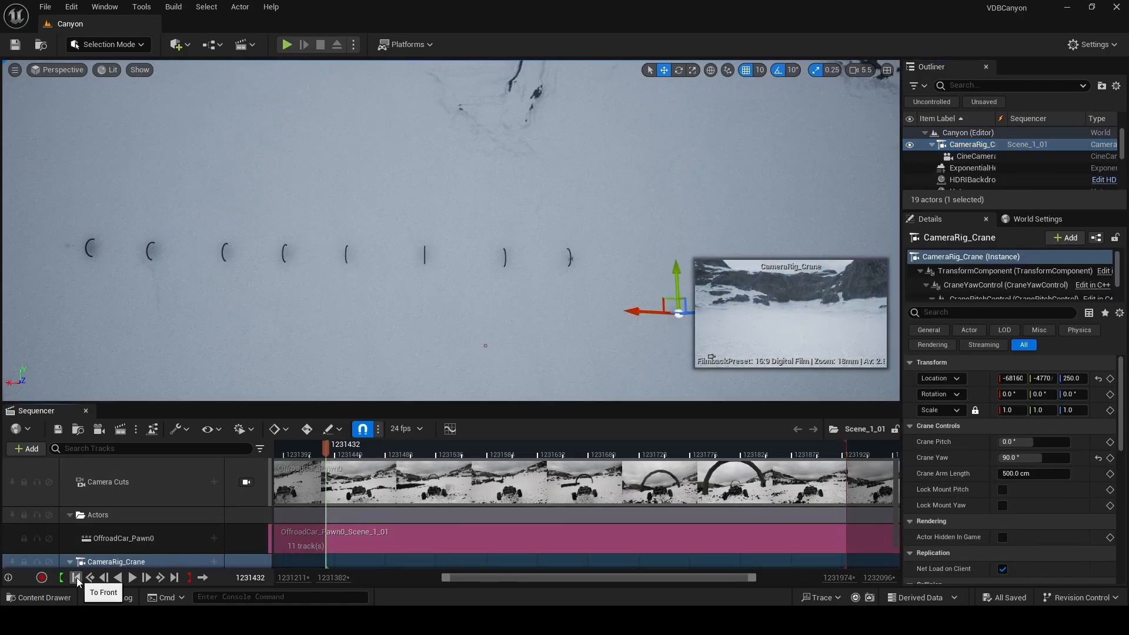
# Step: Key the crane rig's Transform at start, middle and end frames along the hoop line
pyautogui.moveTo(663, 310); pyautogui.dragTo(606, 310)
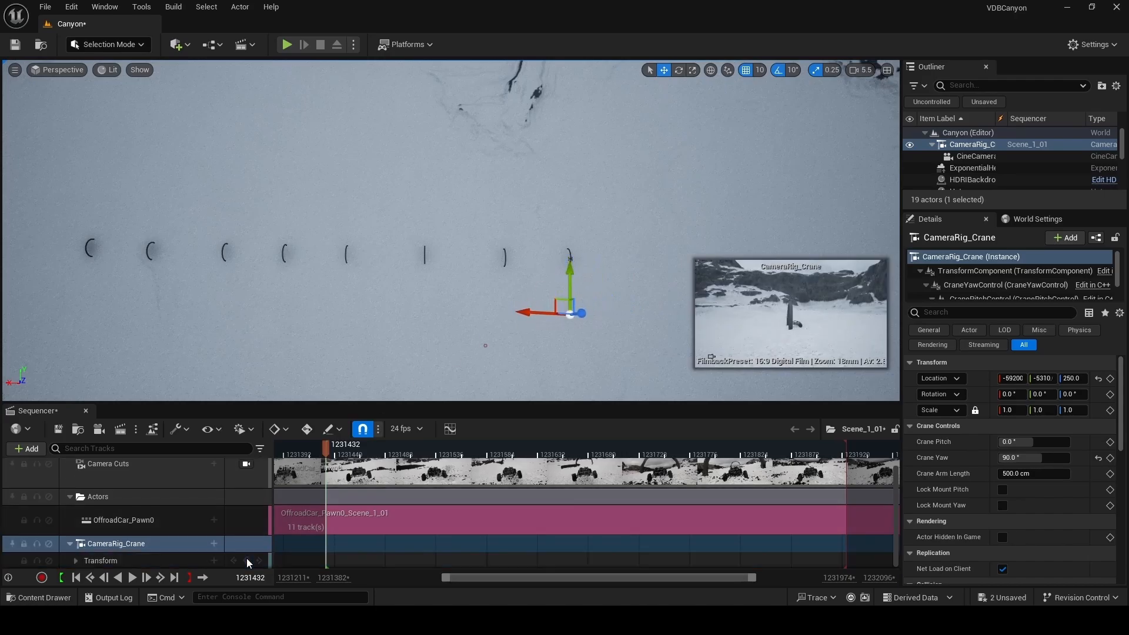
pyautogui.click(522, 445)
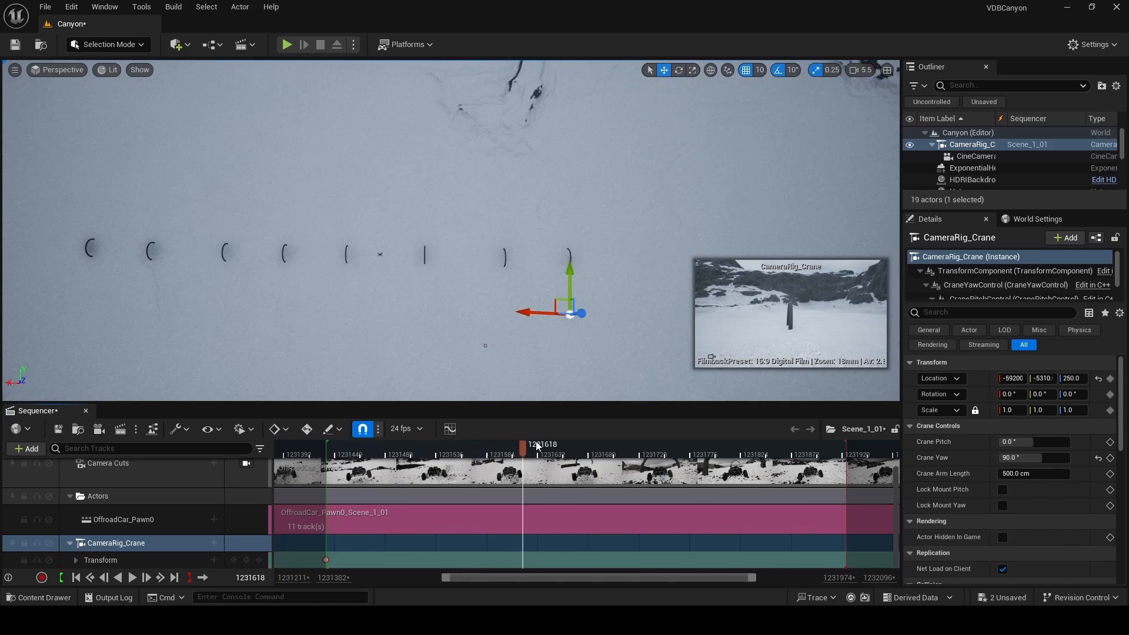
pyautogui.moveTo(523, 445); pyautogui.dragTo(581, 445)
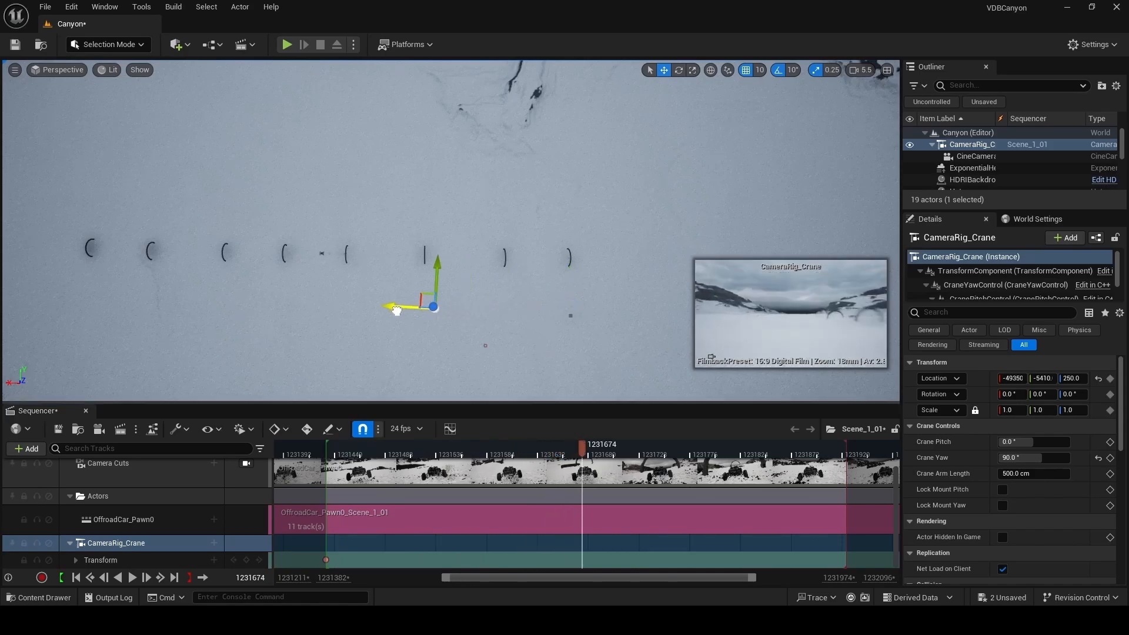
pyautogui.moveTo(433, 306); pyautogui.dragTo(311, 301)
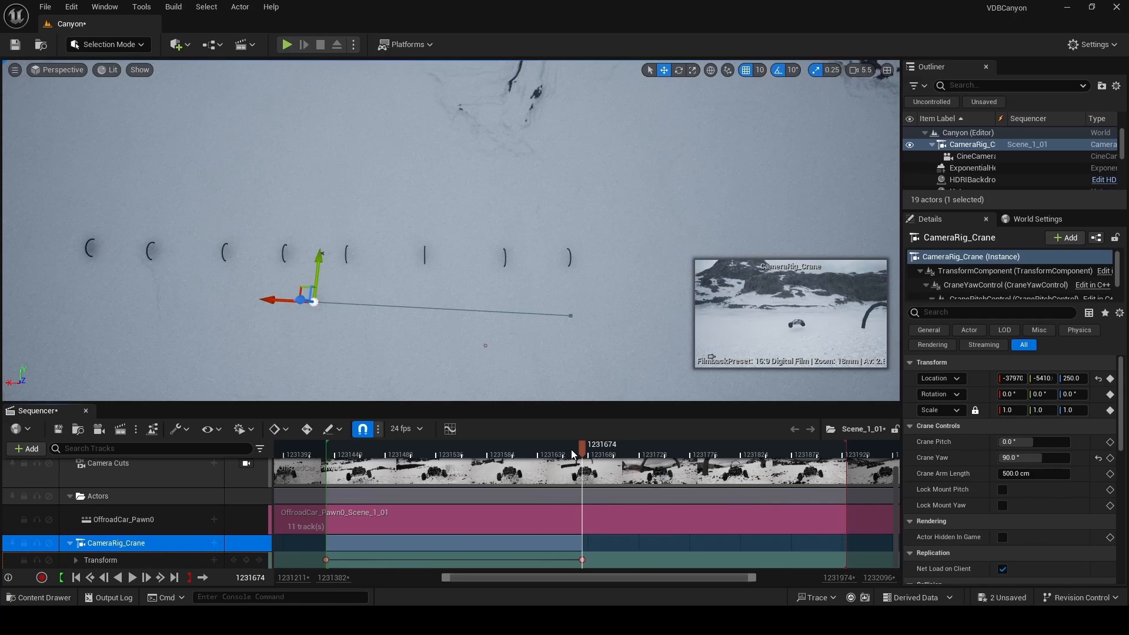
pyautogui.moveTo(581, 445); pyautogui.dragTo(847, 445)
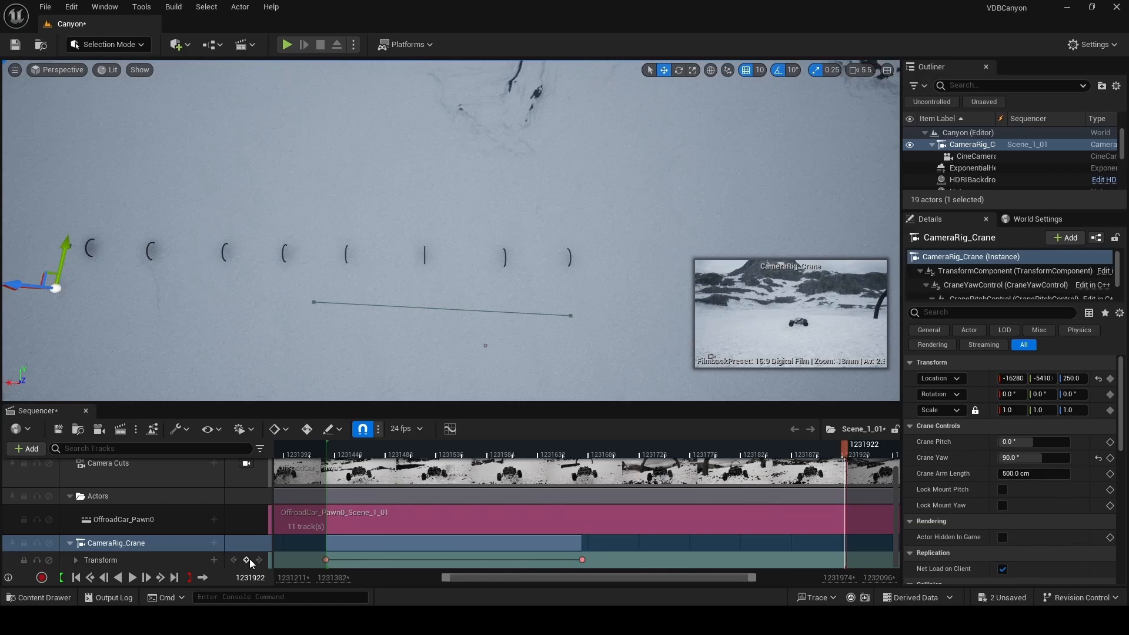
pyautogui.click(440, 455)
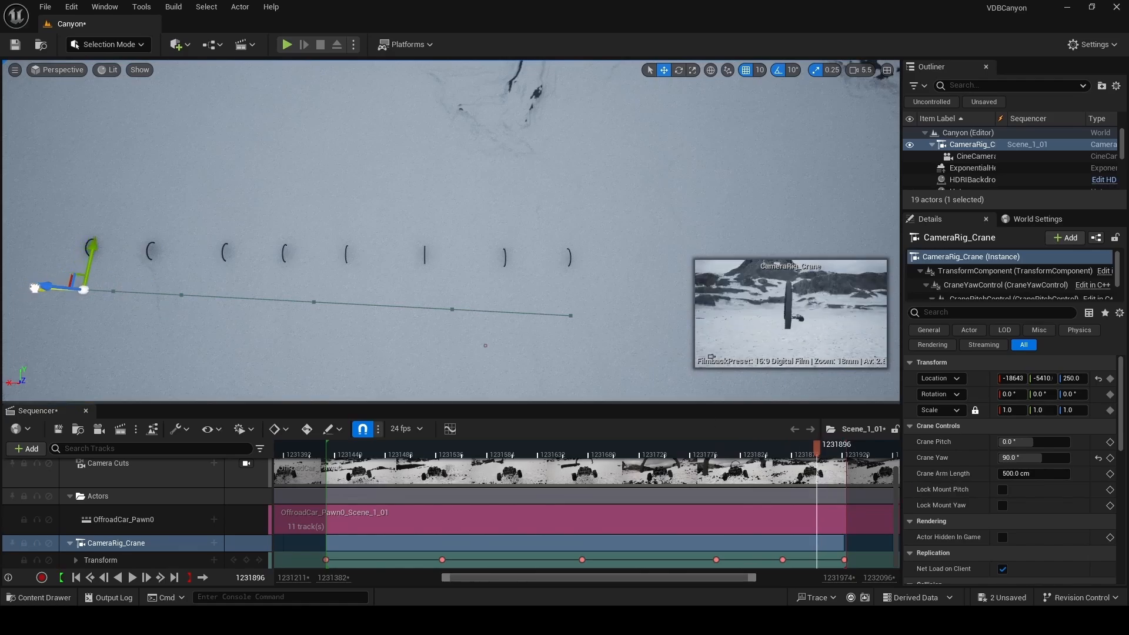
pyautogui.click(115, 543)
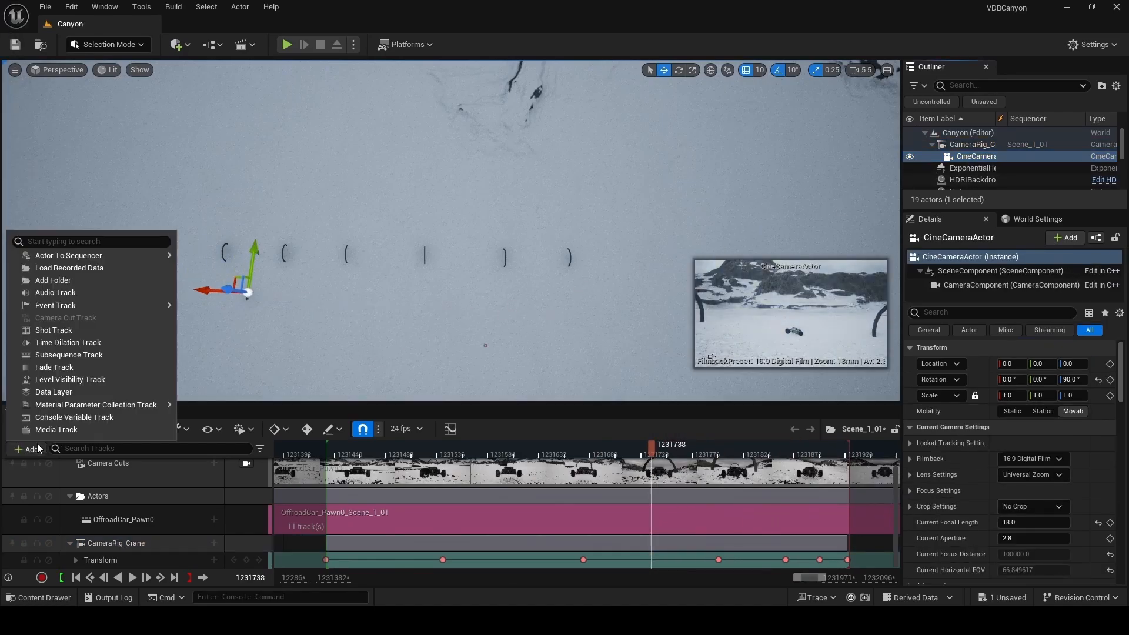
# Step: Add the CineCameraActor as the Camera Cuts shot and preview the crane move
pyautogui.click(68, 255)
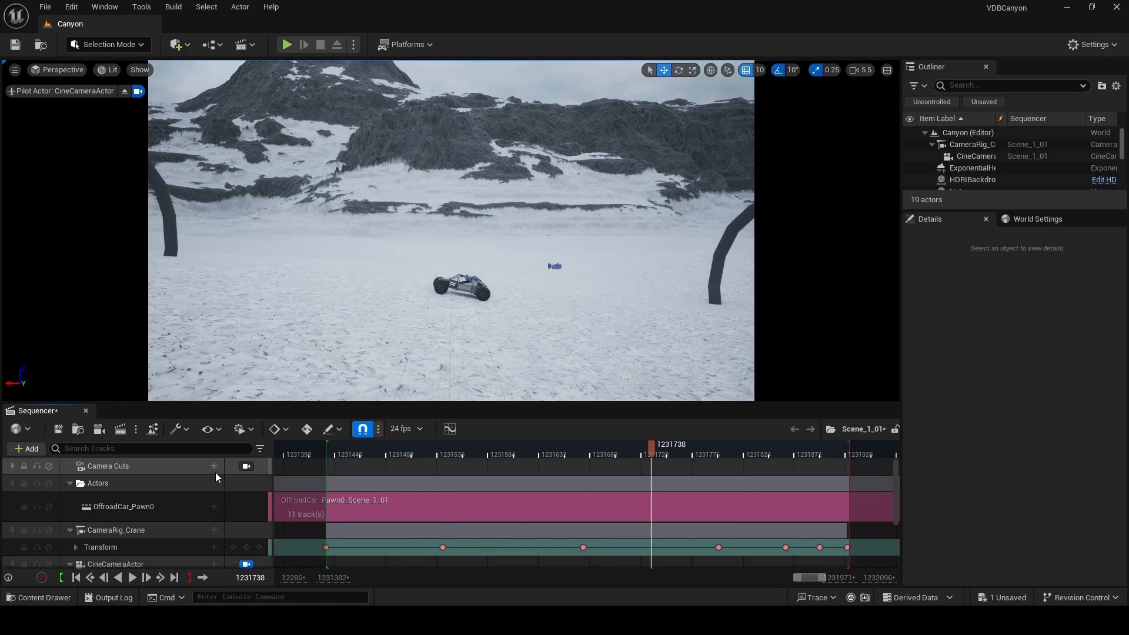
pyautogui.click(213, 465)
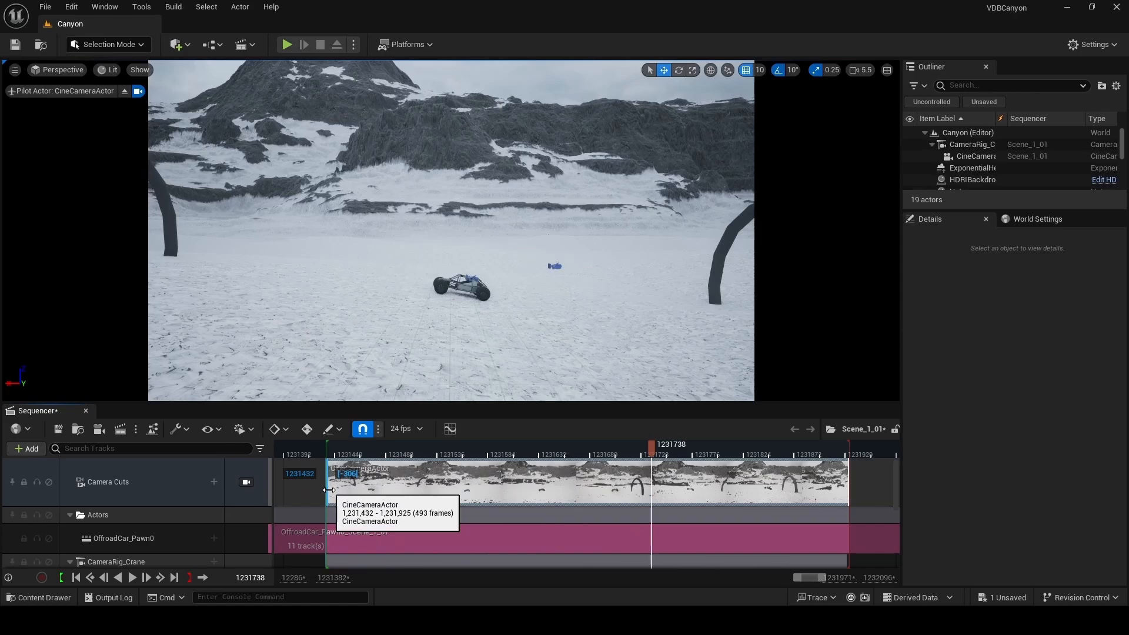
pyautogui.click(327, 444)
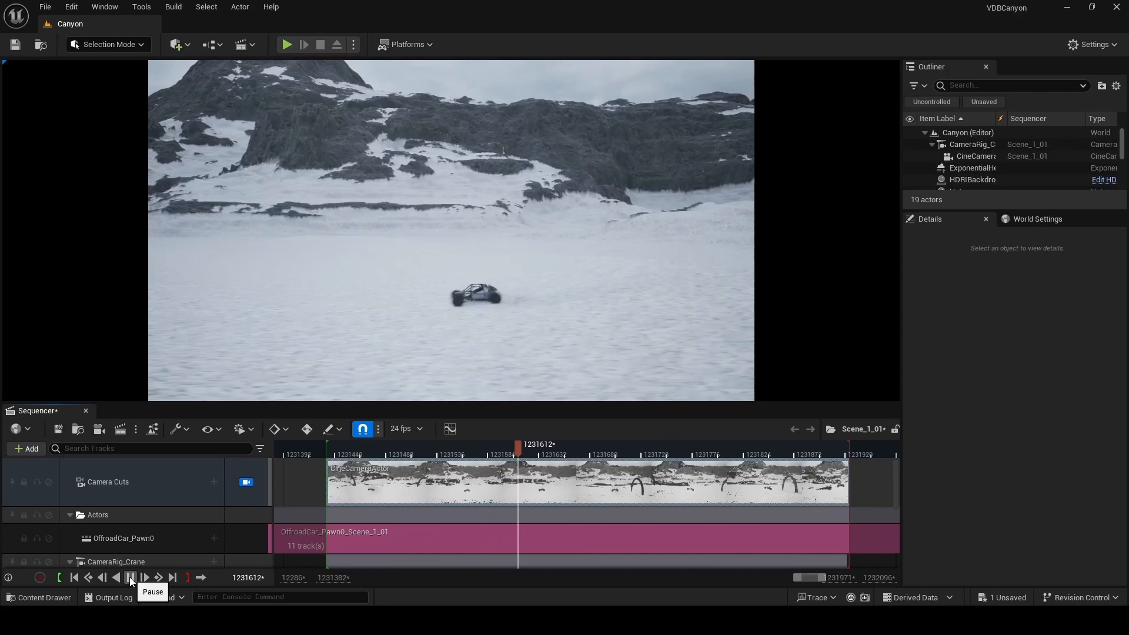
pyautogui.click(969, 144)
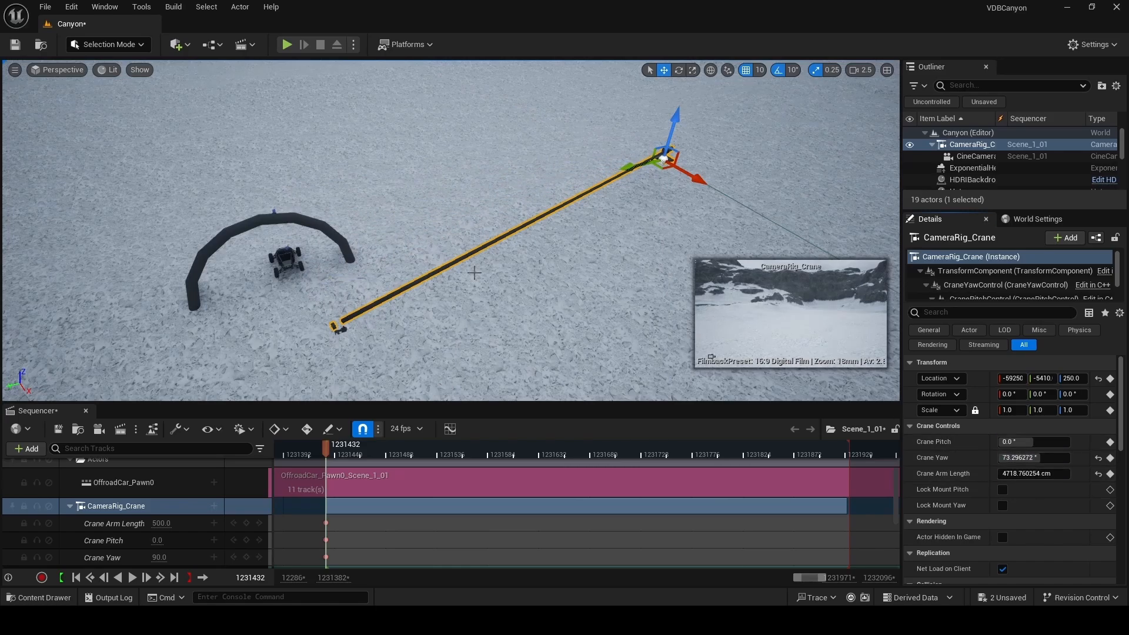
# Step: Pilot the cine camera again, expand the crane's Transform tracks and enable Auto-Key
pyautogui.click(61, 70)
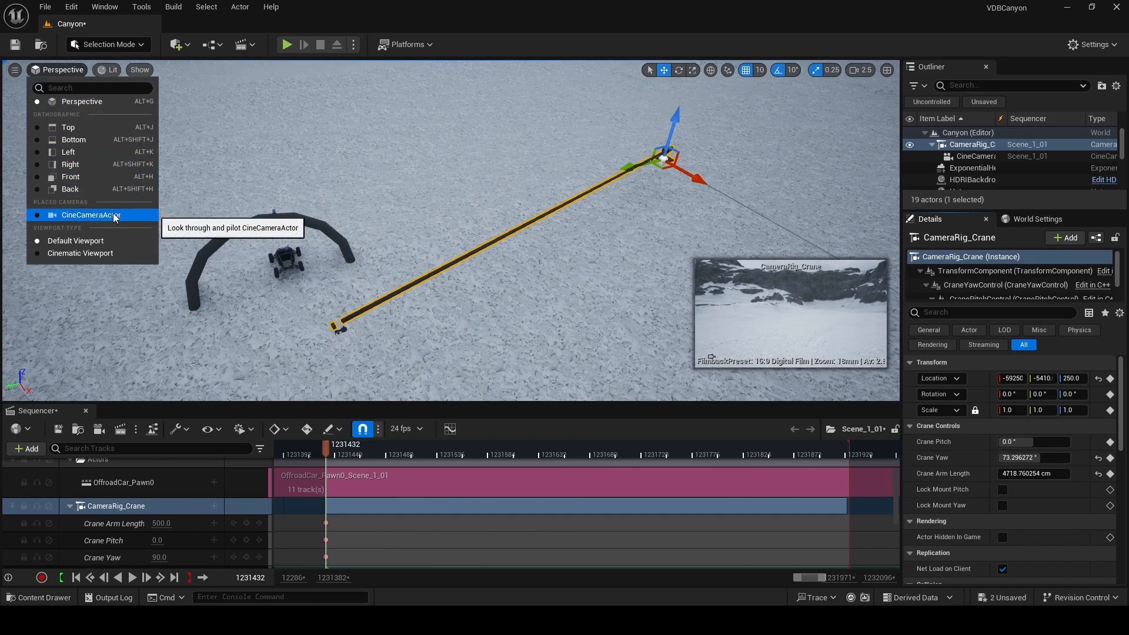
pyautogui.click(92, 214)
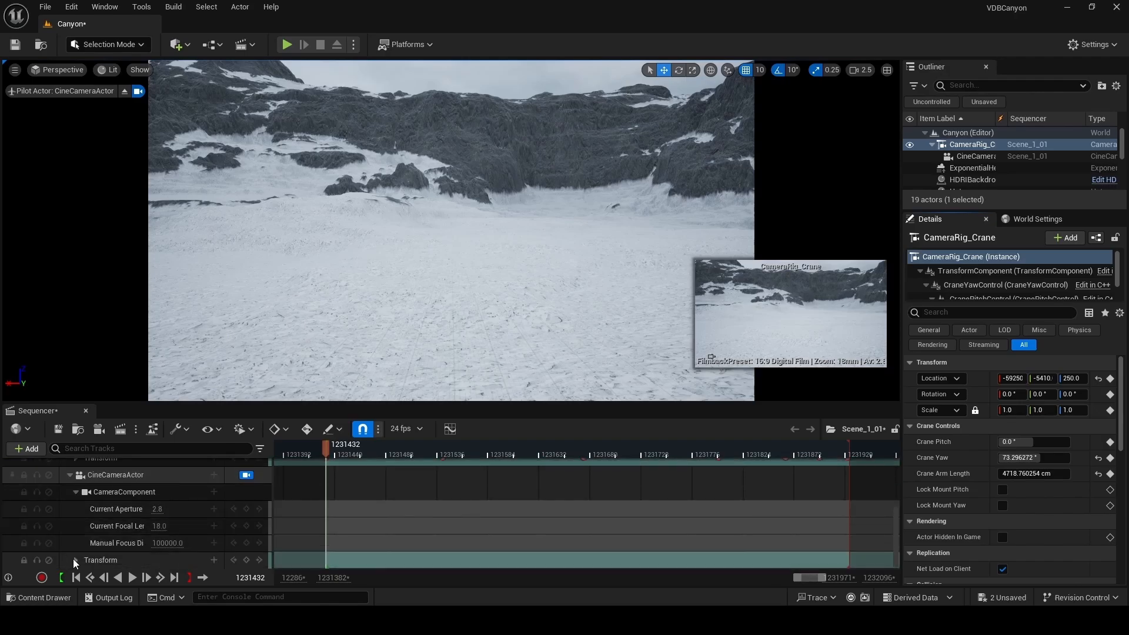
pyautogui.click(74, 562)
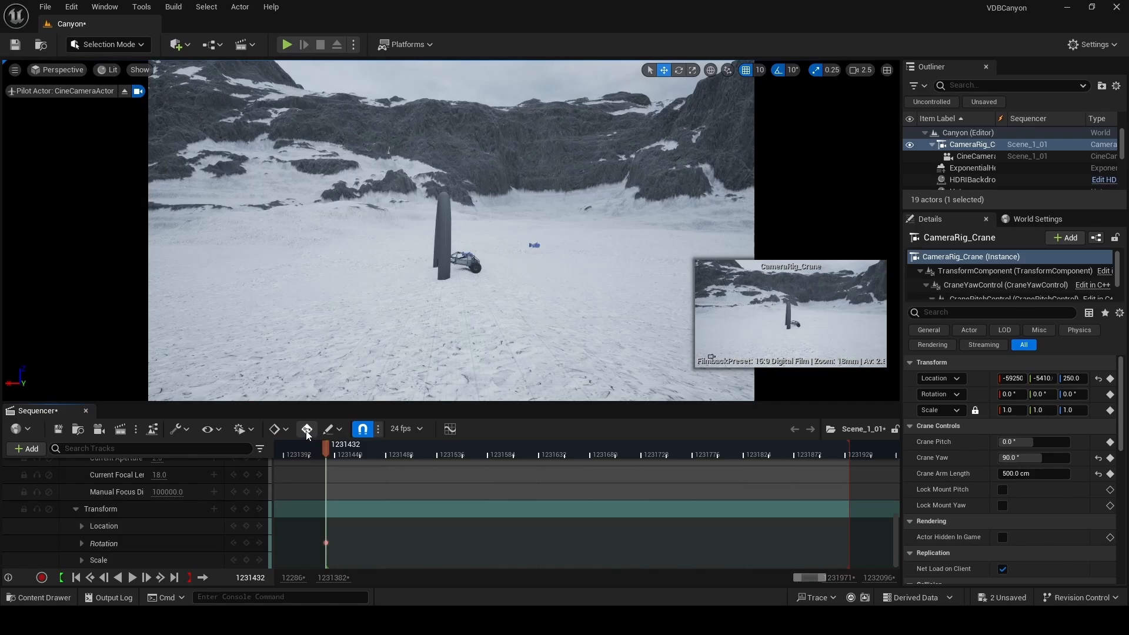
pyautogui.click(306, 428)
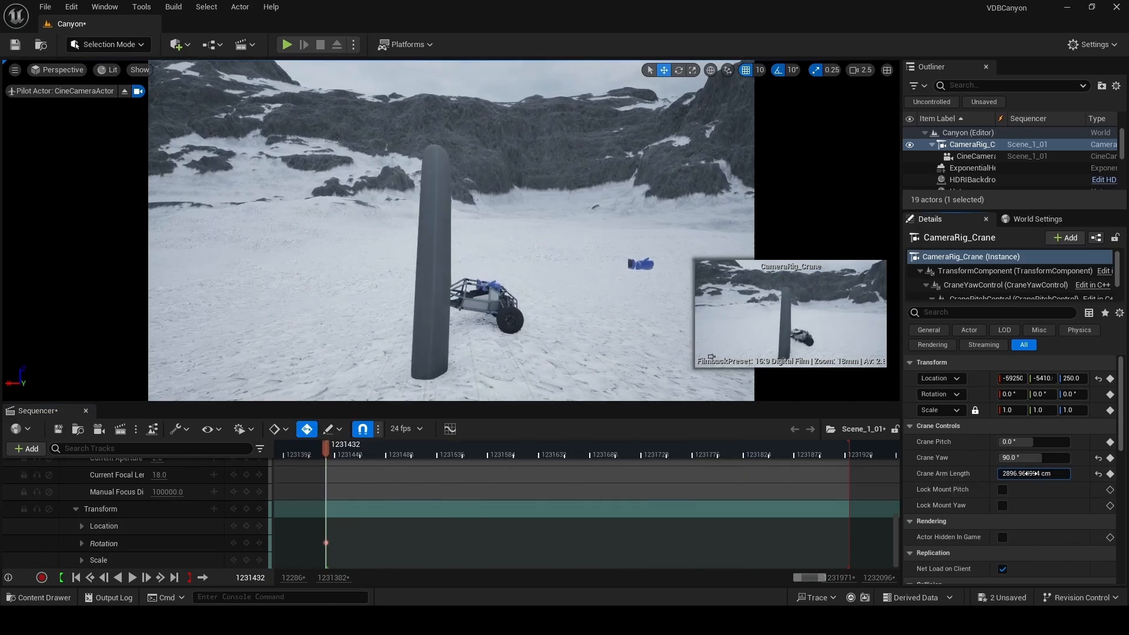
# Step: Enter 124.56 and auto-key crane pitch, yaw and arm length at several frames around the buggy
pyautogui.write('124.559982')
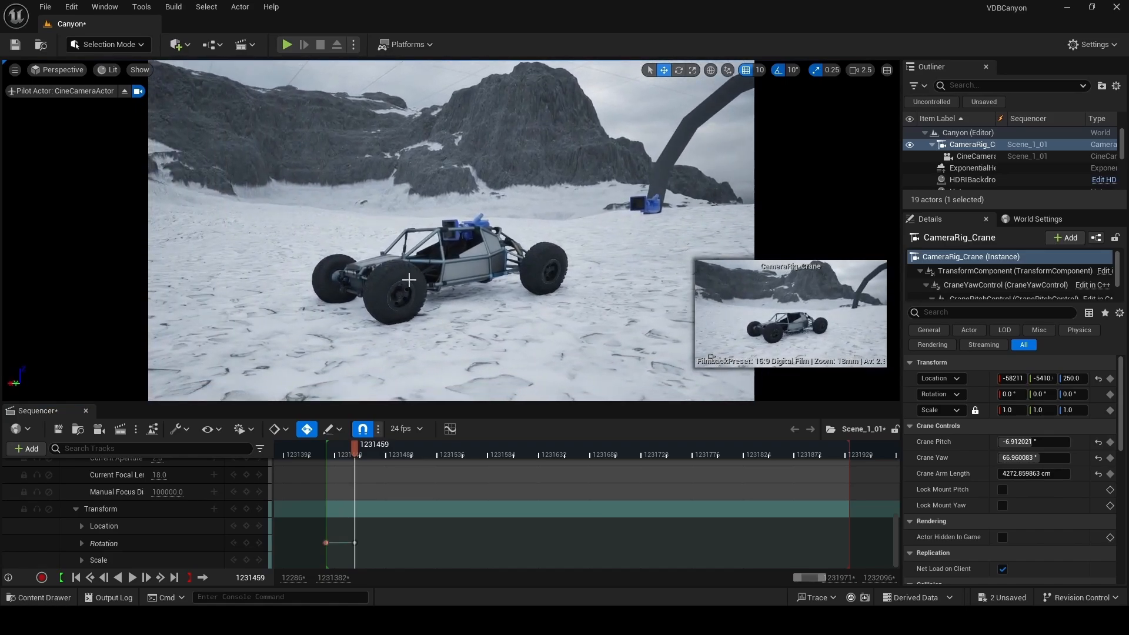
pyautogui.moveTo(356, 450); pyautogui.dragTo(344, 450)
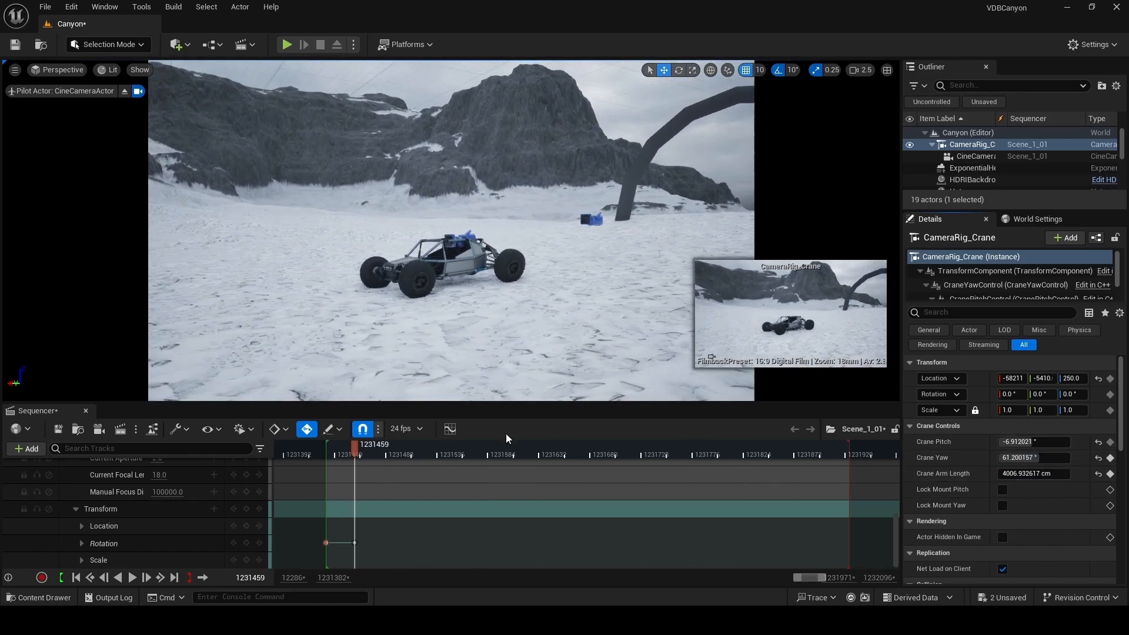
pyautogui.click(526, 445)
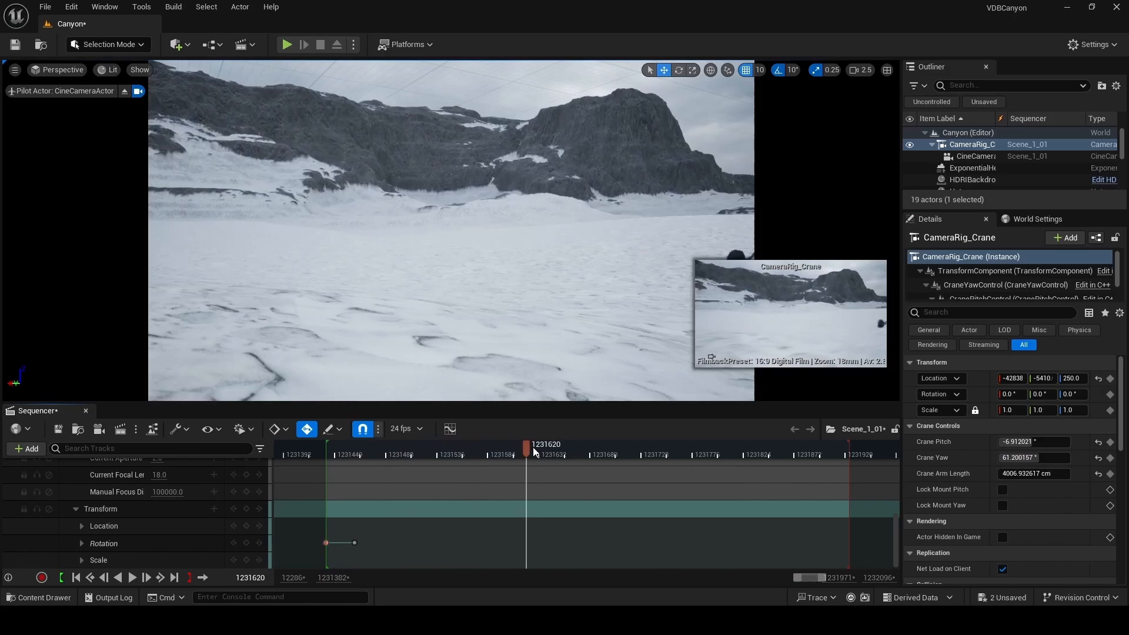
pyautogui.moveTo(526, 445); pyautogui.dragTo(536, 445)
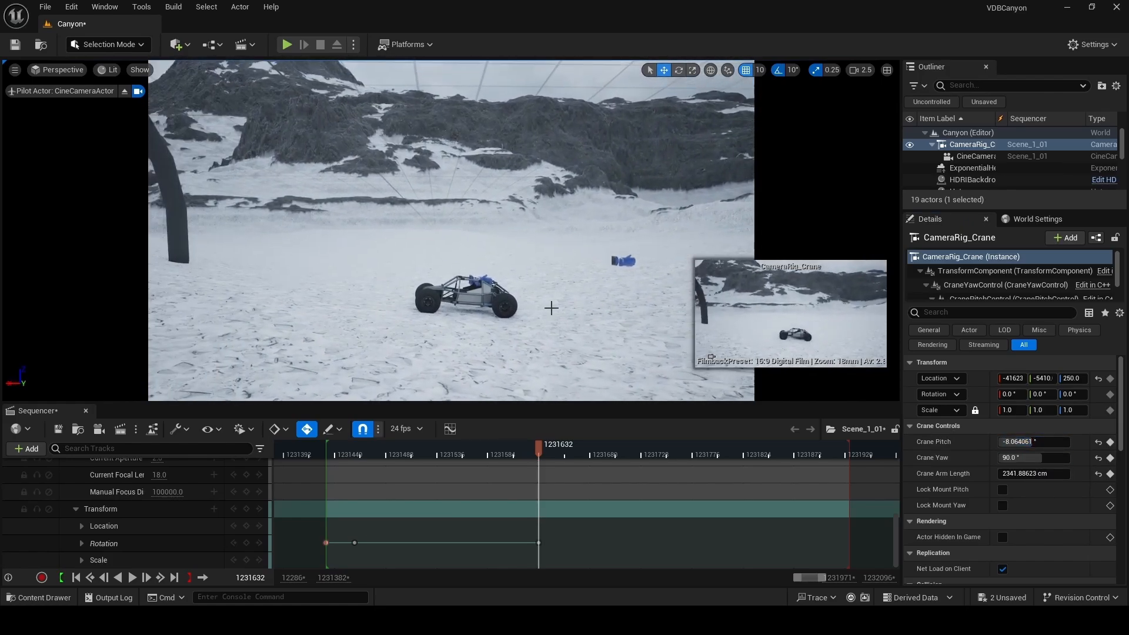
pyautogui.click(339, 445)
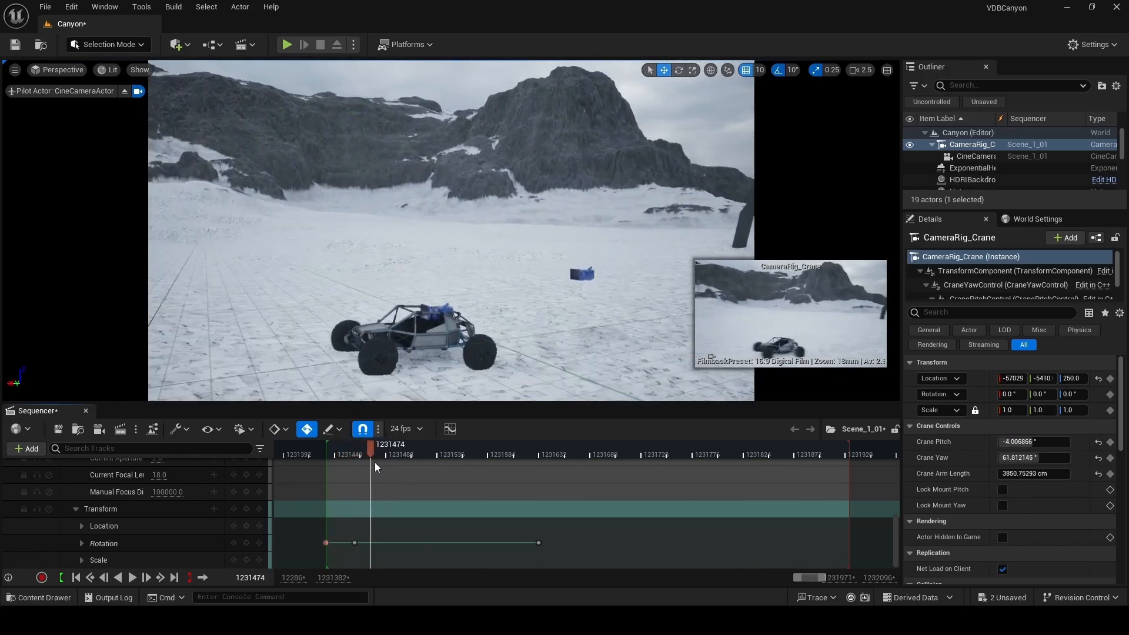
pyautogui.moveTo(372, 450); pyautogui.dragTo(434, 449)
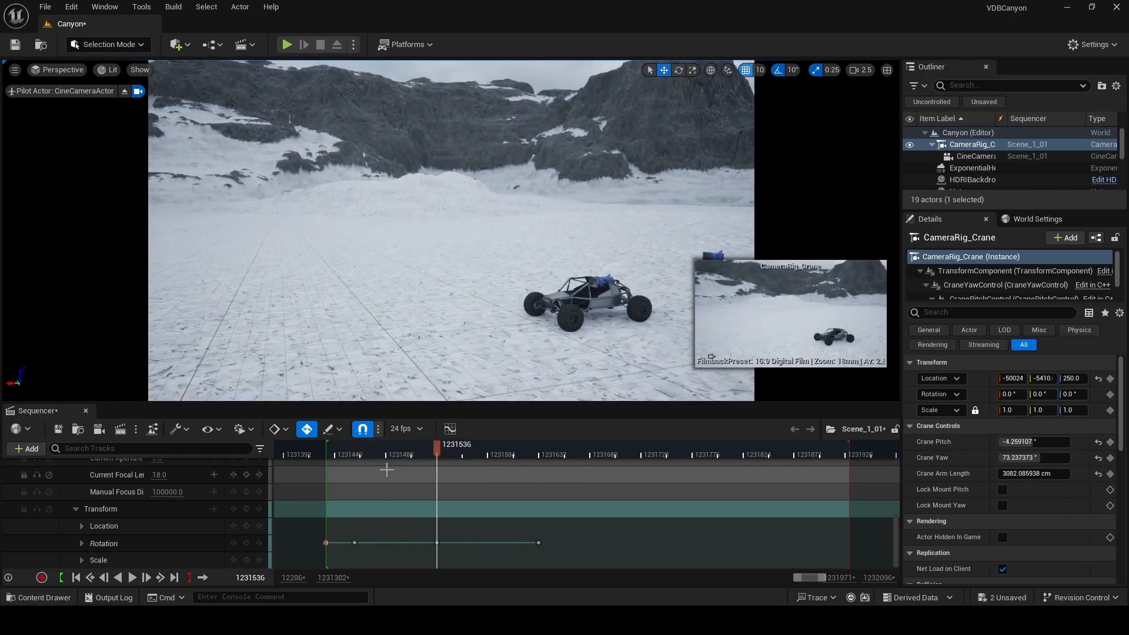
pyautogui.moveTo(436, 445); pyautogui.dragTo(381, 445)
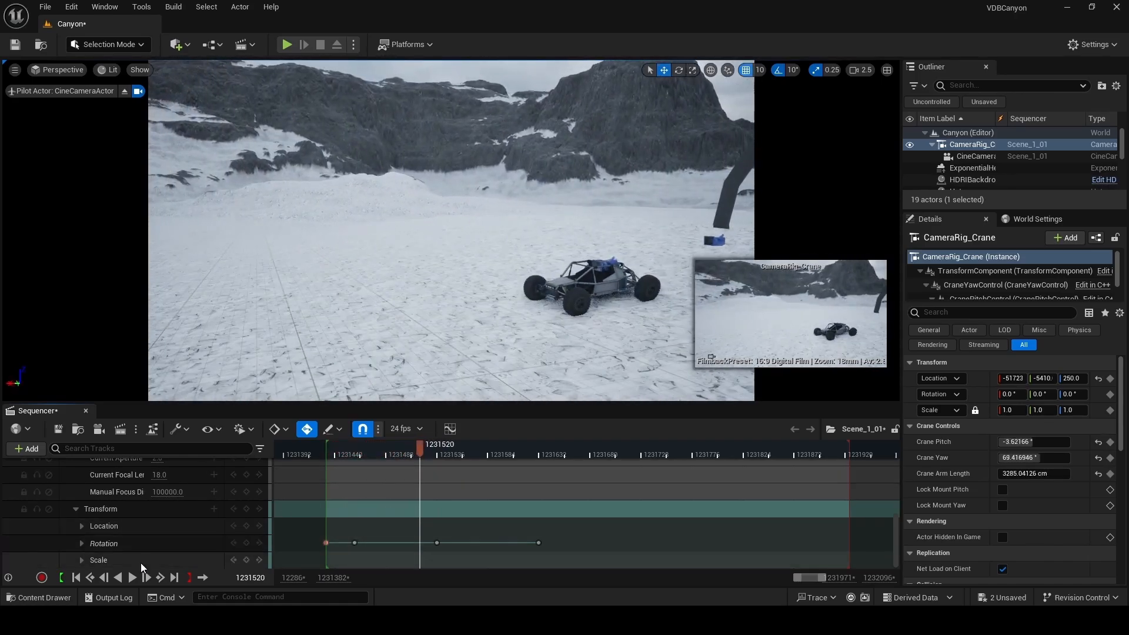
# Step: Play back the move, then set Crane Arm Length 539.51 at the last frame
pyautogui.click(132, 577)
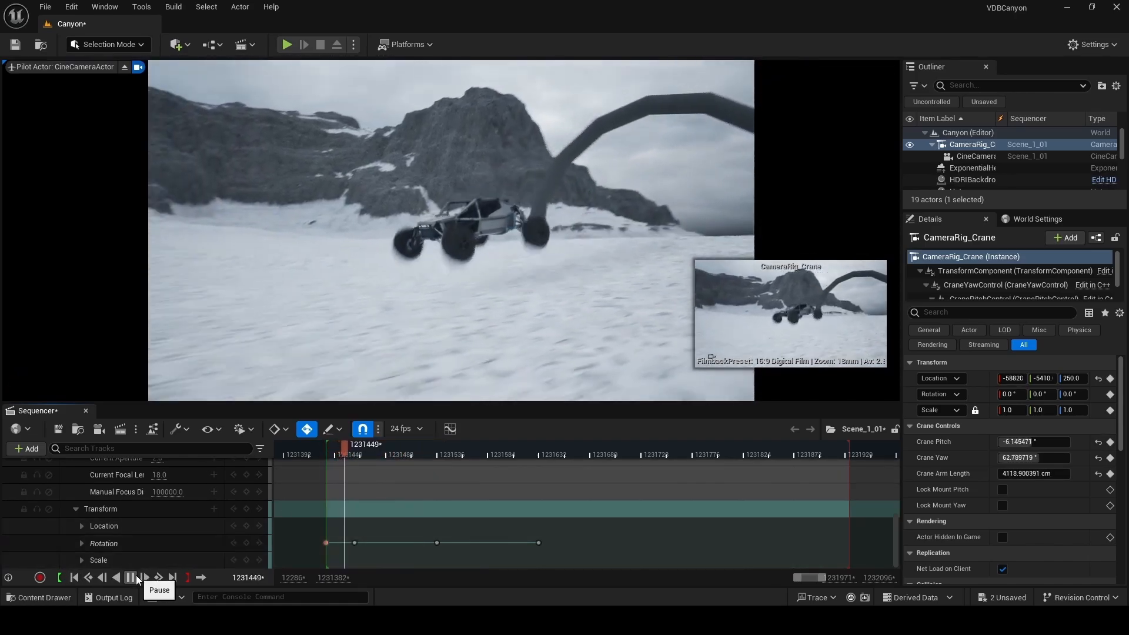
pyautogui.click(131, 576)
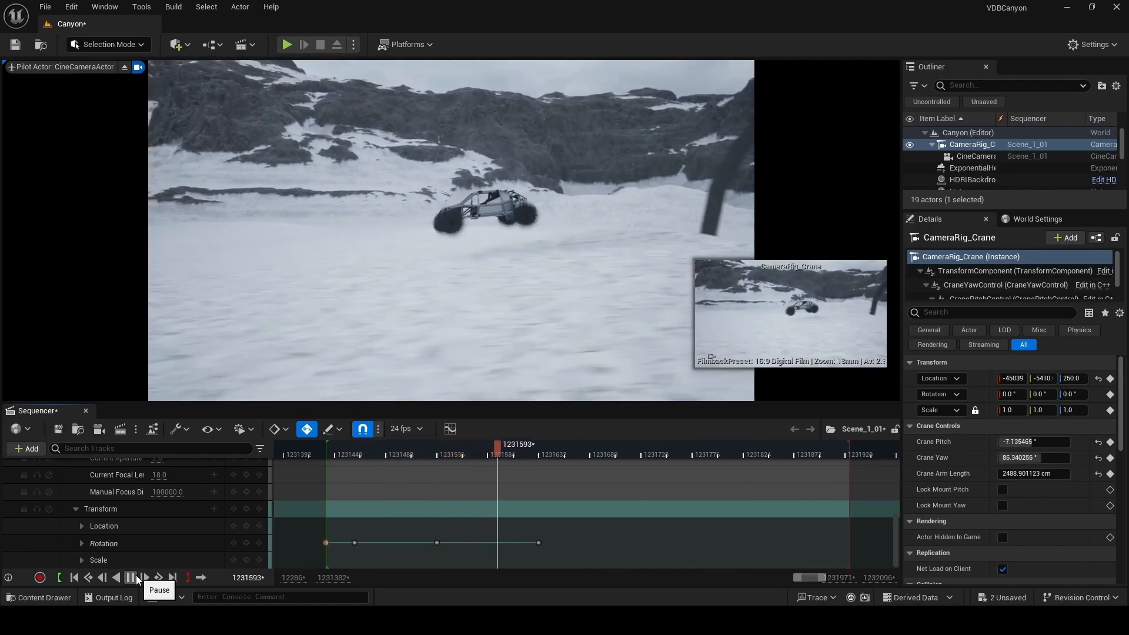
pyautogui.click(137, 577)
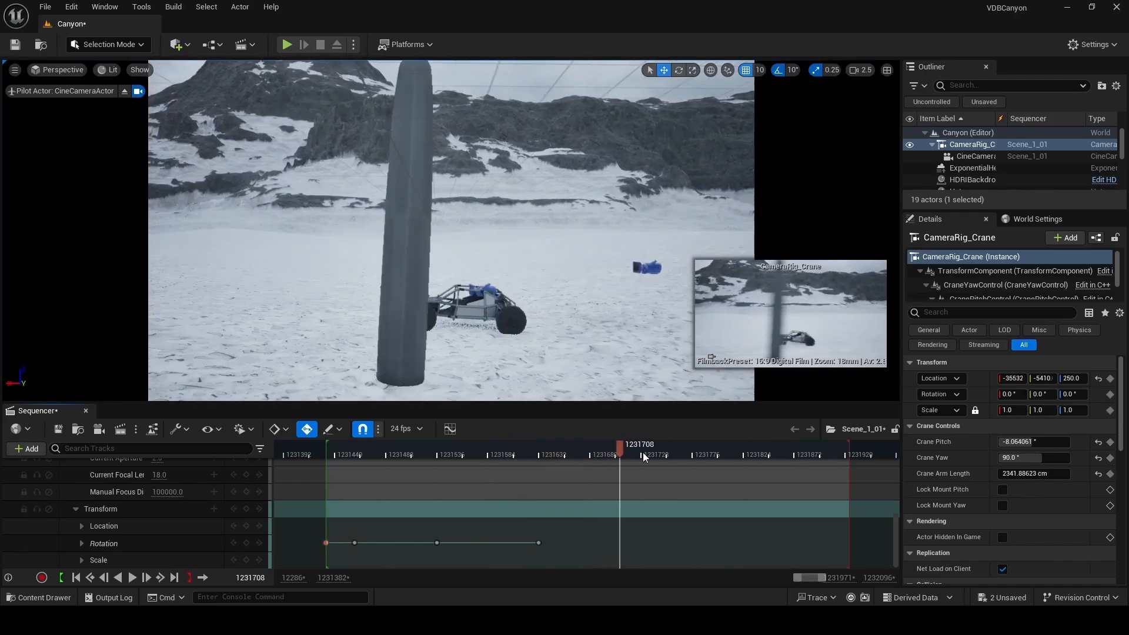
pyautogui.moveTo(641, 453); pyautogui.dragTo(846, 453)
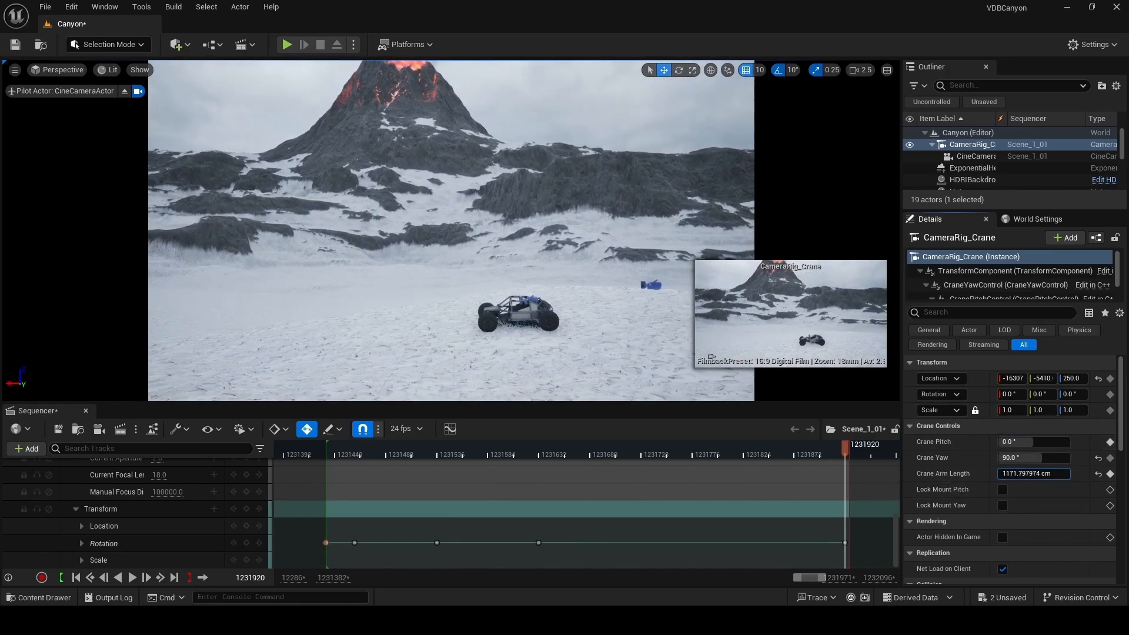
pyautogui.write('539.50647')
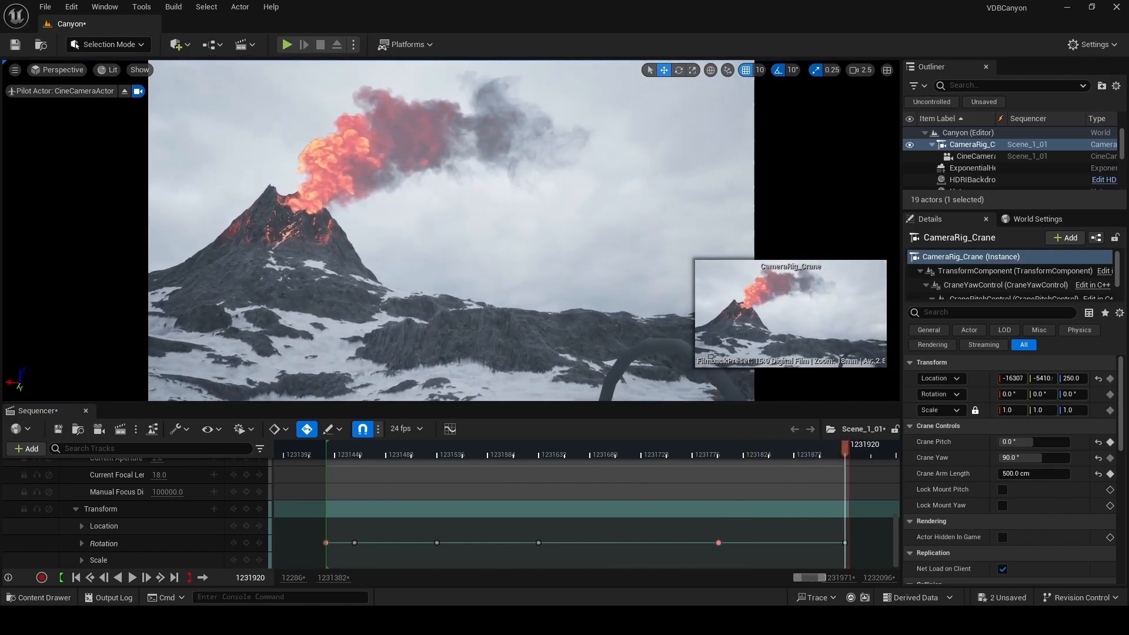
pyautogui.click(709, 454)
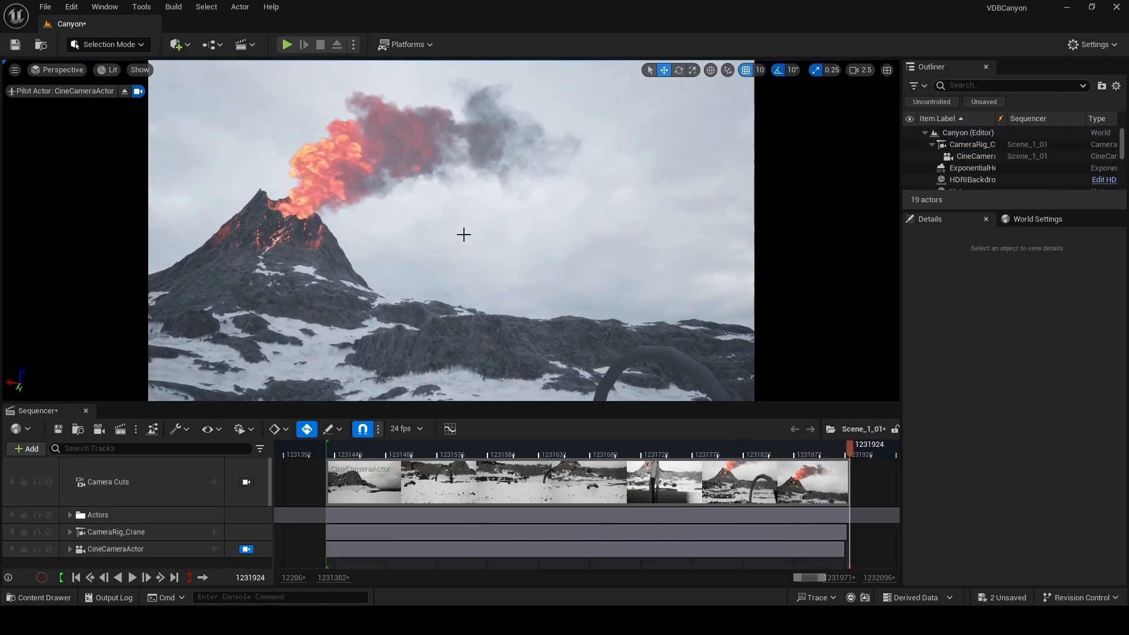
# Step: Add HeterogeneousVolume to the sequence with a HeterogeneousVolumeComponent Frame track
pyautogui.click(972, 184)
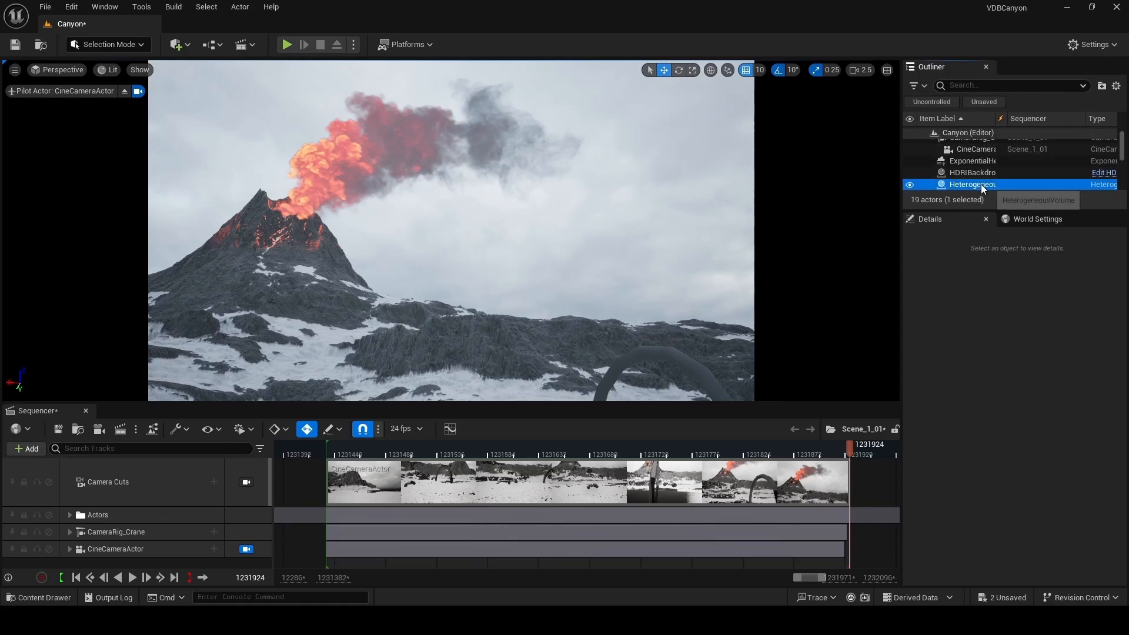
pyautogui.click(972, 184)
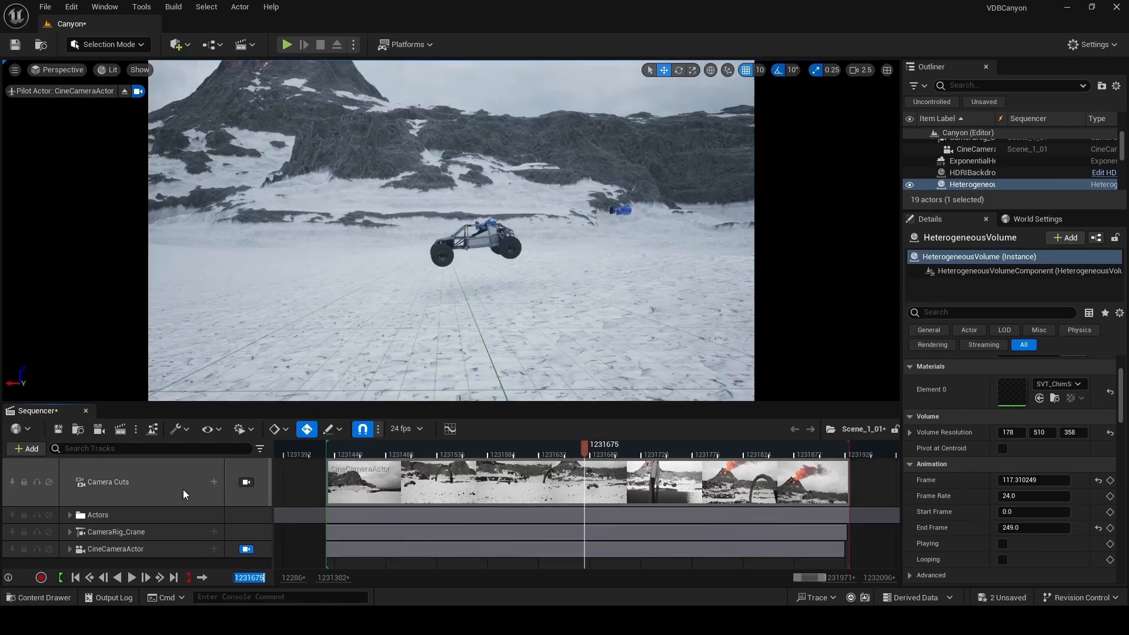
pyautogui.click(25, 449)
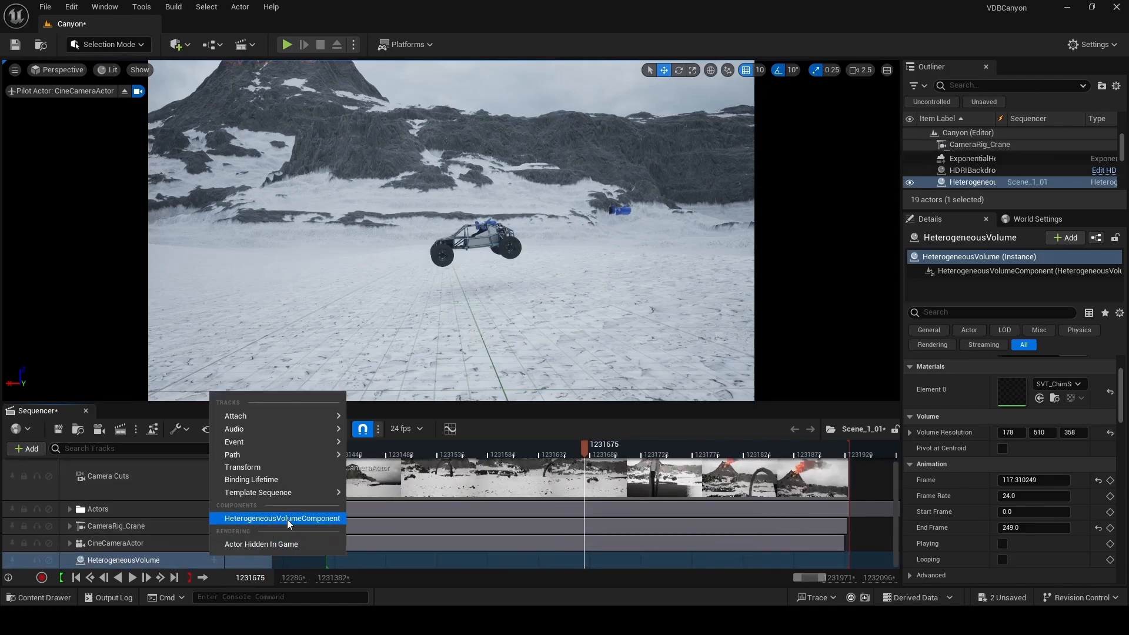
pyautogui.click(282, 518)
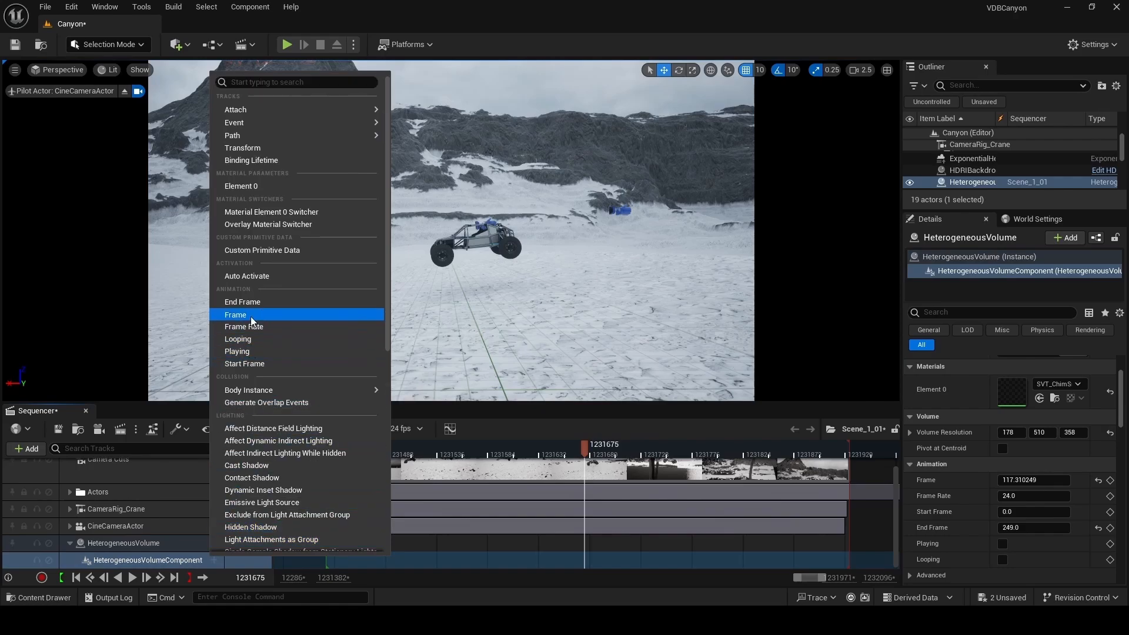
pyautogui.click(236, 315)
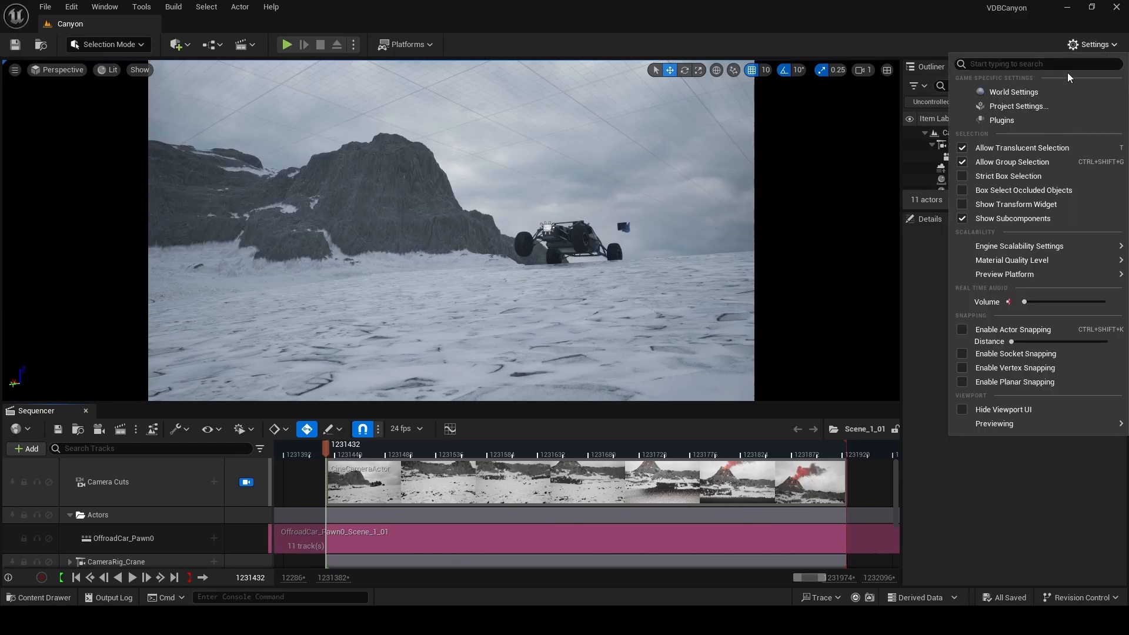
# Step: Search plugins for 'movie' to confirm Movie Render Queue is enabled, then close Plugins
pyautogui.click(1002, 120)
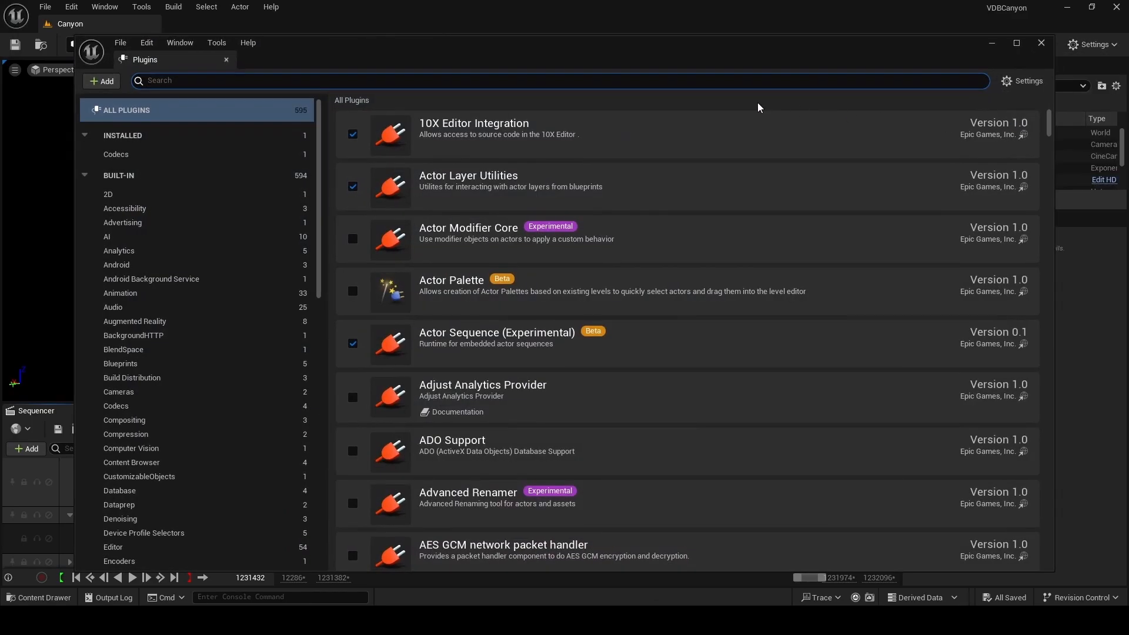
pyautogui.write('movie render')
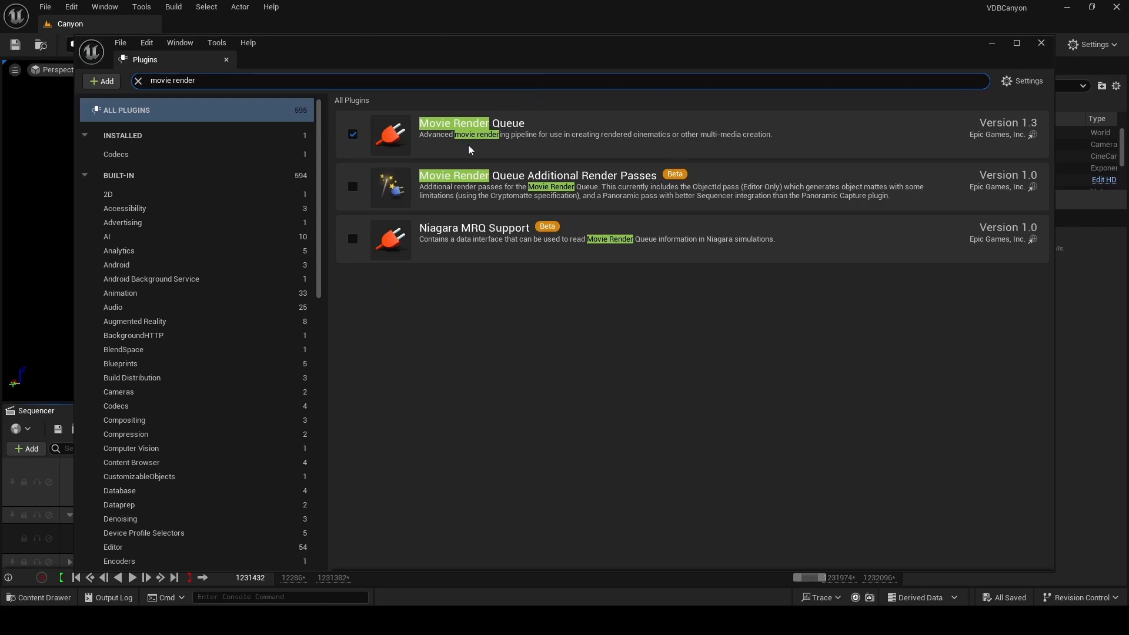
pyautogui.click(136, 429)
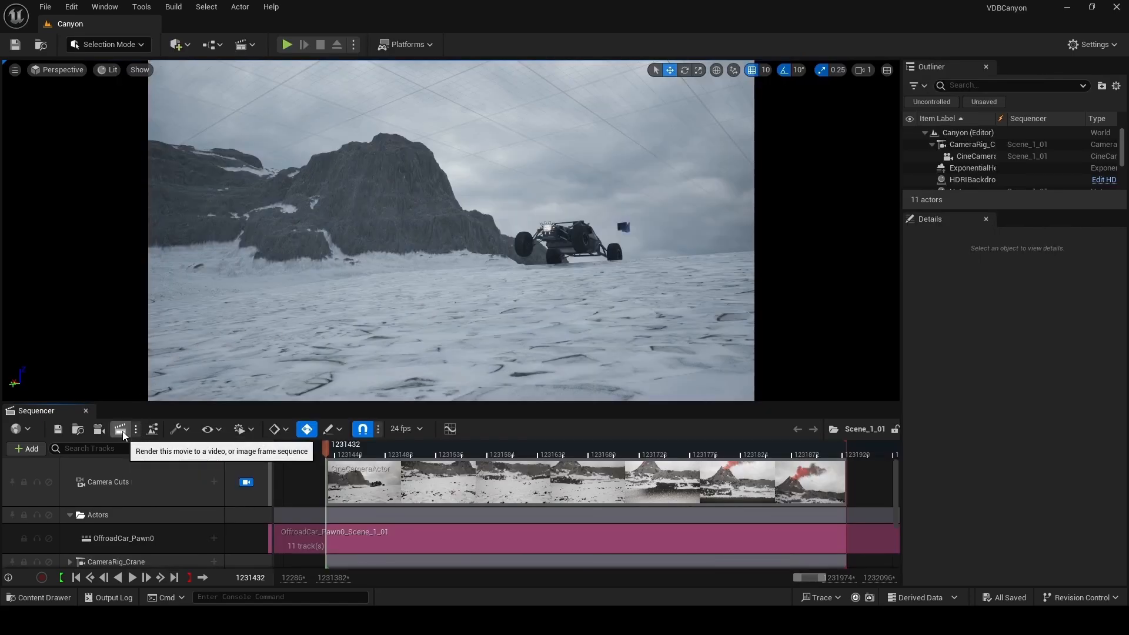
# Step: Queue a Scene_1_01 render and accept the 1920×1080 JPG sequence output settings
pyautogui.click(120, 430)
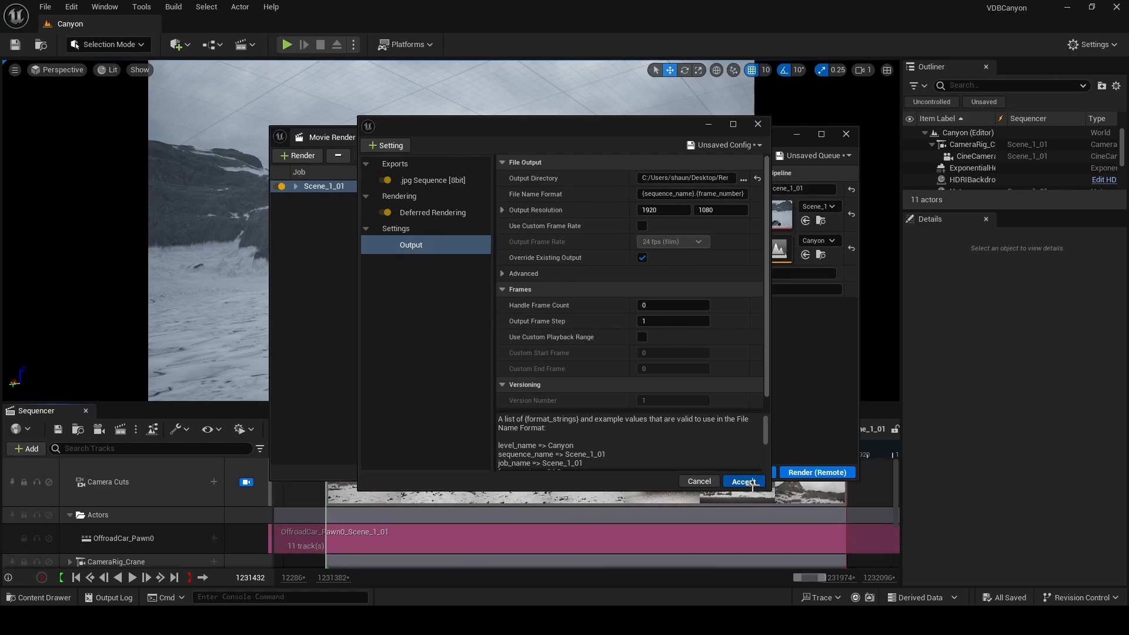
pyautogui.click(743, 481)
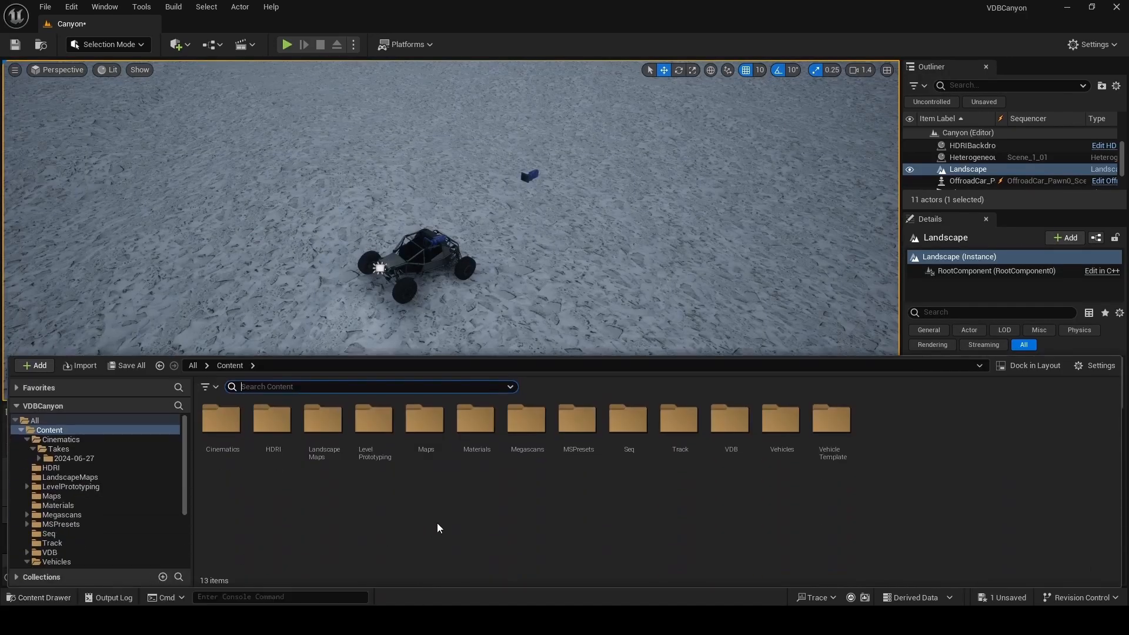
# Step: Create the Actor blueprint BP_Offroad_Proxy in Vehicles > OffroadCar and open it
pyautogui.doubleClick(780, 420)
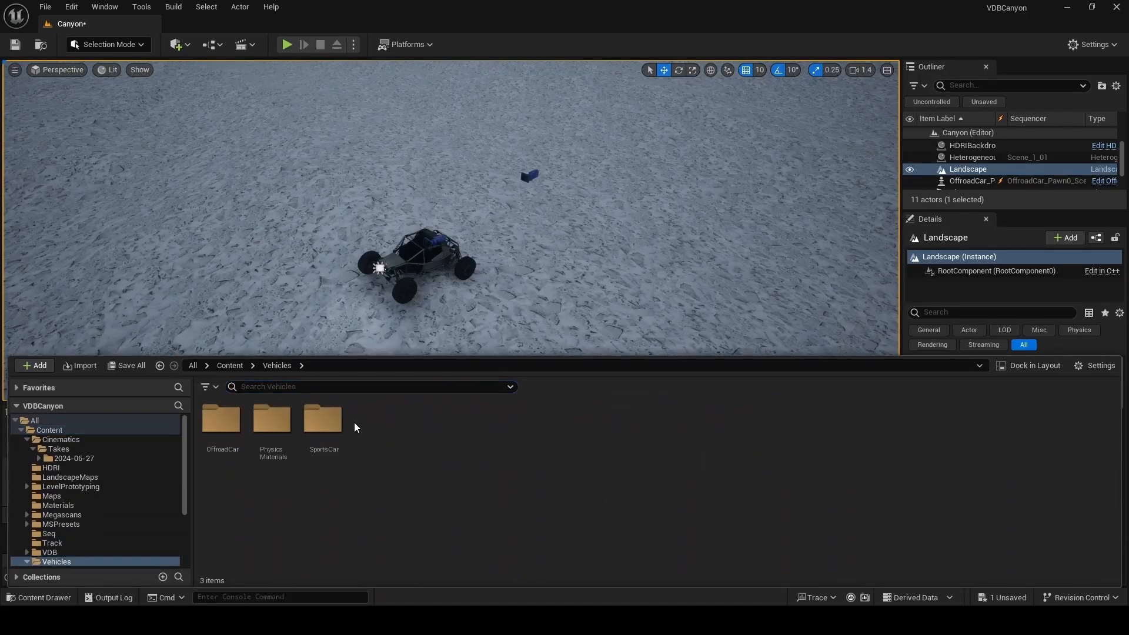
pyautogui.doubleClick(221, 420)
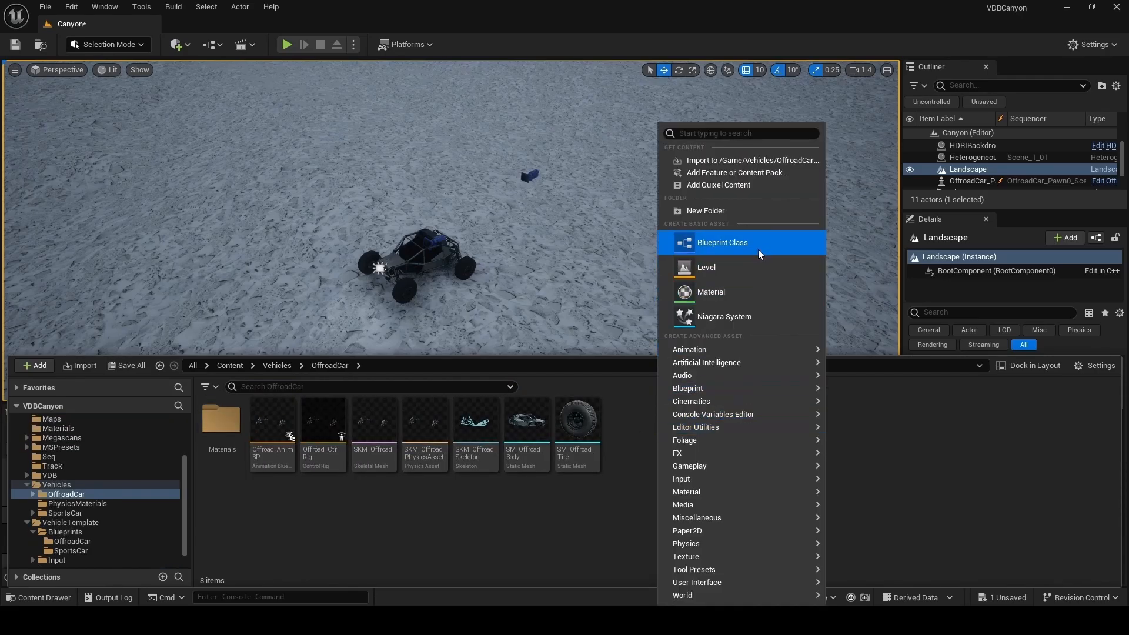
pyautogui.click(721, 242)
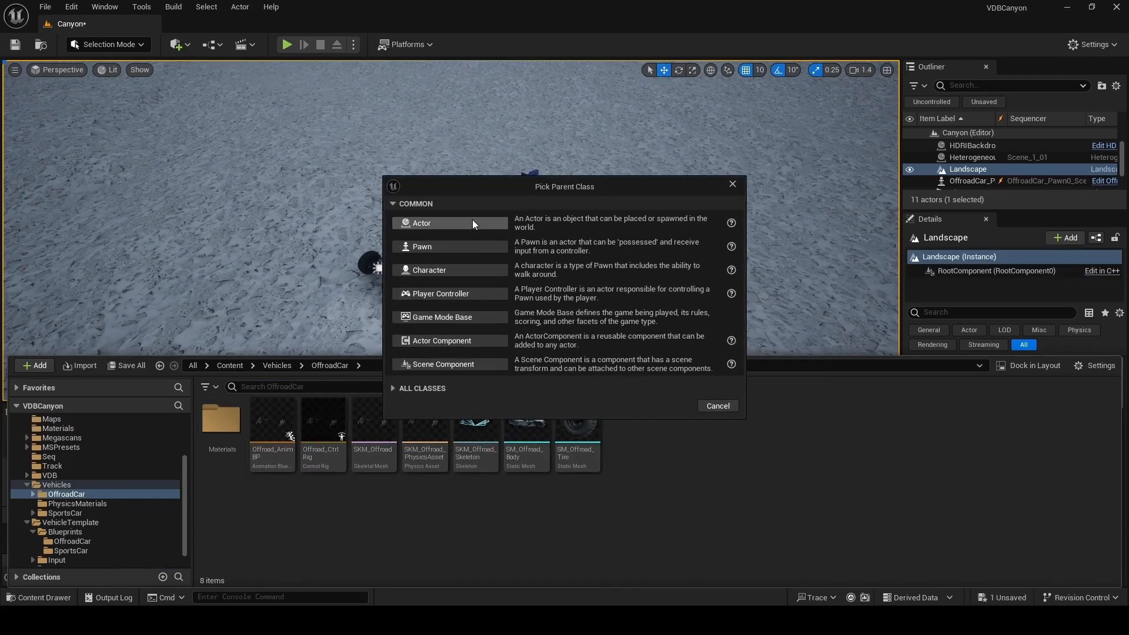
pyautogui.click(421, 222)
pyautogui.write('BP_OffroadProxy')
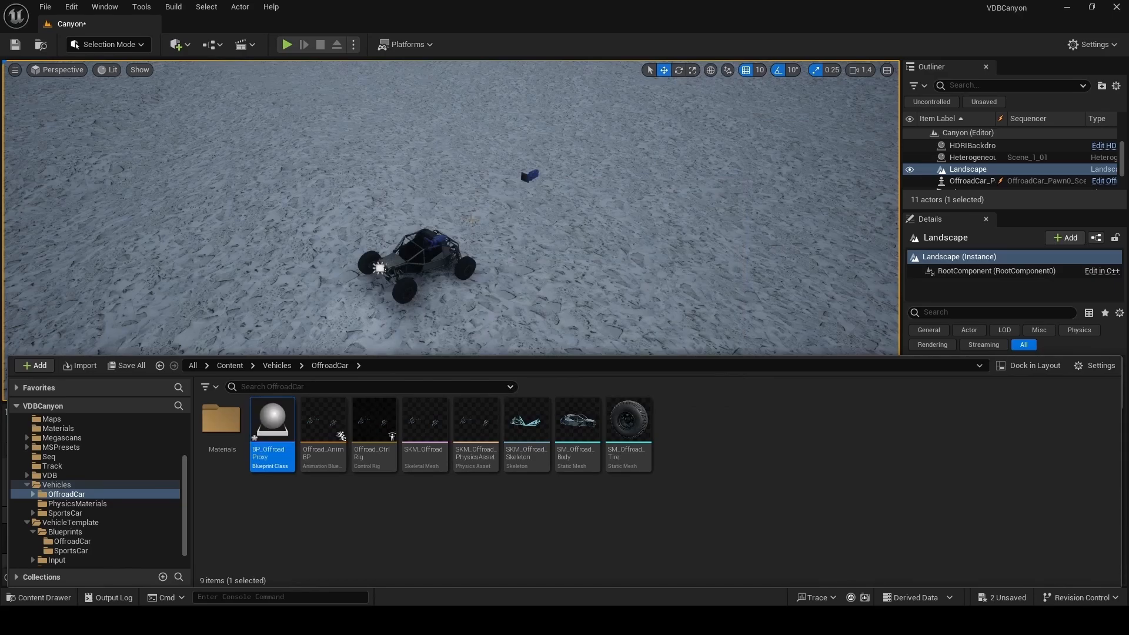
pyautogui.doubleClick(271, 421)
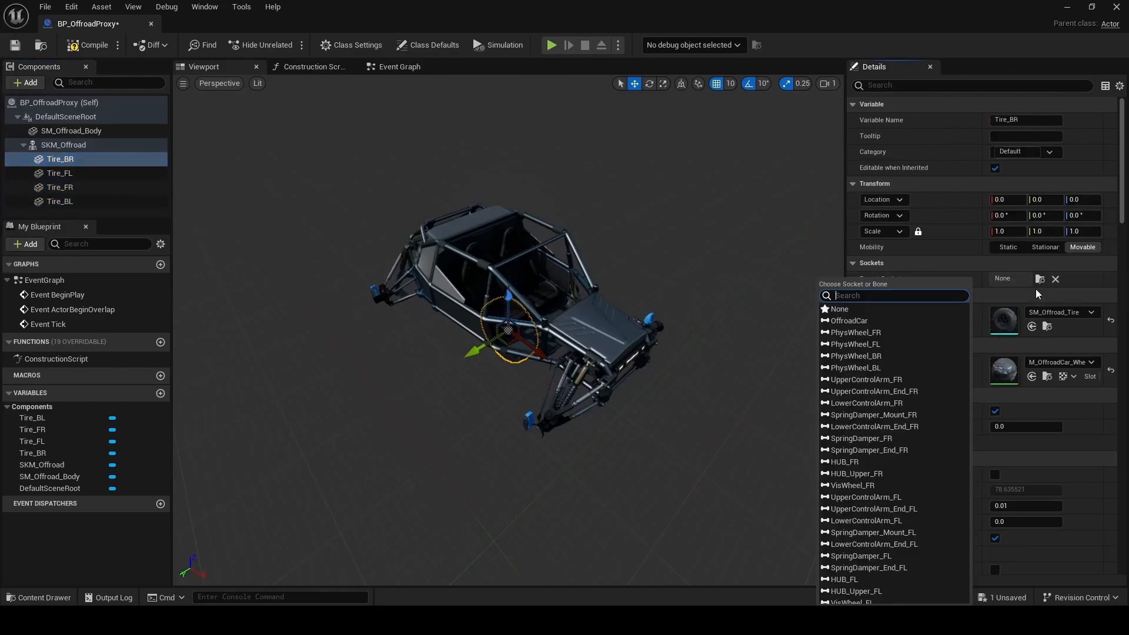
# Step: Attach the back-right and front-left tires to the VisWheel_BR and VisWheel_FL sockets
pyautogui.write('vis')
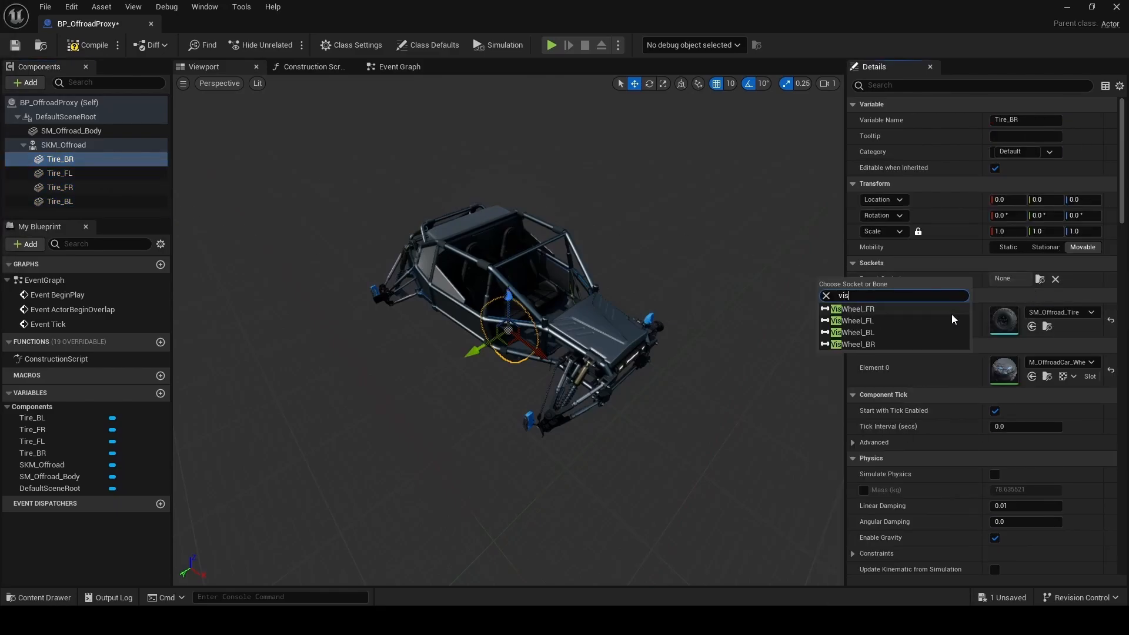
pyautogui.click(861, 343)
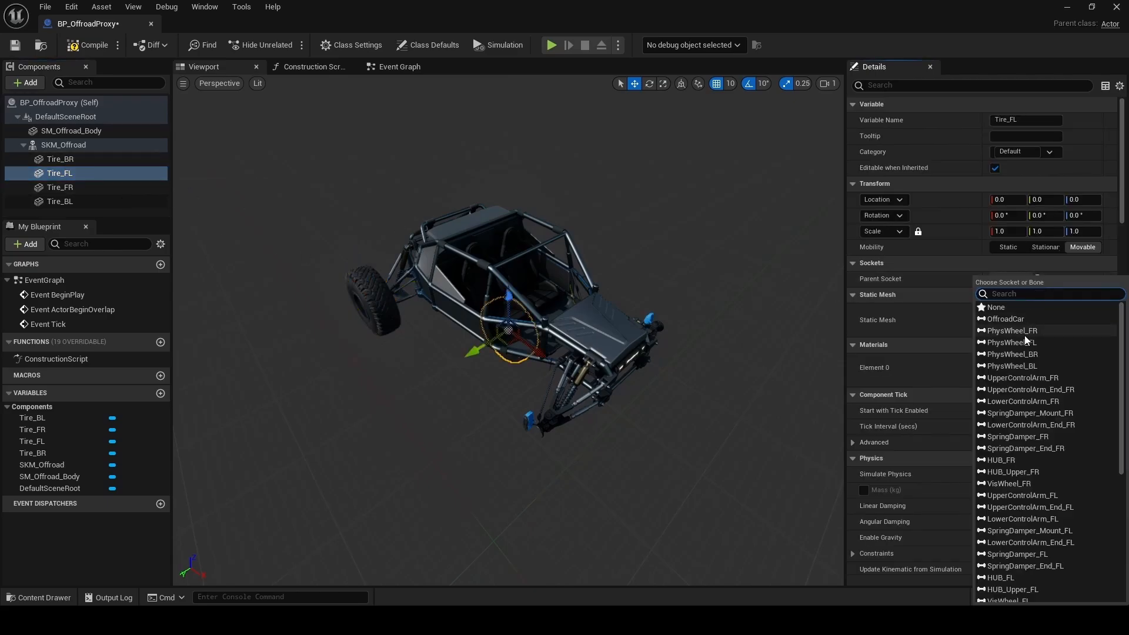
pyautogui.write('vis')
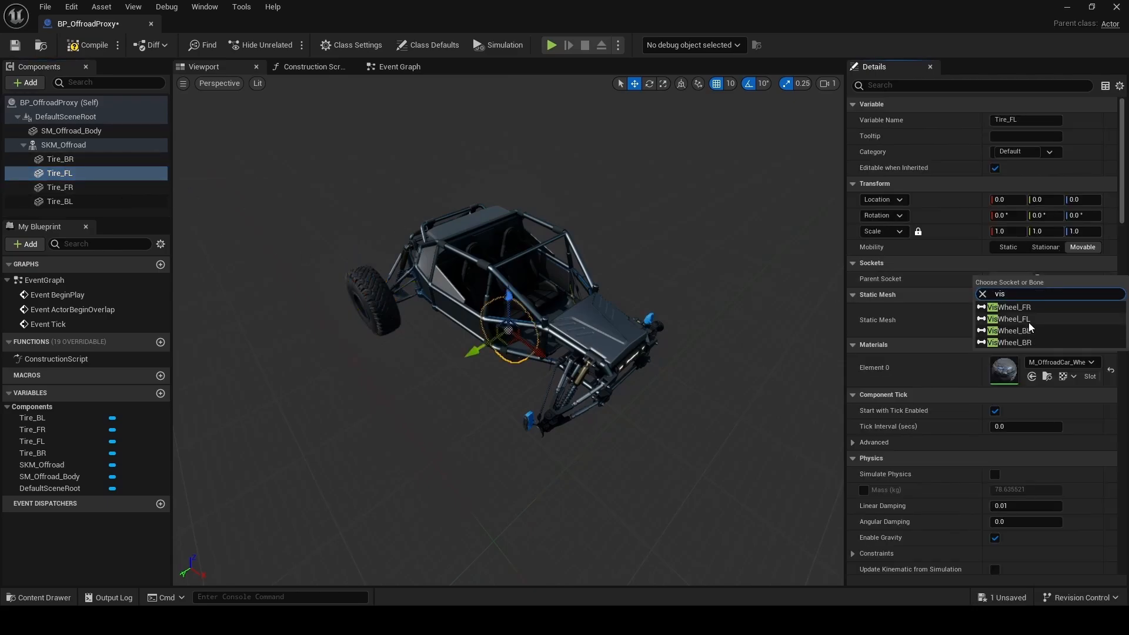
pyautogui.click(61, 187)
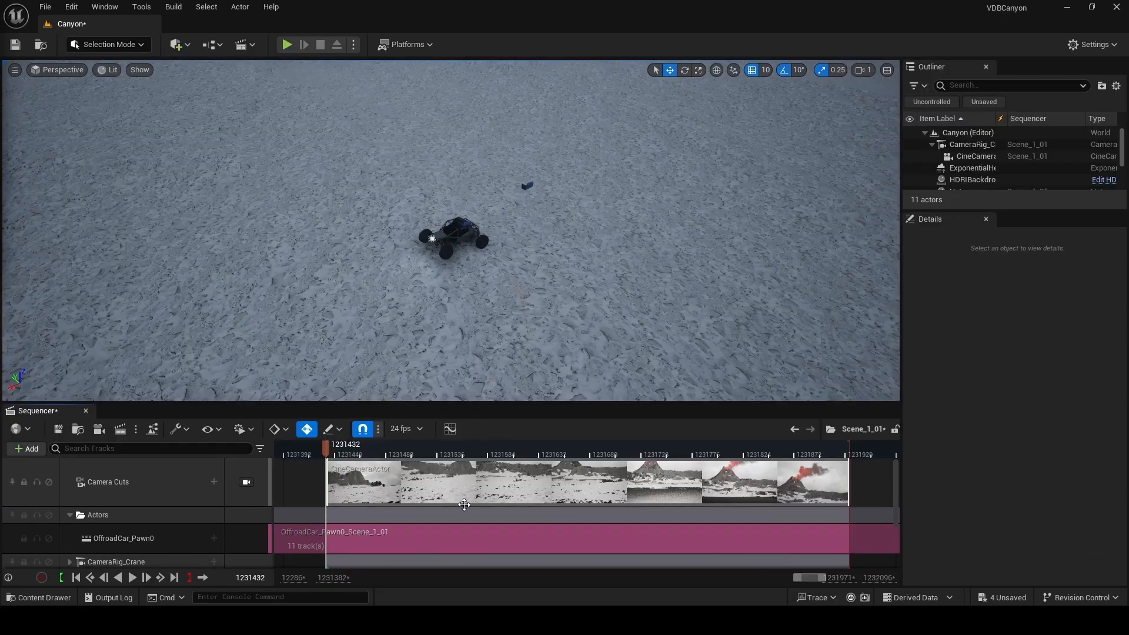
# Step: Add BP_OffroadProxy to the OffroadCar_Pawn0 sub-sequence and reveal its Transform track
pyautogui.click(40, 600)
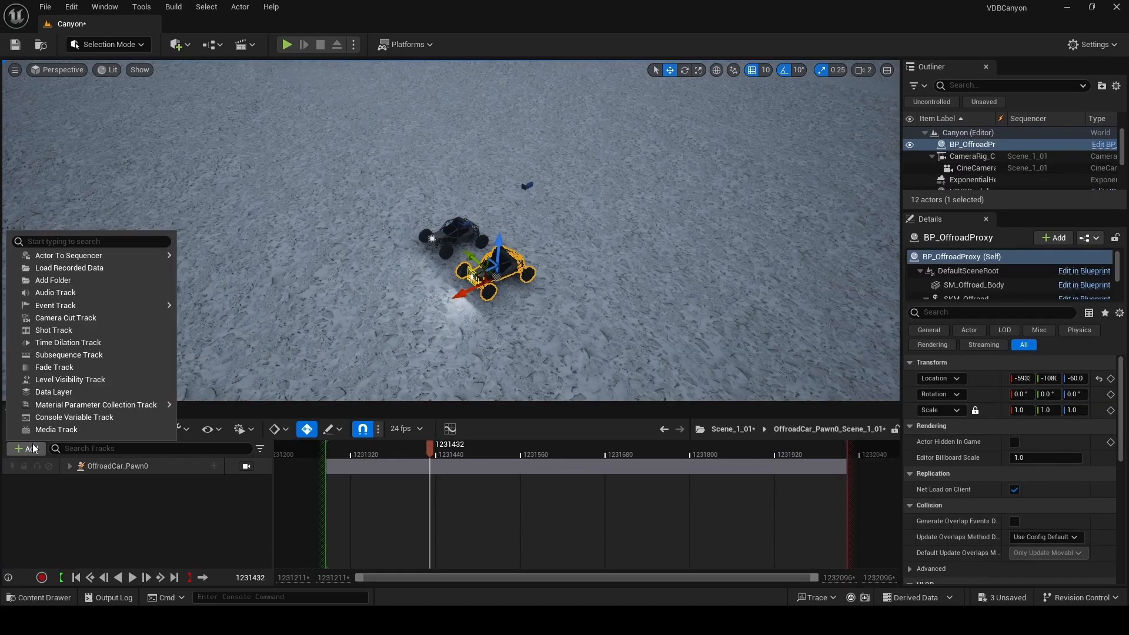
pyautogui.click(26, 448)
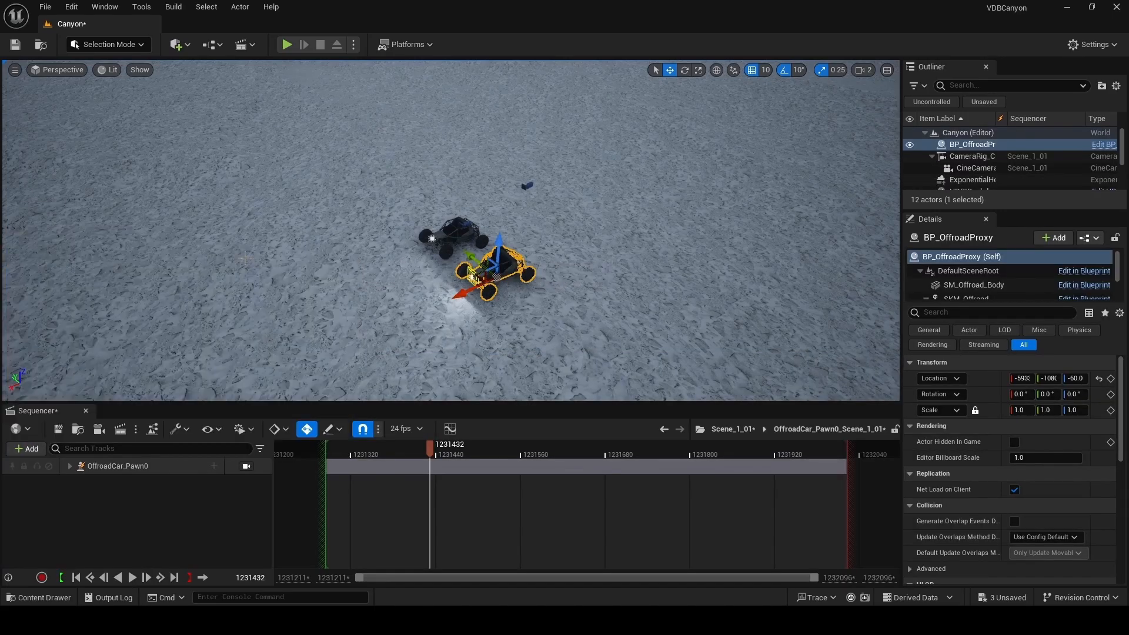
pyautogui.click(24, 449)
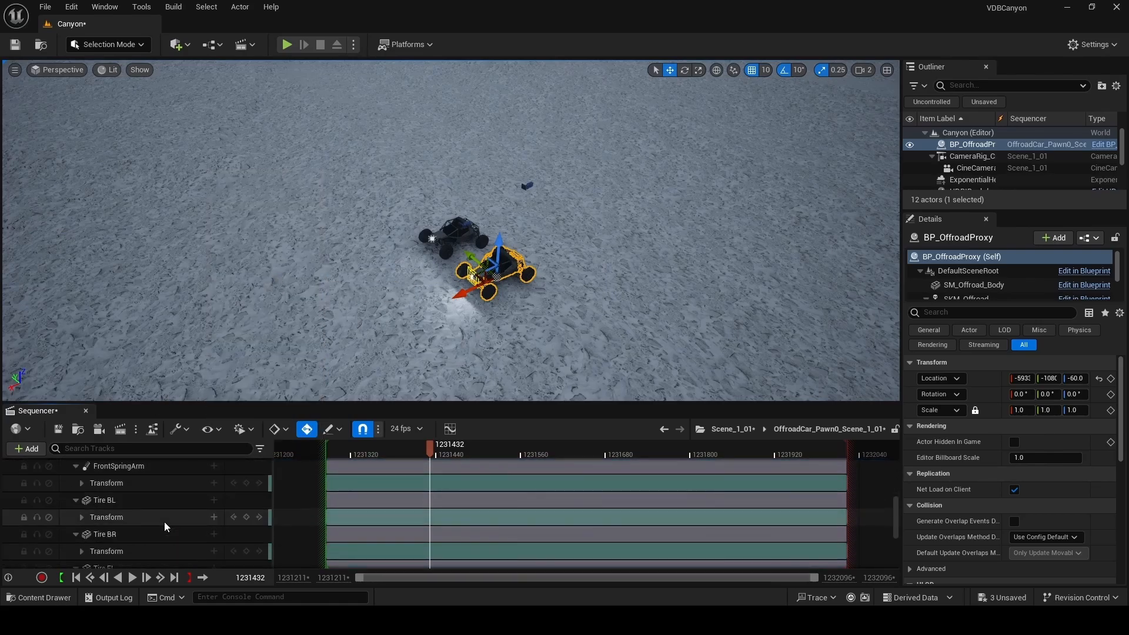
pyautogui.scroll(-3)
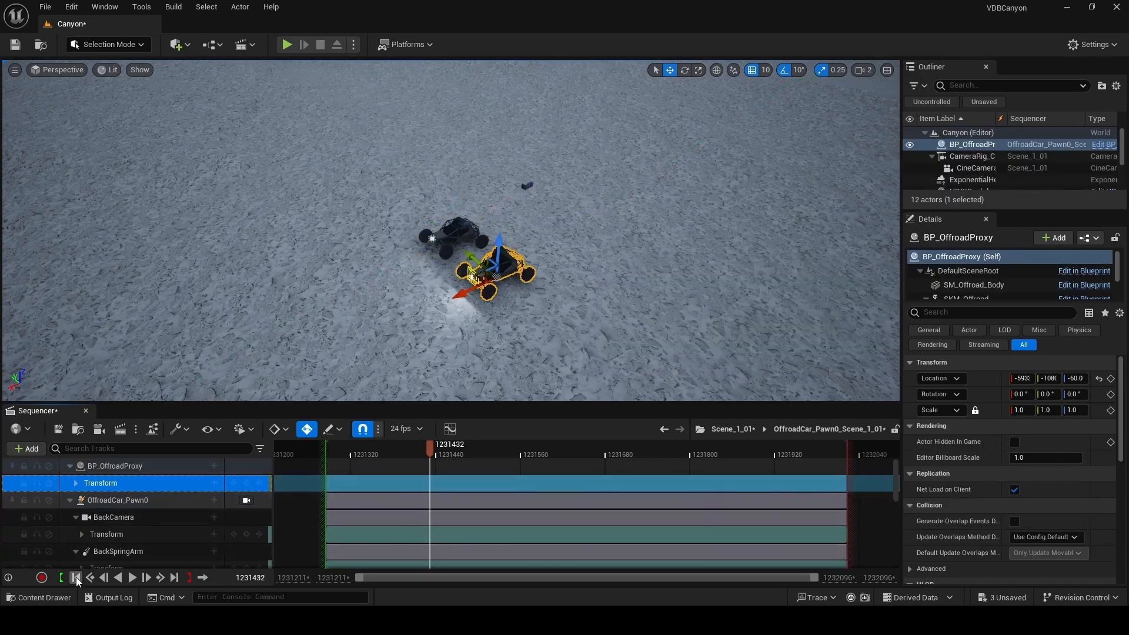
# Step: Scrub the shot to verify the proxy's motion, then select the SKM_Offroad mesh component
pyautogui.click(74, 577)
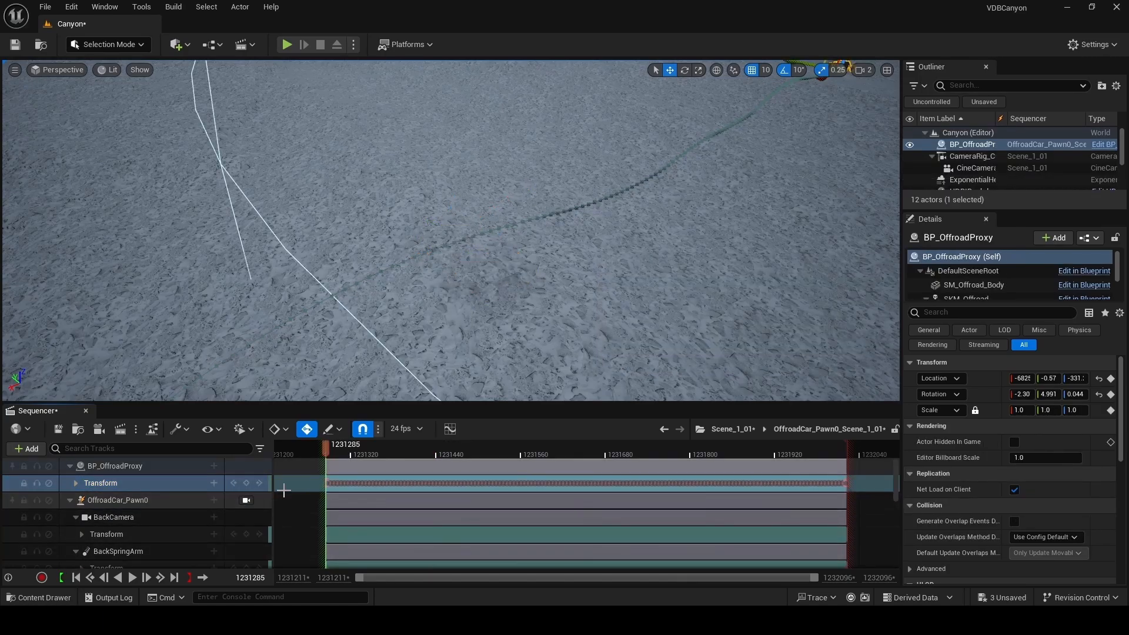
pyautogui.click(469, 444)
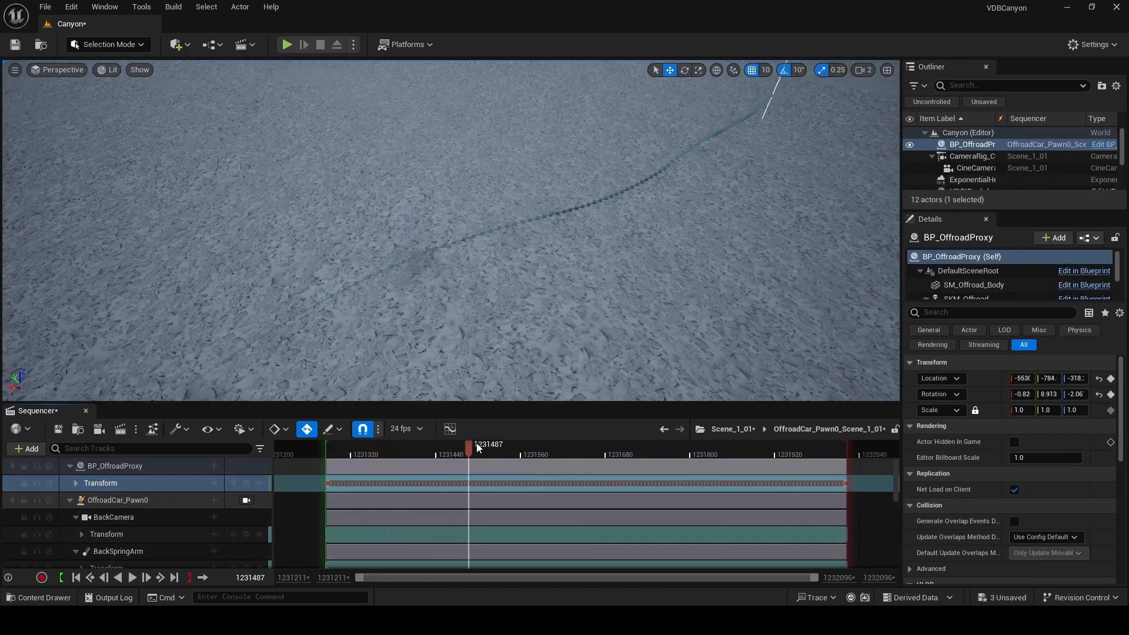
pyautogui.moveTo(471, 445); pyautogui.dragTo(432, 445)
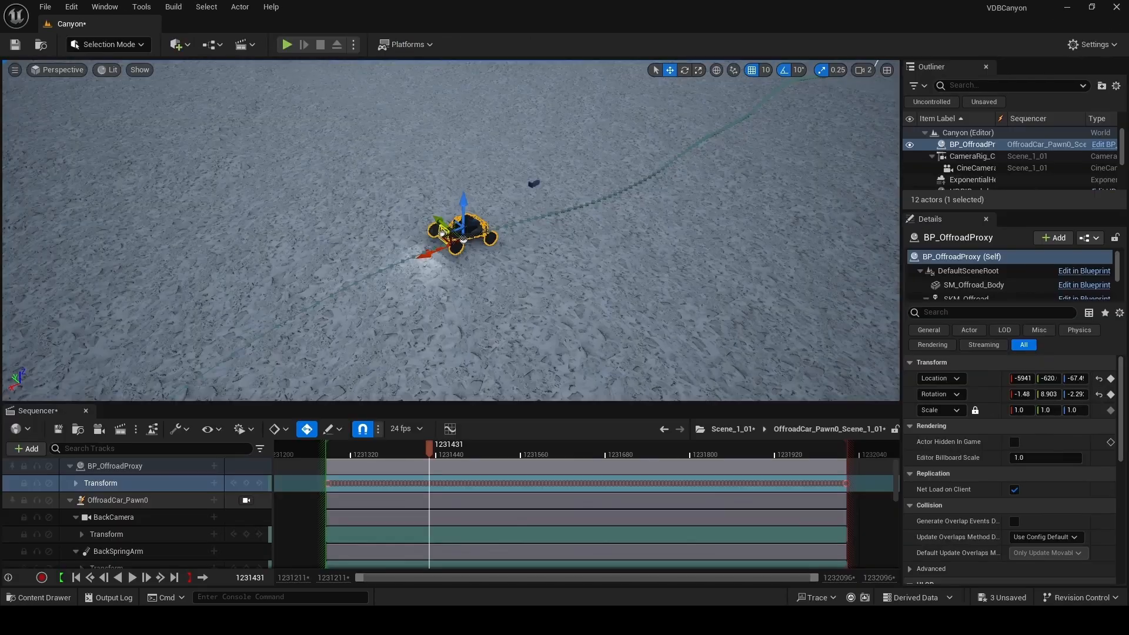
pyautogui.click(969, 176)
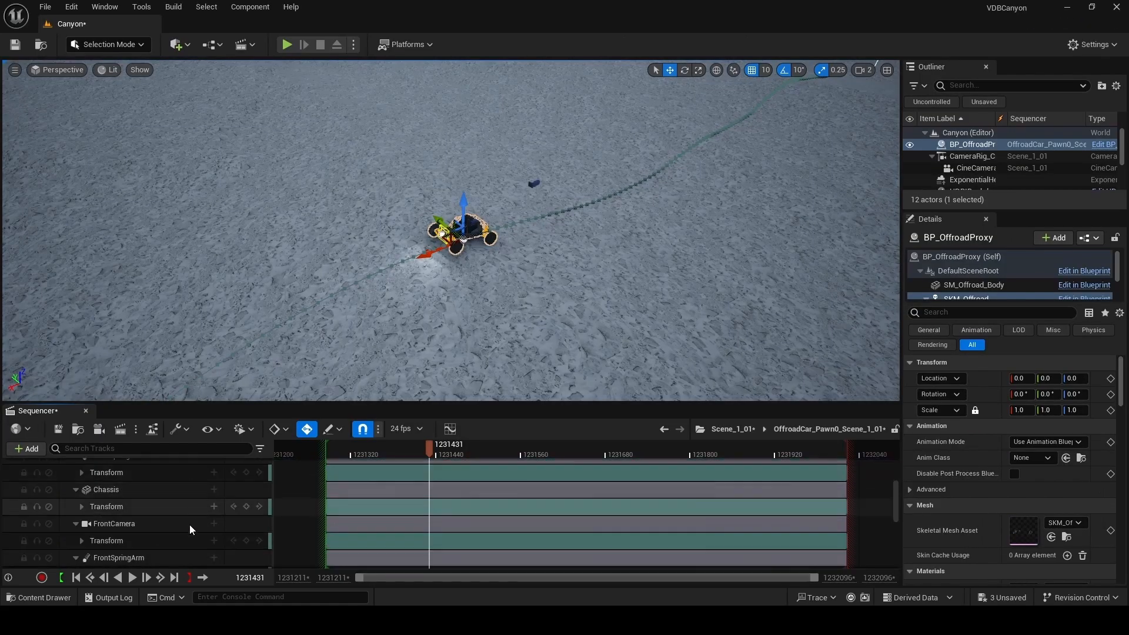
# Step: Bake the VehicleMesh track into an OffroadSuspension animation sequence in OffroadCar and export it
pyautogui.scroll(-3)
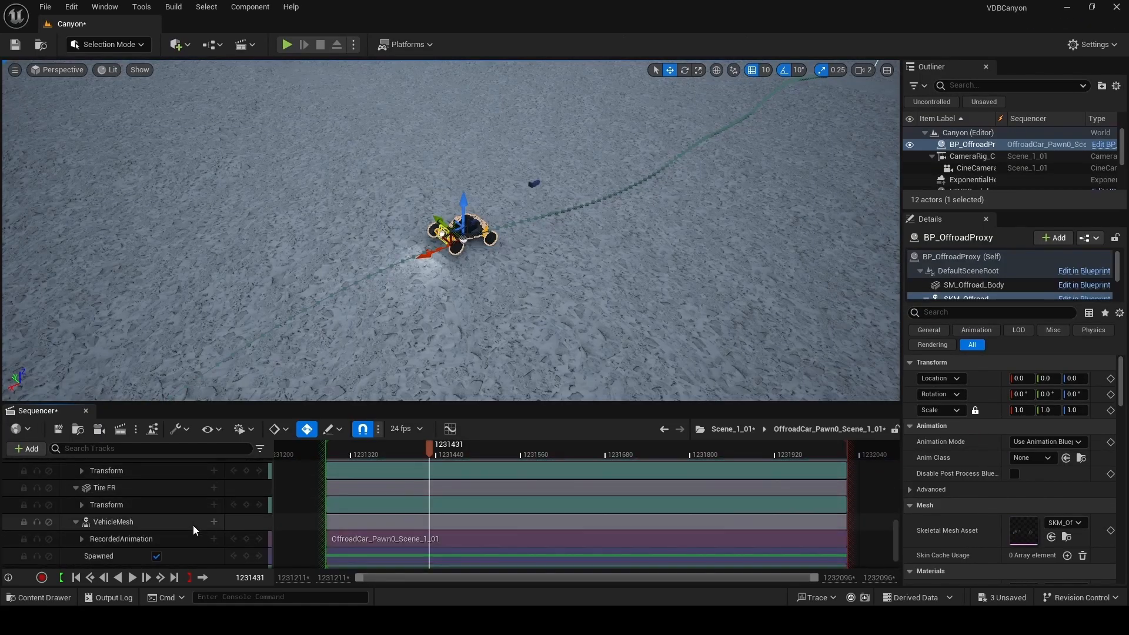
pyautogui.rightClick(112, 522)
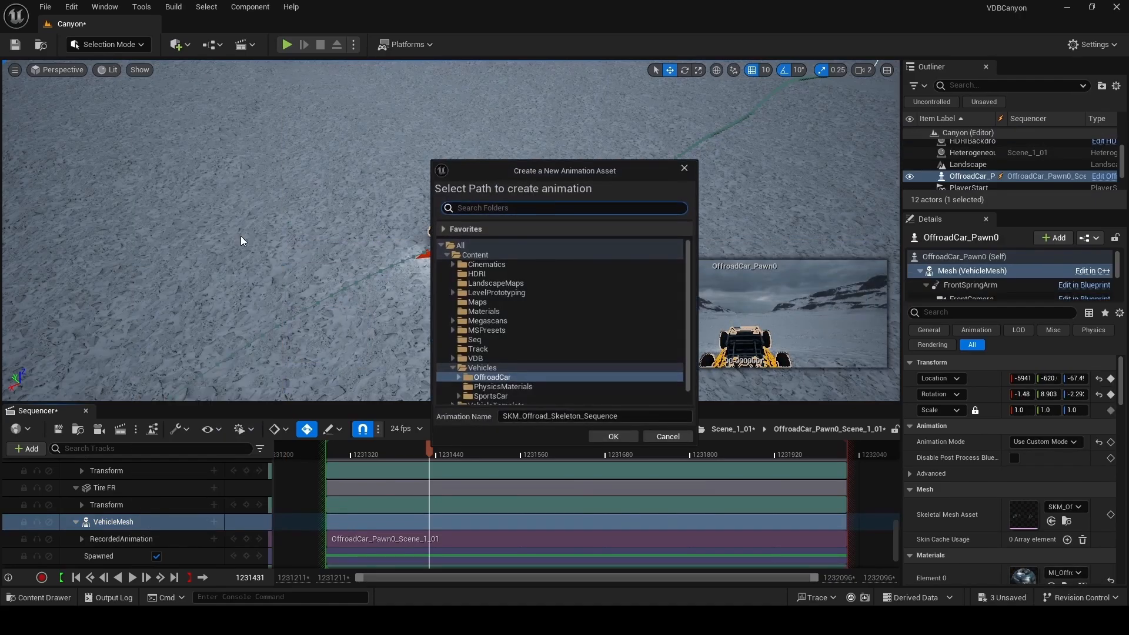
pyautogui.click(594, 416)
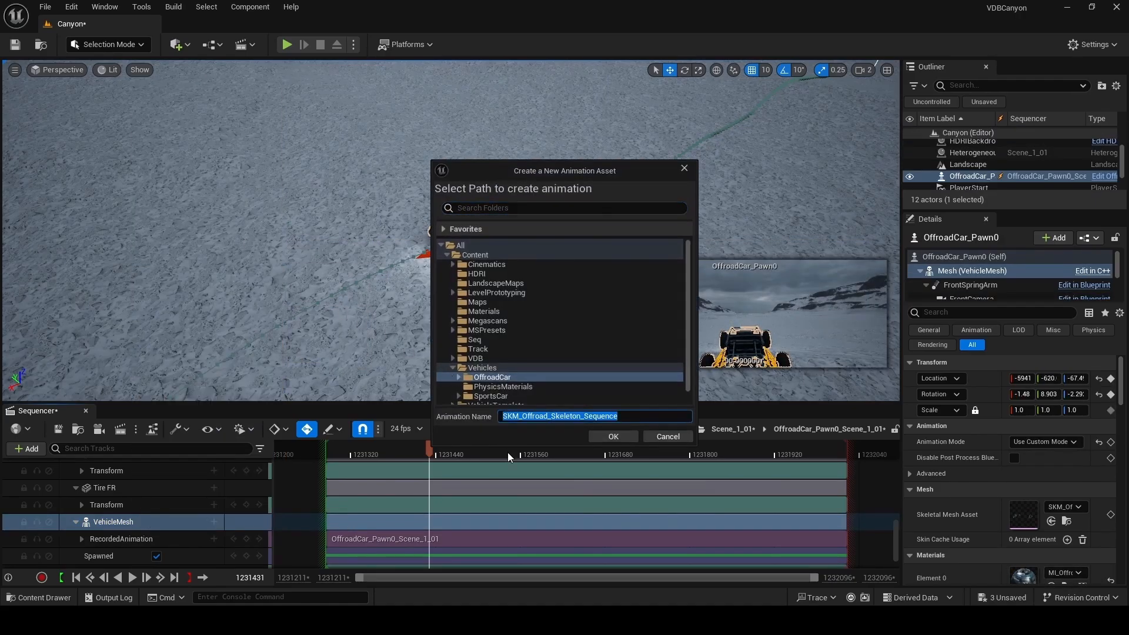
pyautogui.write('OffroadSuspens')
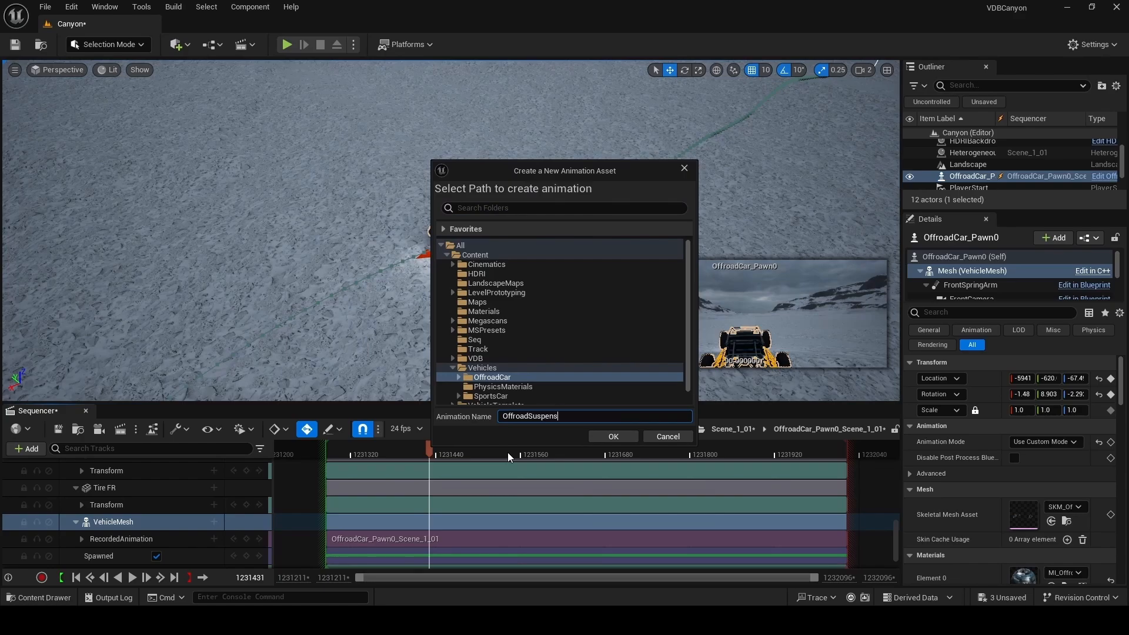
pyautogui.click(613, 437)
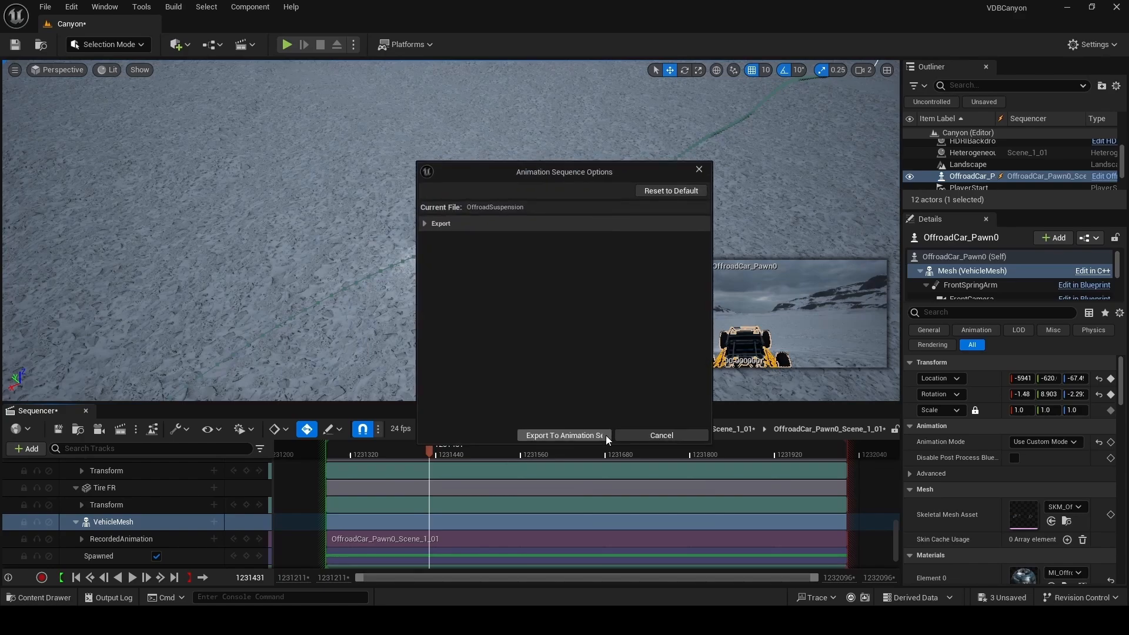
pyautogui.click(564, 435)
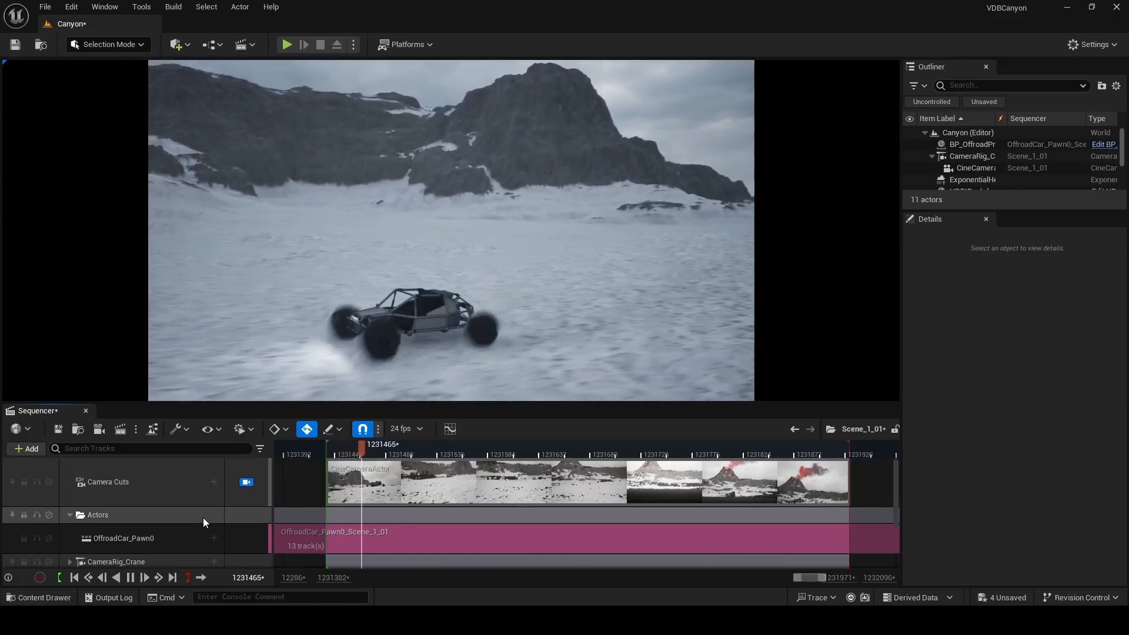
# Step: Open Movie Render Queue for the Scene_1_01 shot
pyautogui.click(287, 45)
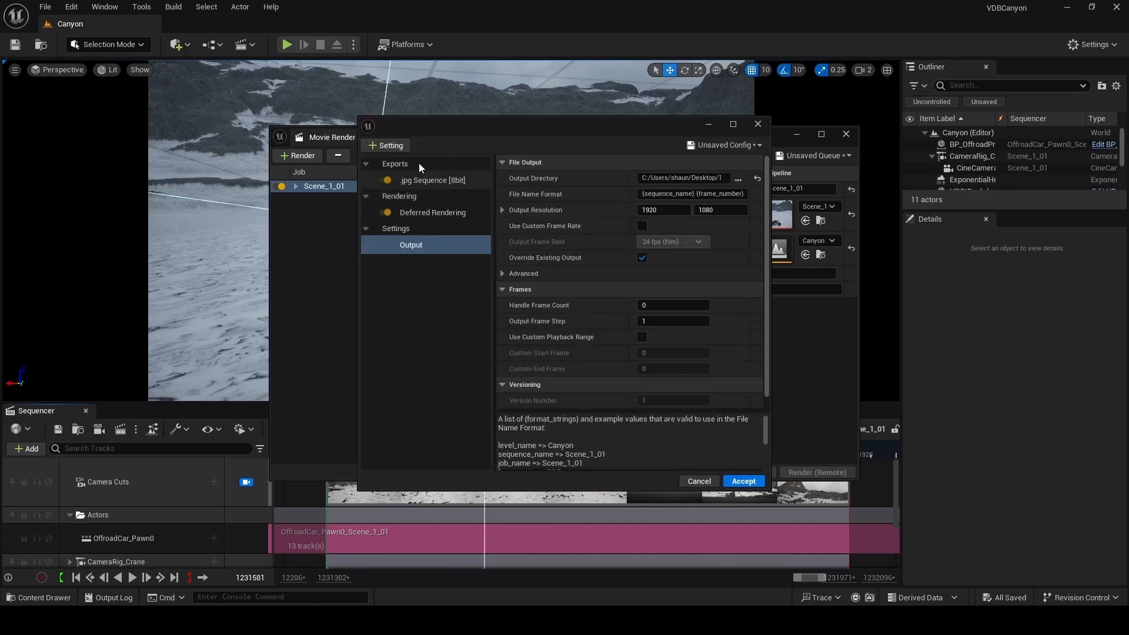
pyautogui.moveTo(429, 186)
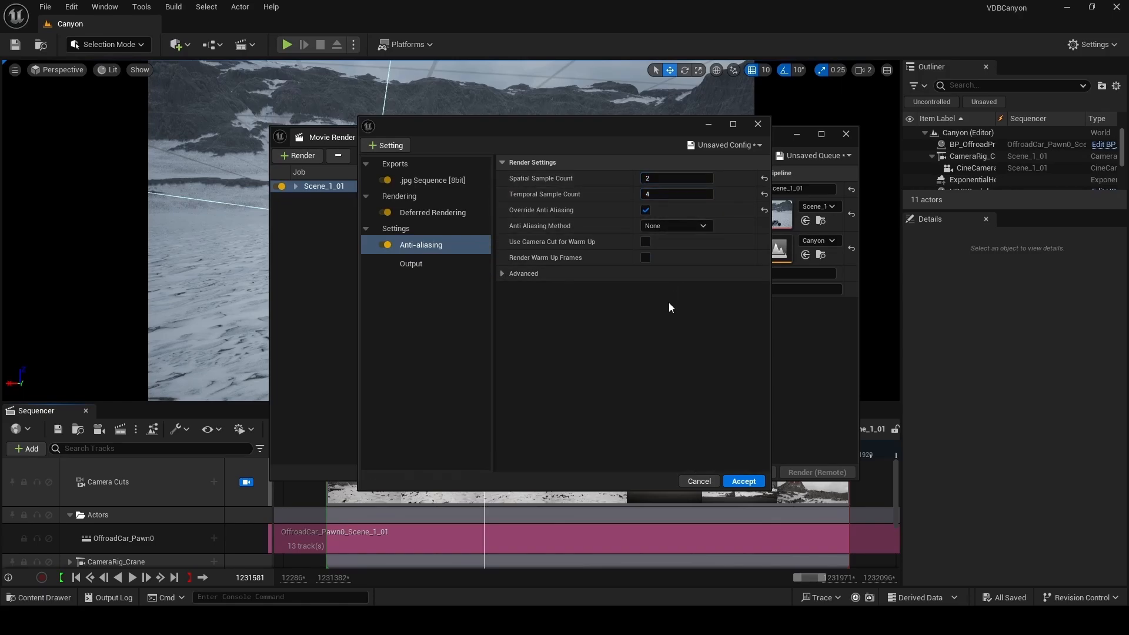
# Step: Add a Console Variables section to the render settings
pyautogui.click(385, 145)
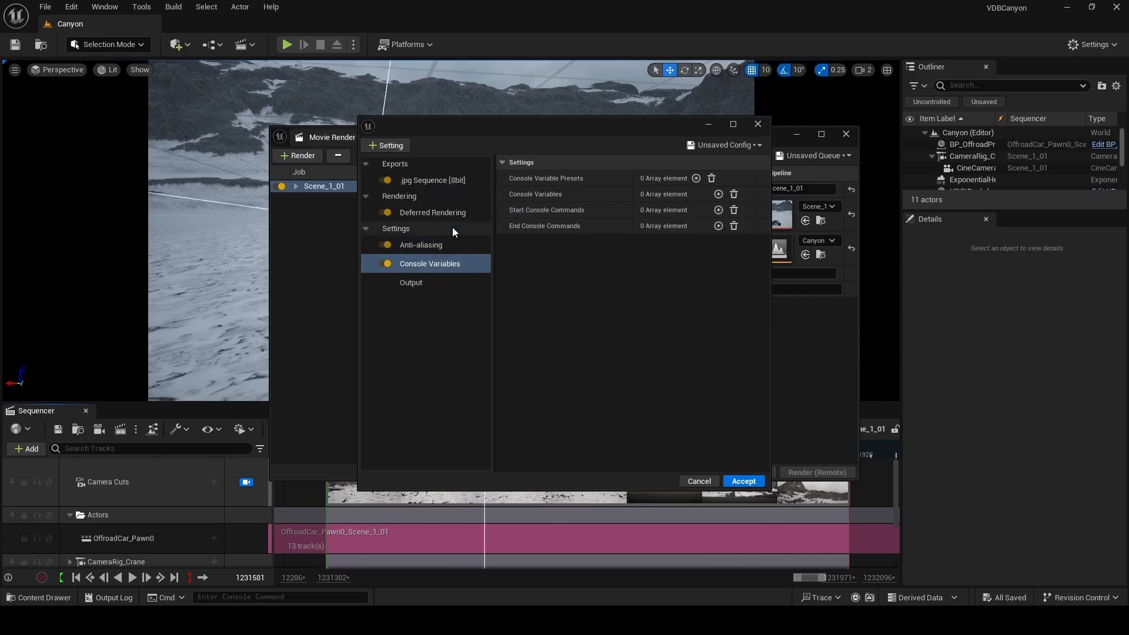
# Step: Add console variables r.MotionBlurQuality 4.0 and r.MotionBlurSeparable 1.0, then accept the settings
pyautogui.click(718, 193)
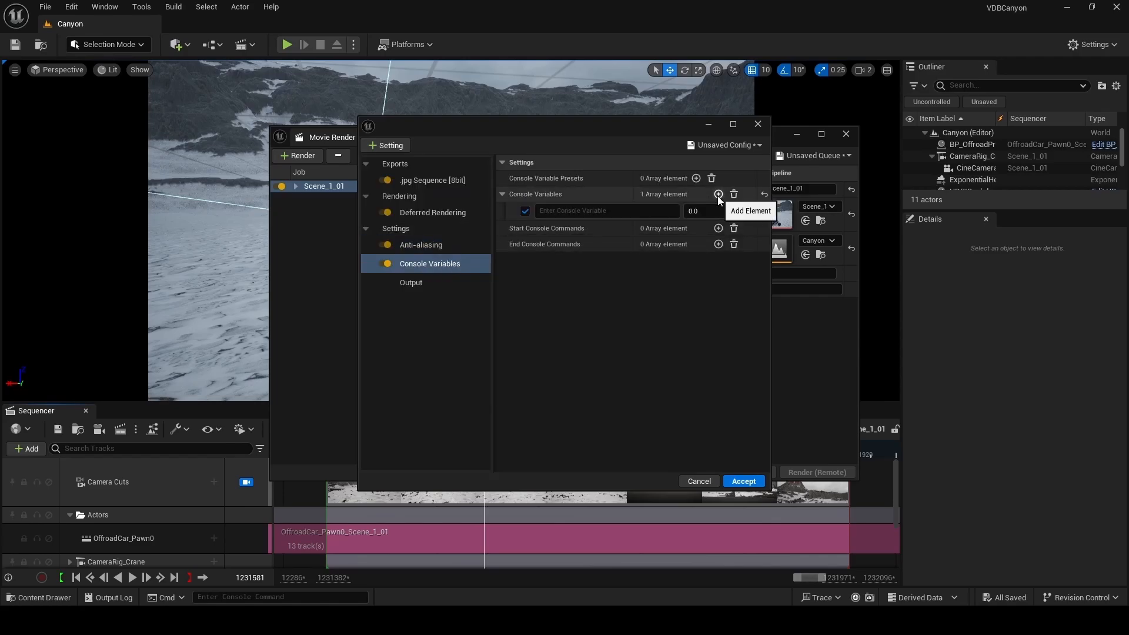
pyautogui.click(718, 195)
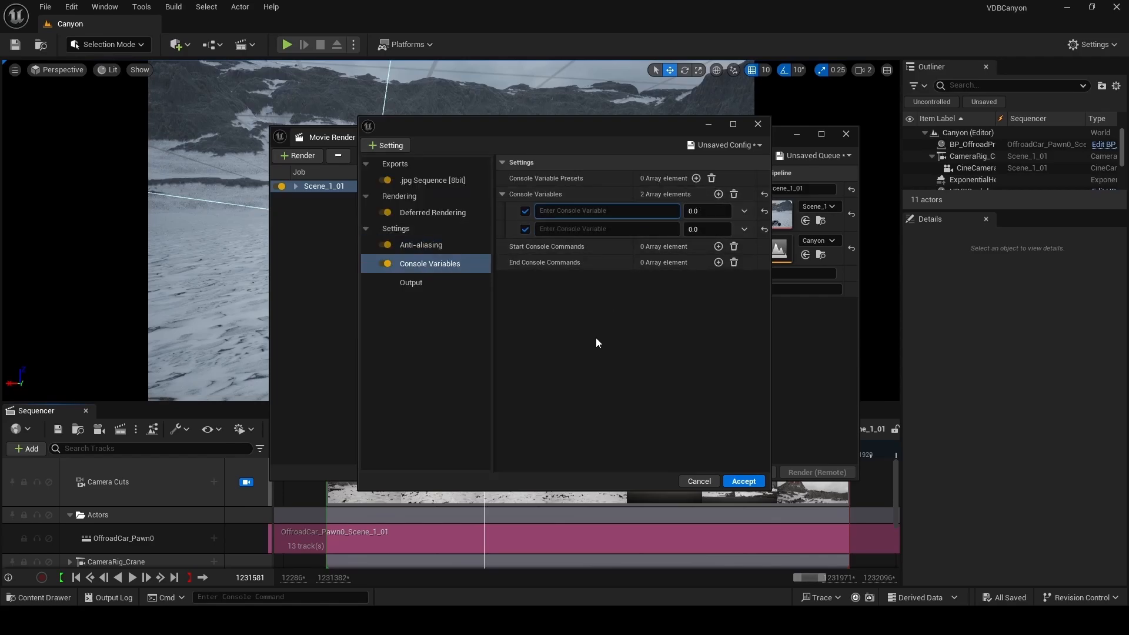
pyautogui.write('motionblurQuality')
pyautogui.click(709, 210)
pyautogui.write('4')
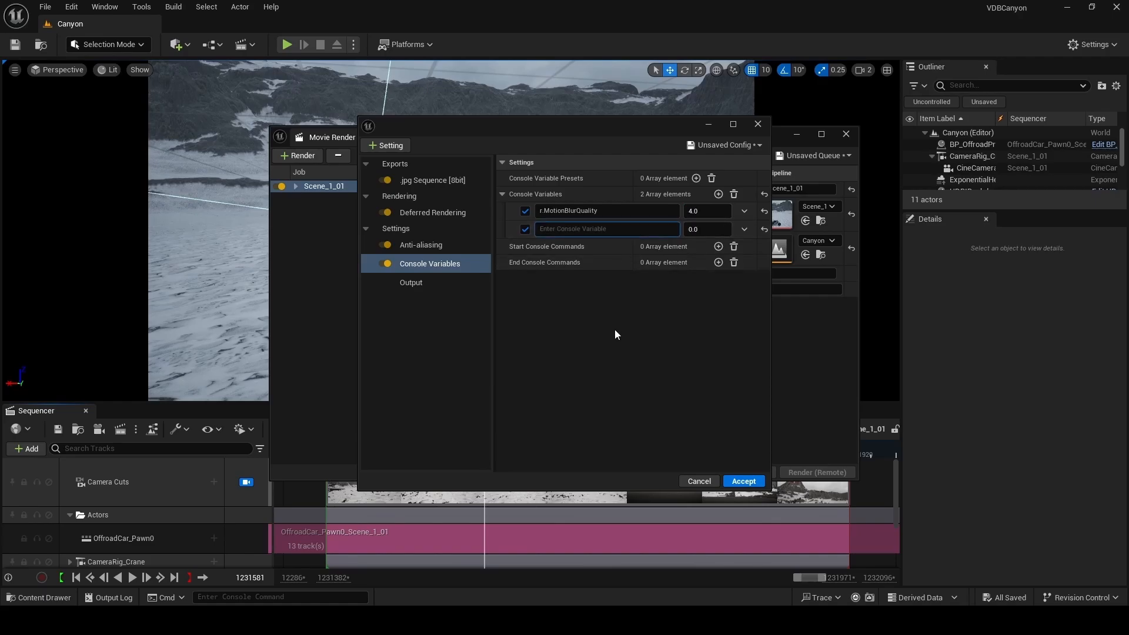
pyautogui.write('motionblur')
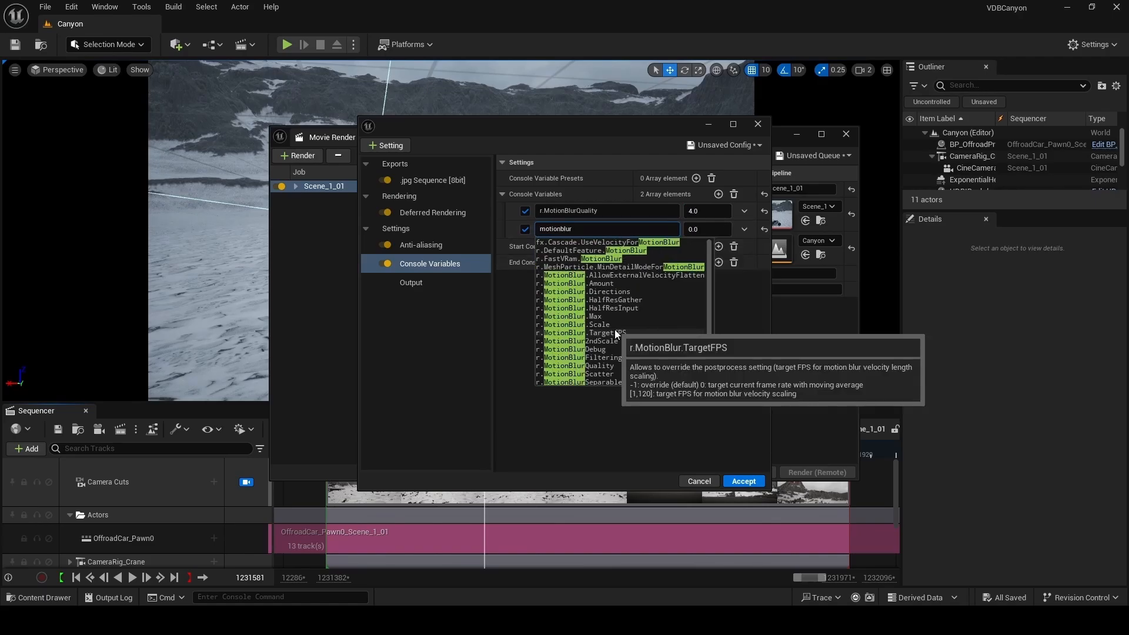
pyautogui.click(575, 382)
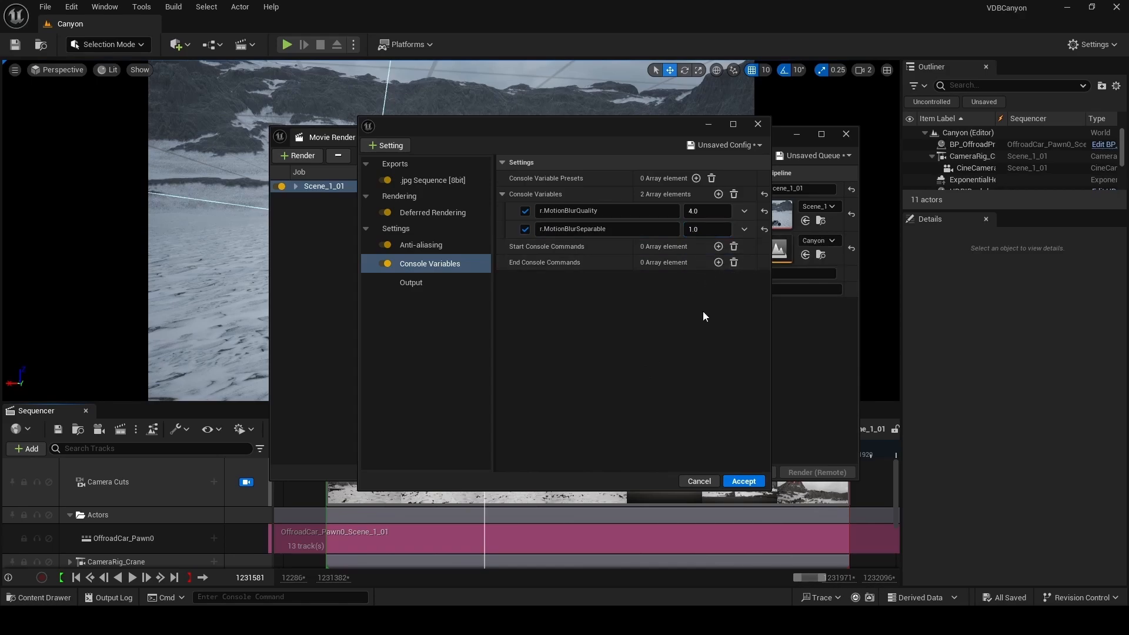
pyautogui.click(744, 481)
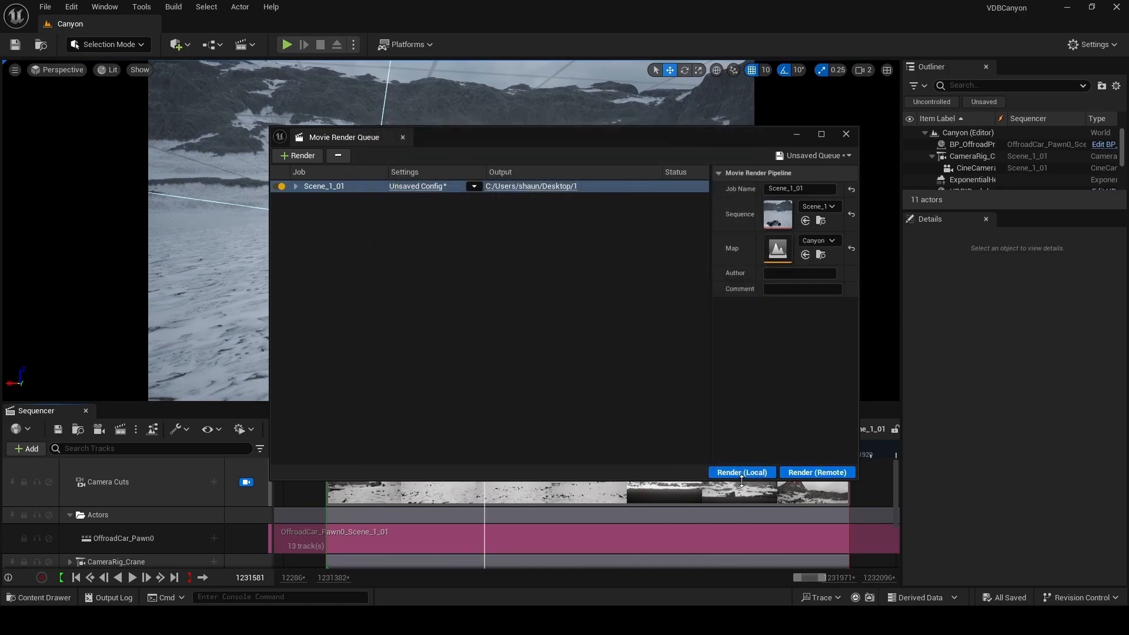